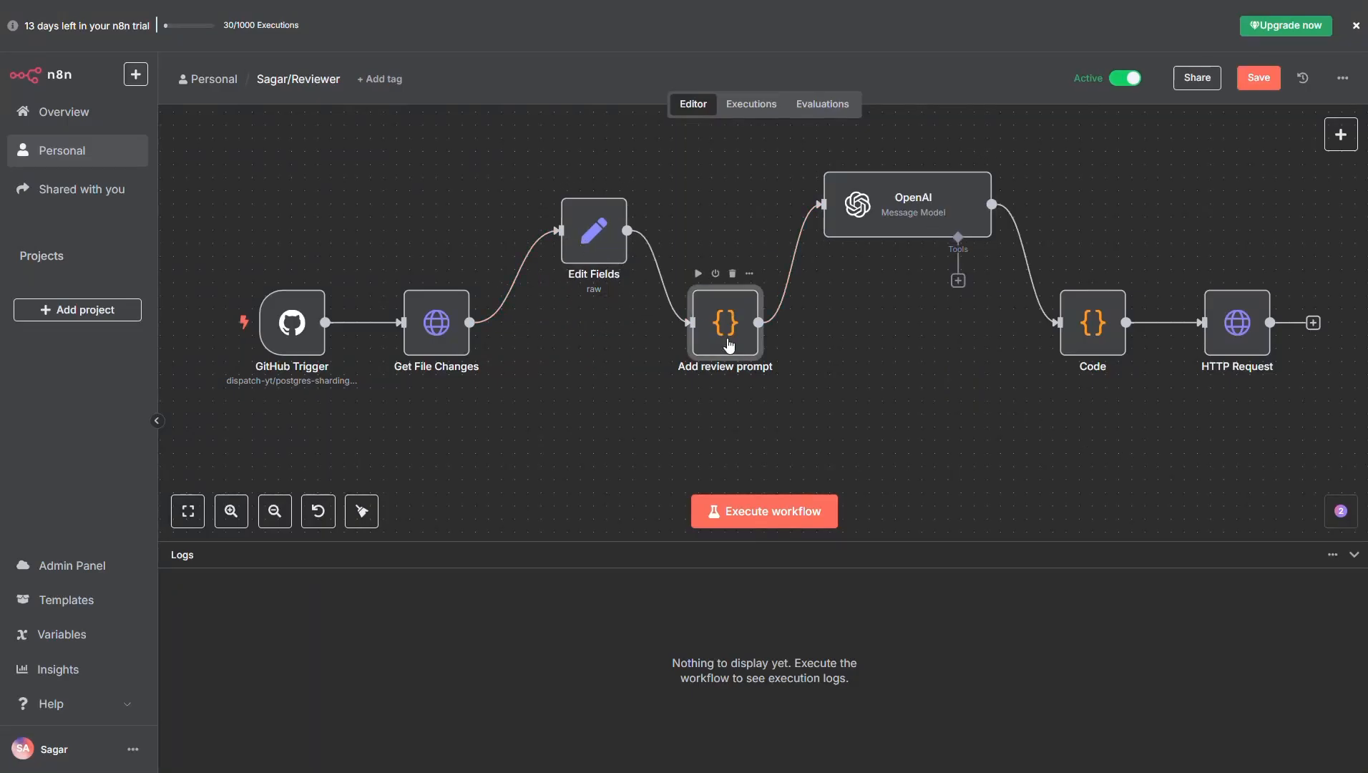
mouse_move(679, 238)
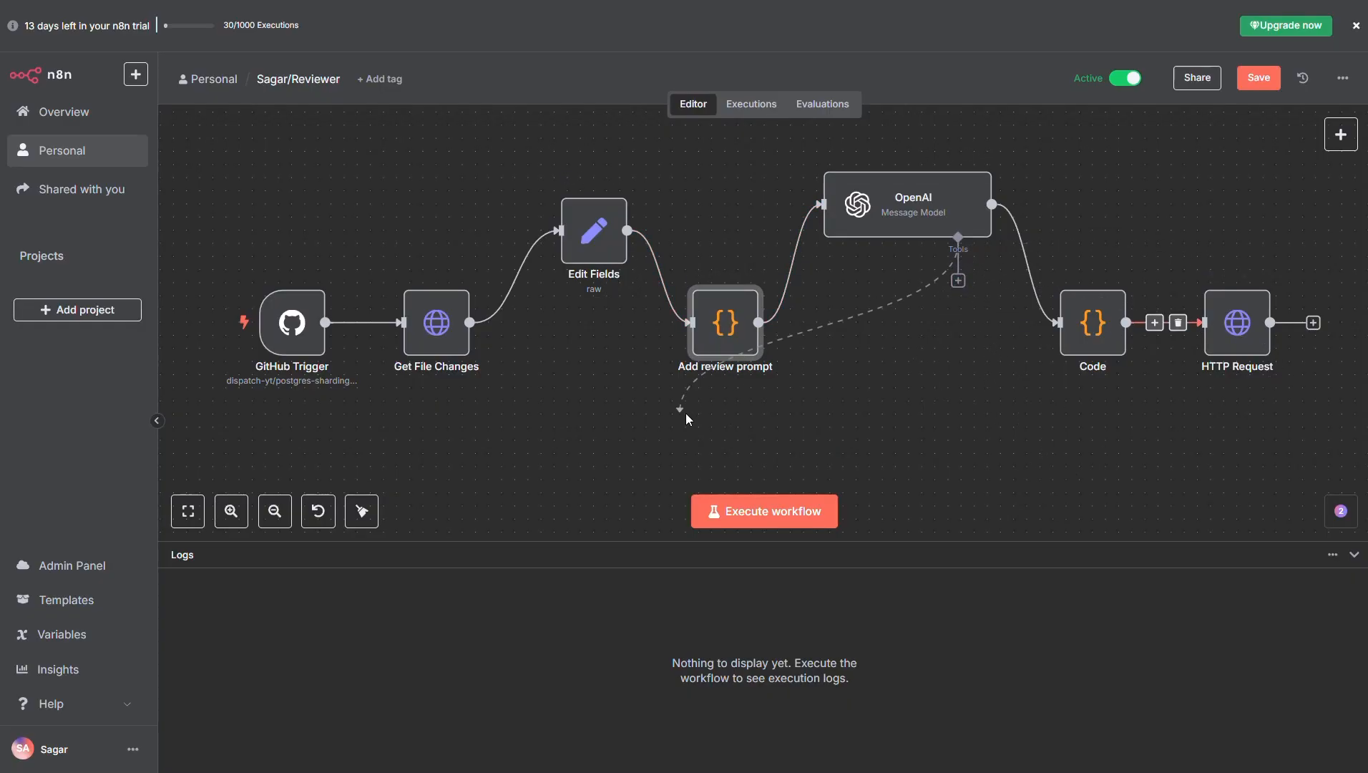
mouse_move(747, 336)
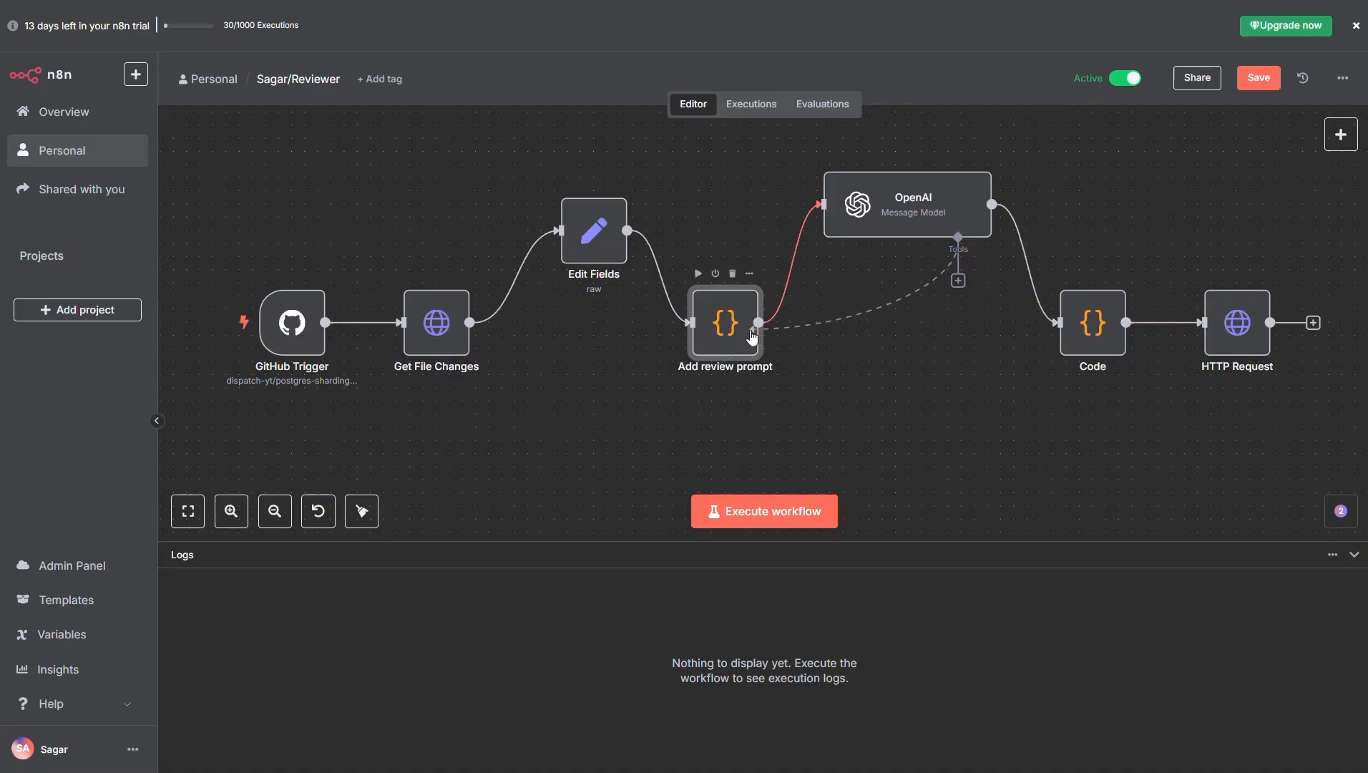
- Select all 51 GitHub functions for the gateway, then scroll down to the Postman section
double_click(1090, 322)
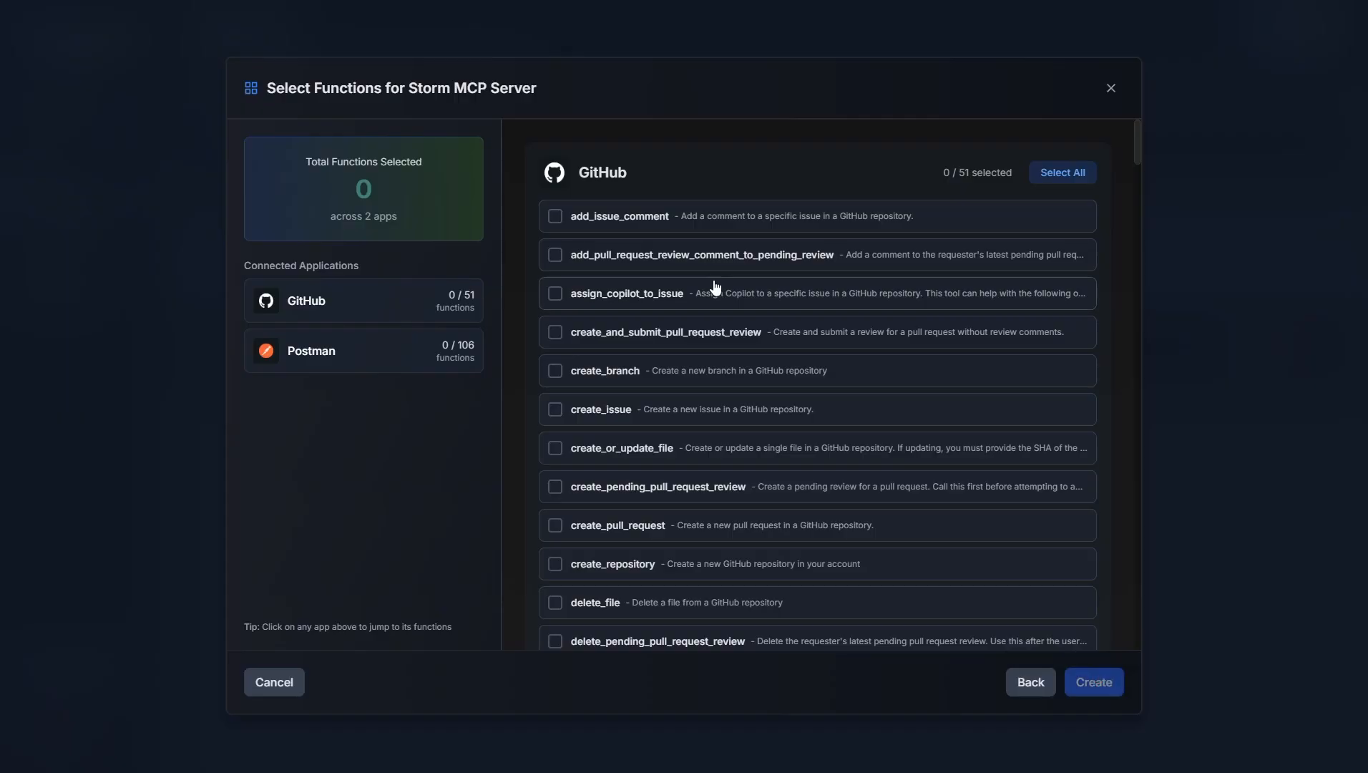
left_click(1062, 172)
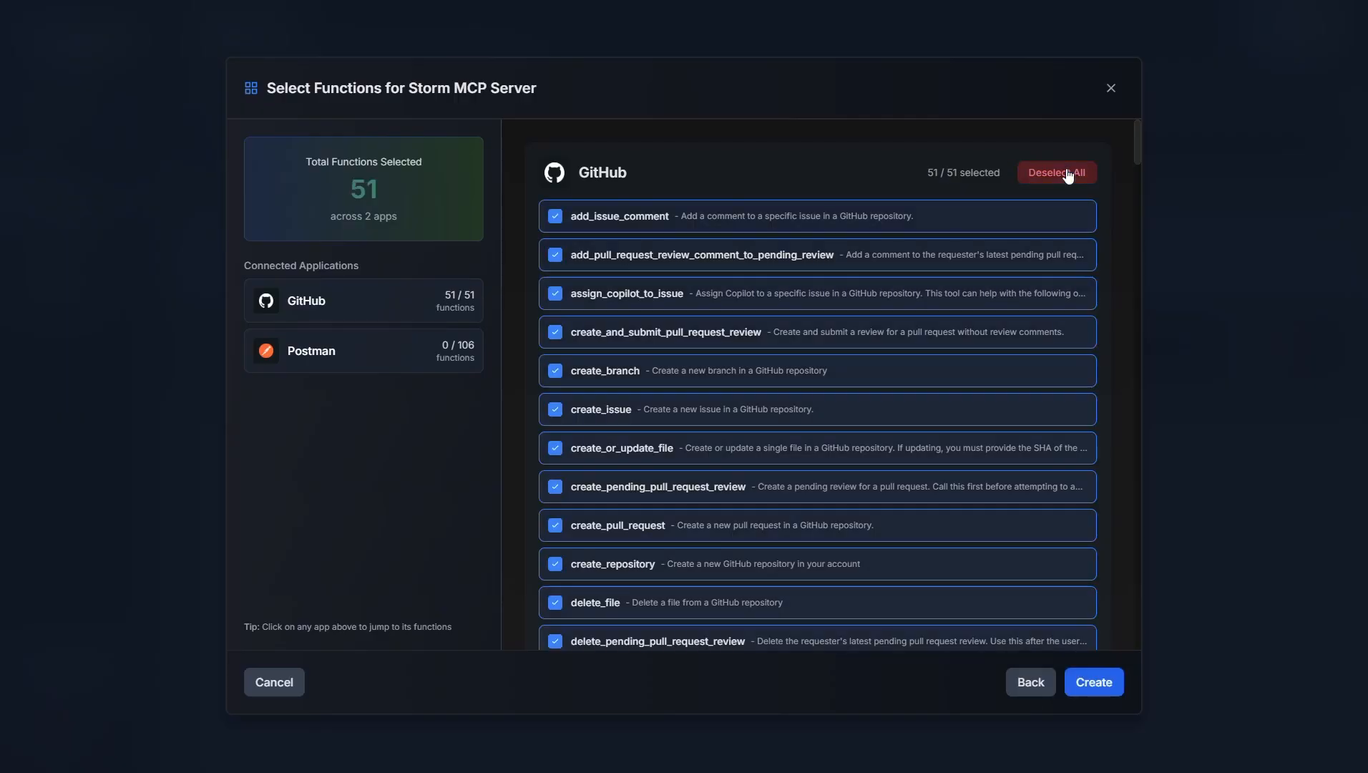
mouse_move(1068, 183)
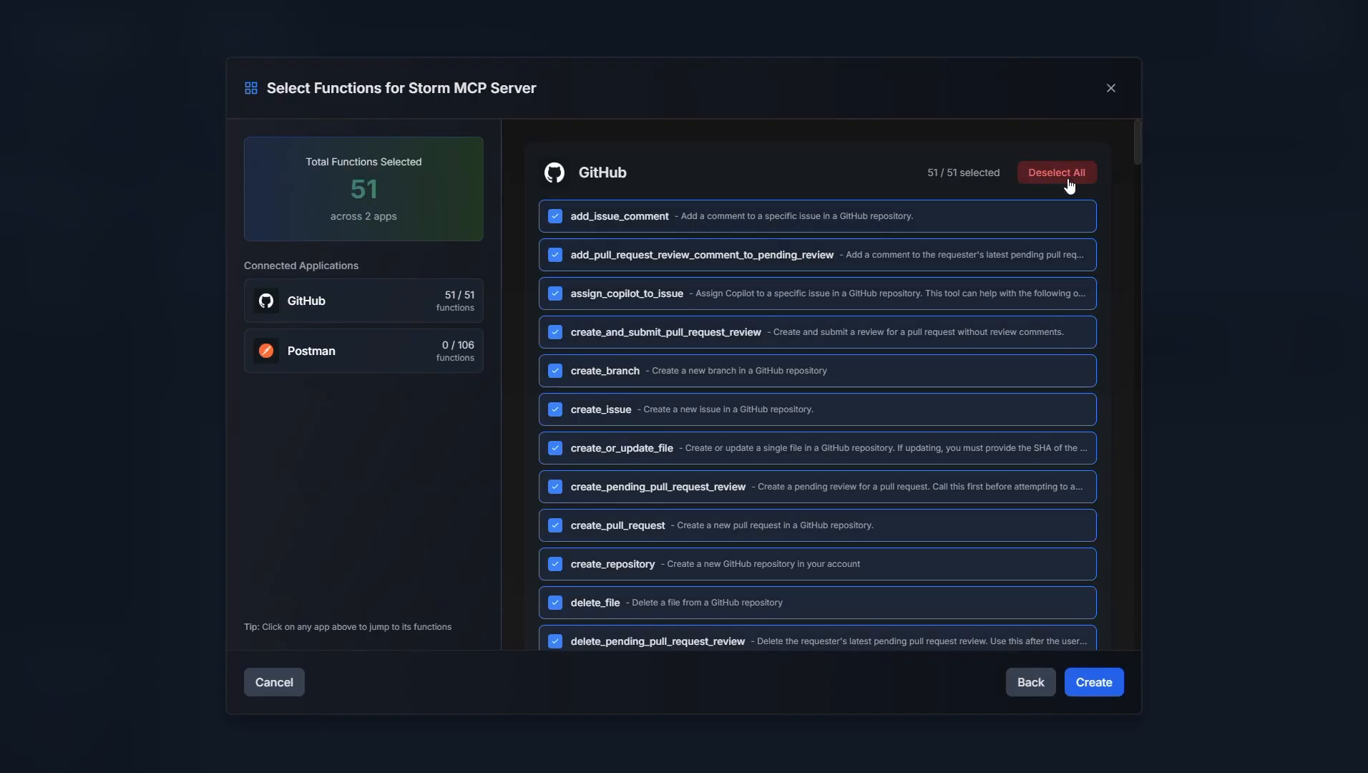
scroll("down", 3)
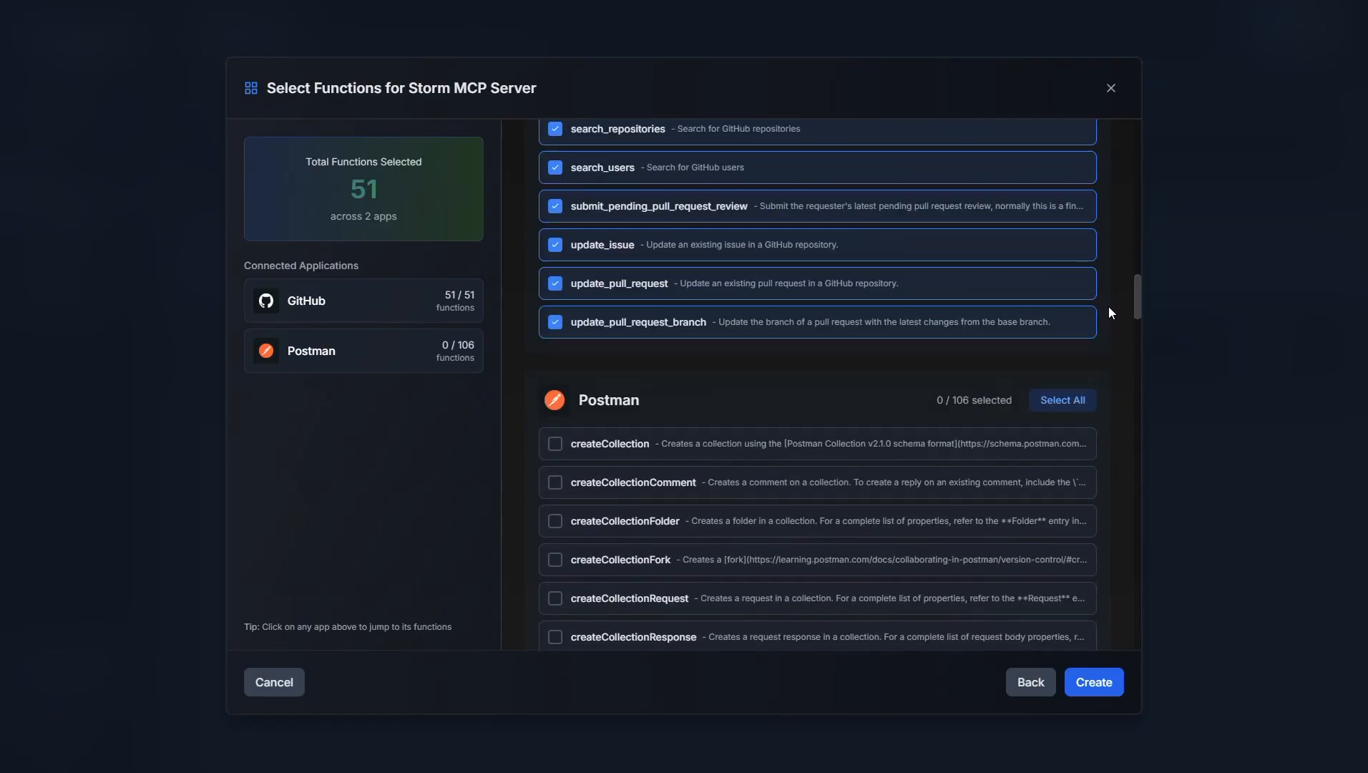
left_click(1062, 400)
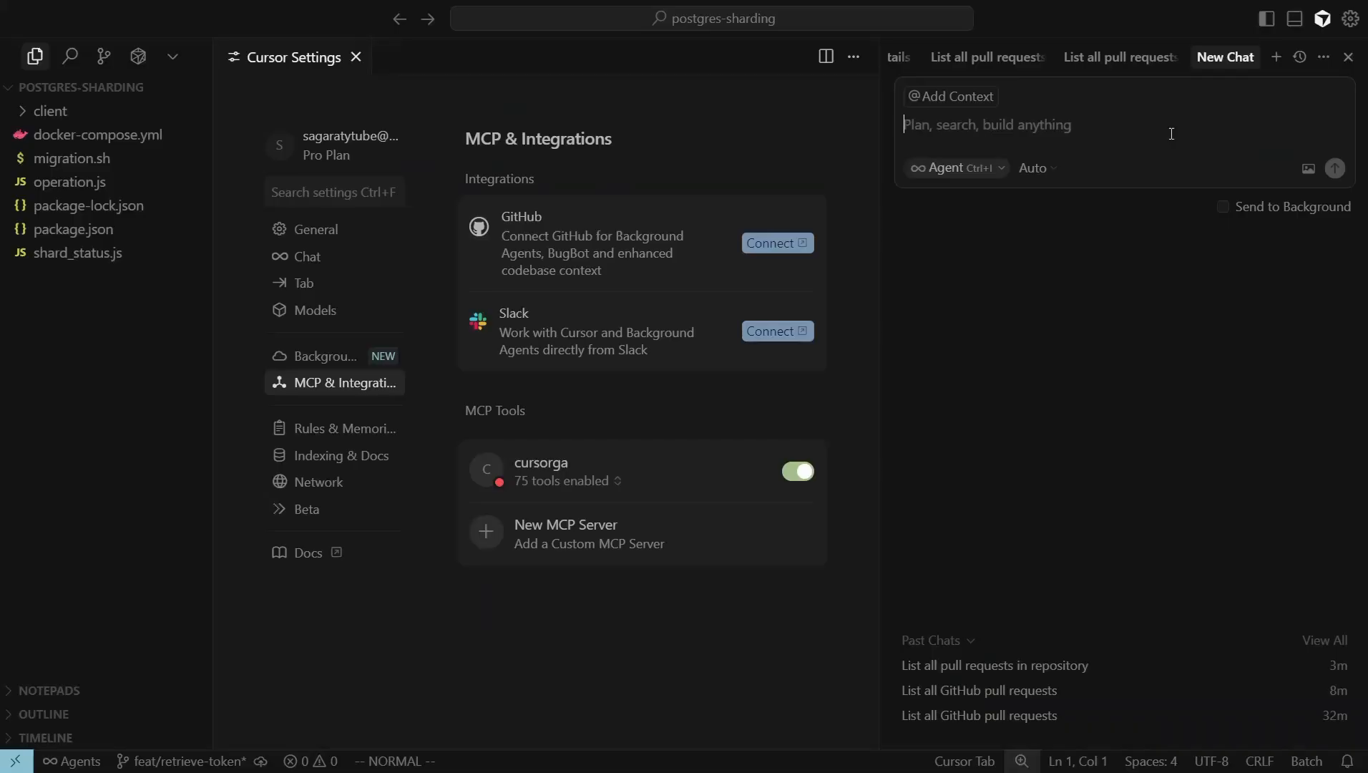
- Send the agent 'Check if we have any open pull request in current repository.'
type("Check if we have any open pull request in current repository.")
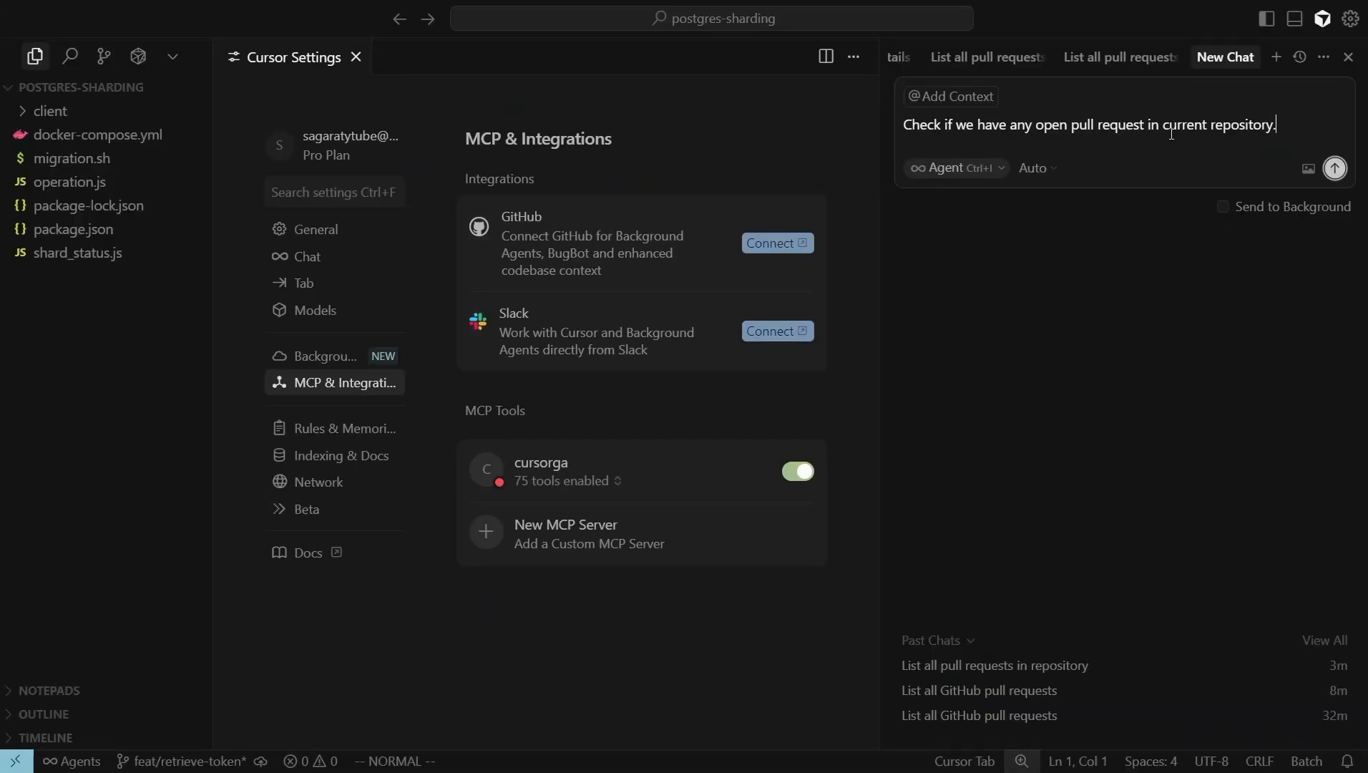
left_click(1334, 168)
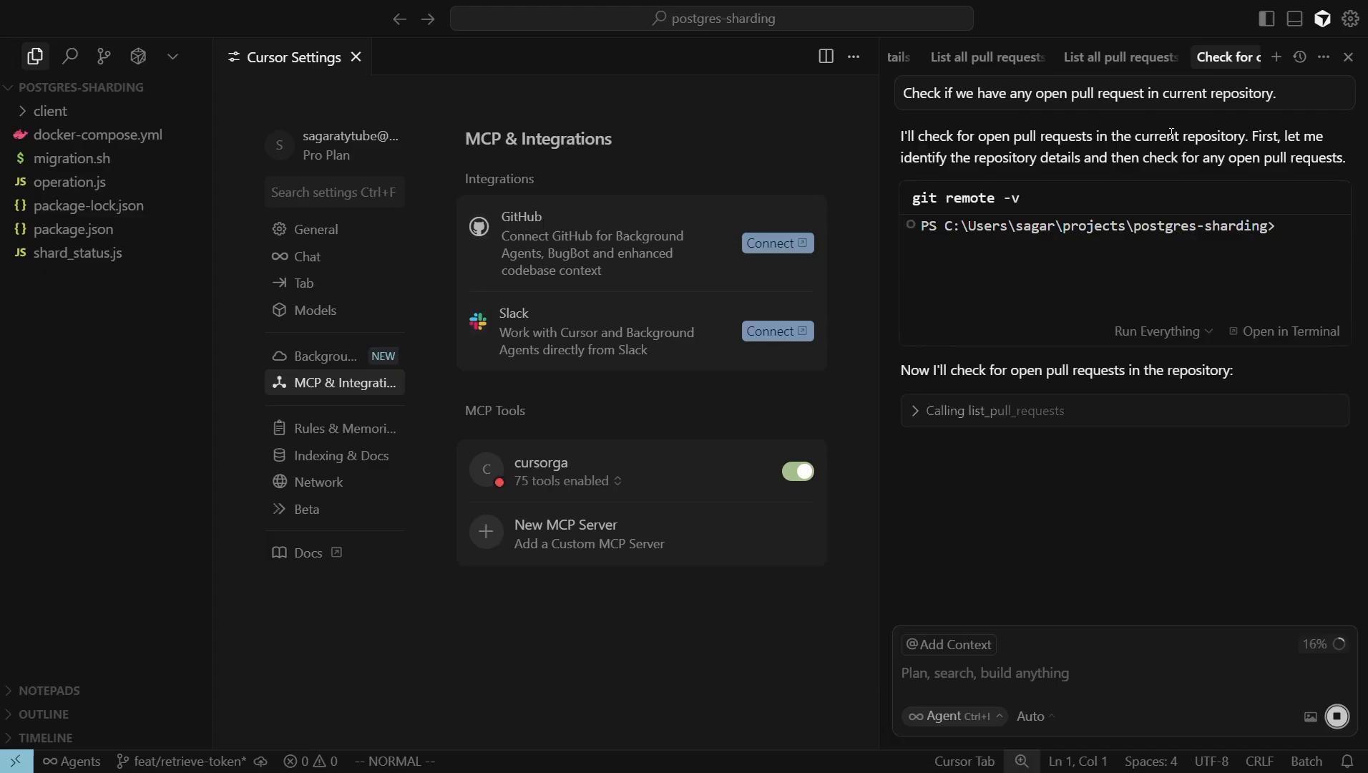
left_click(1120, 56)
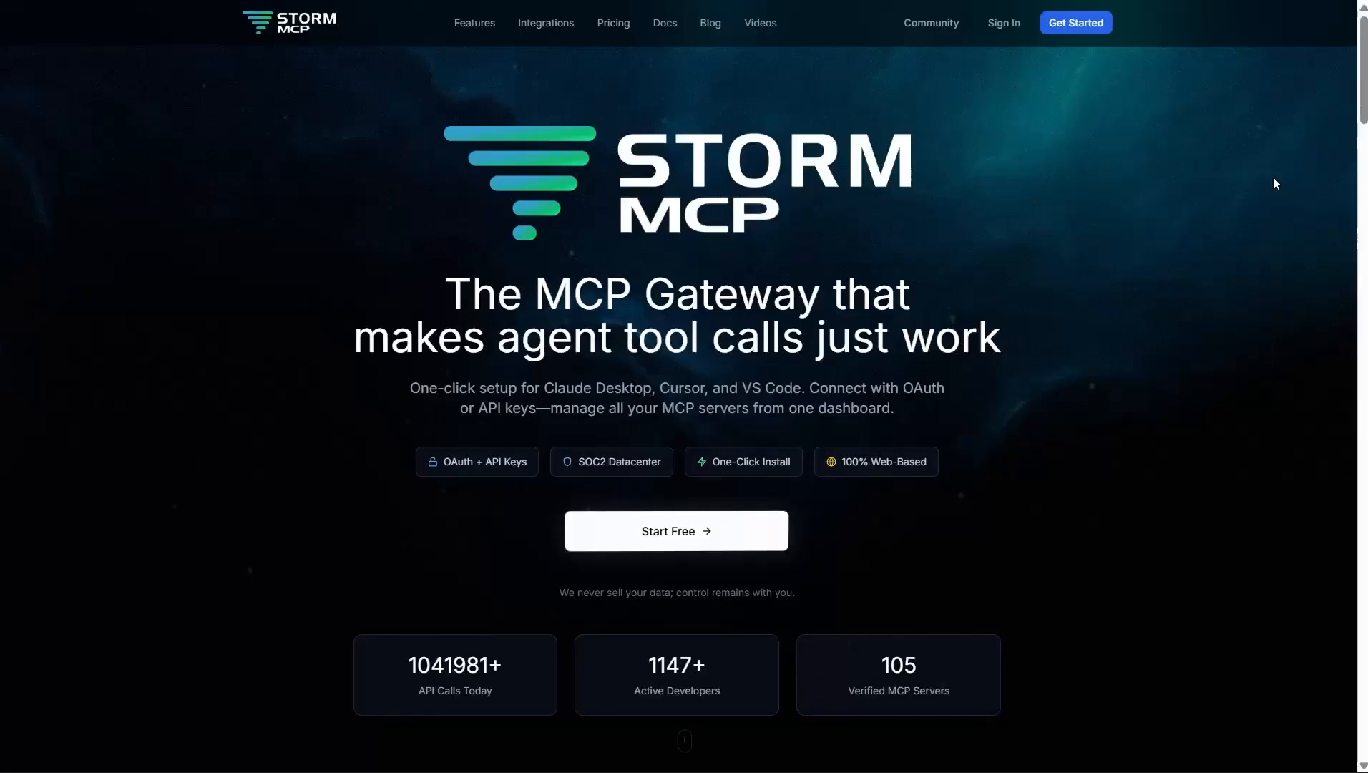
scroll("down", 3)
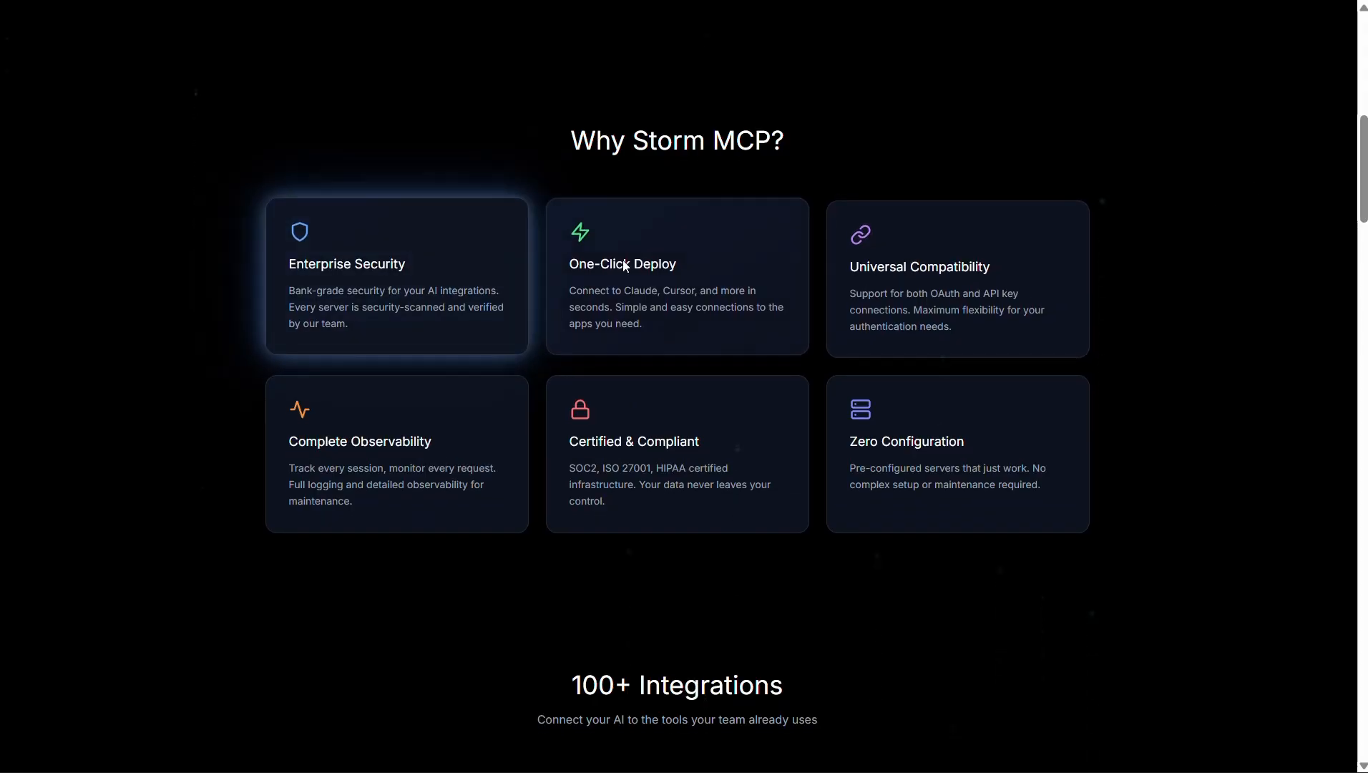
mouse_move(923, 271)
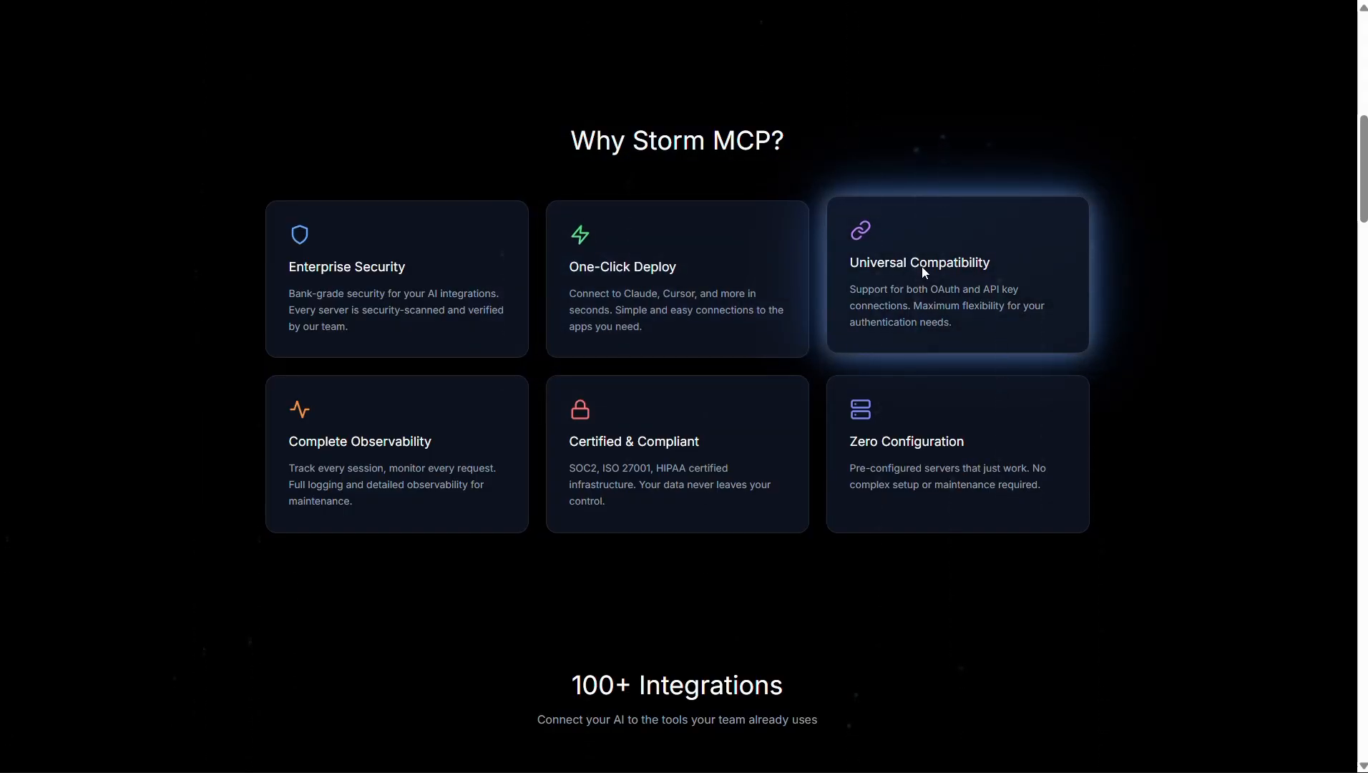
scroll("down", 3)
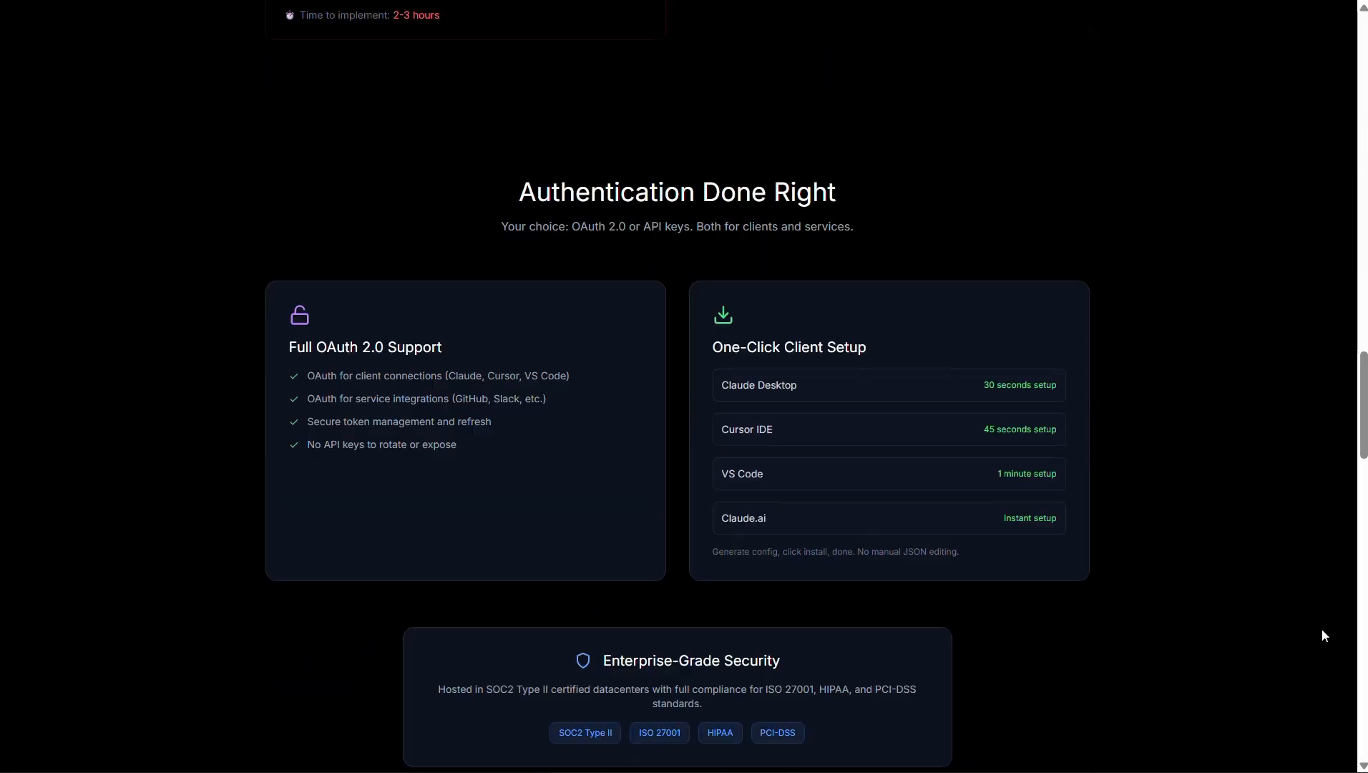
mouse_move(857, 514)
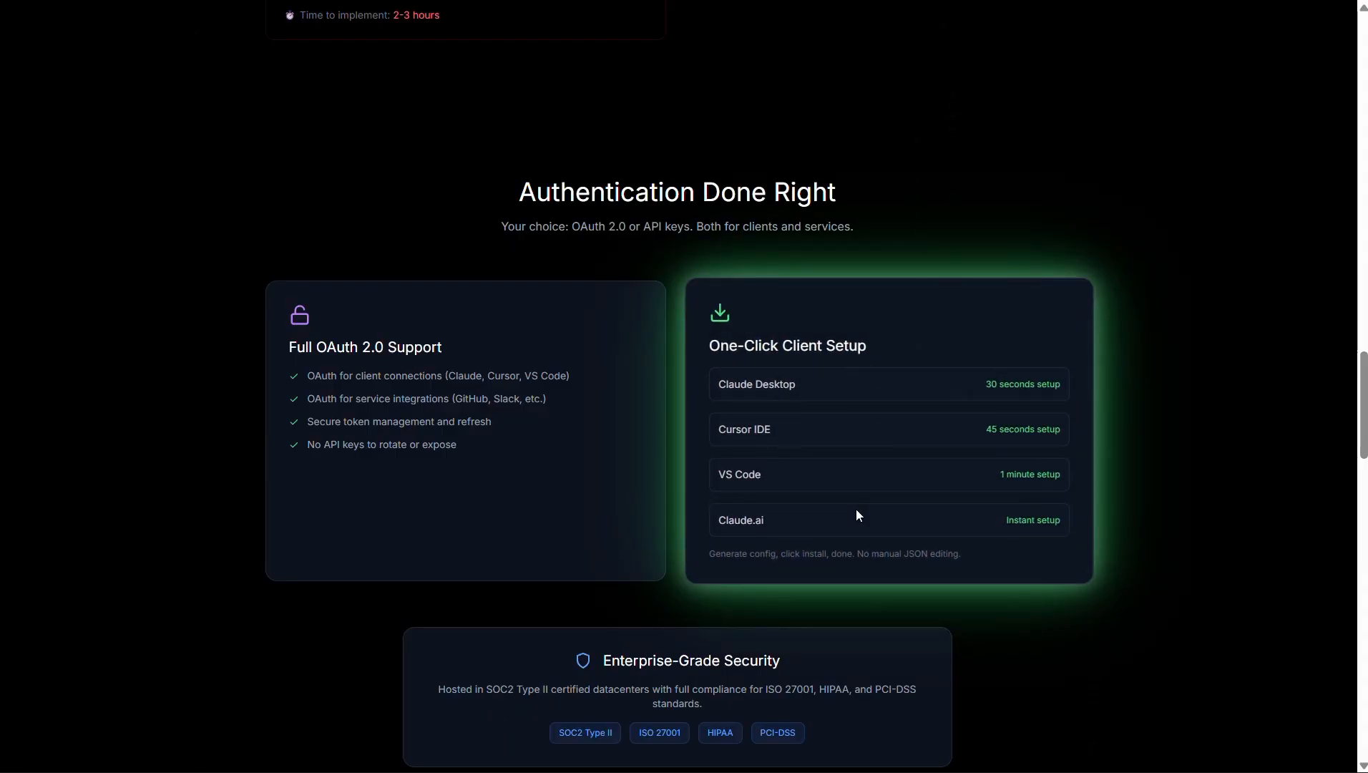
scroll("down", 3)
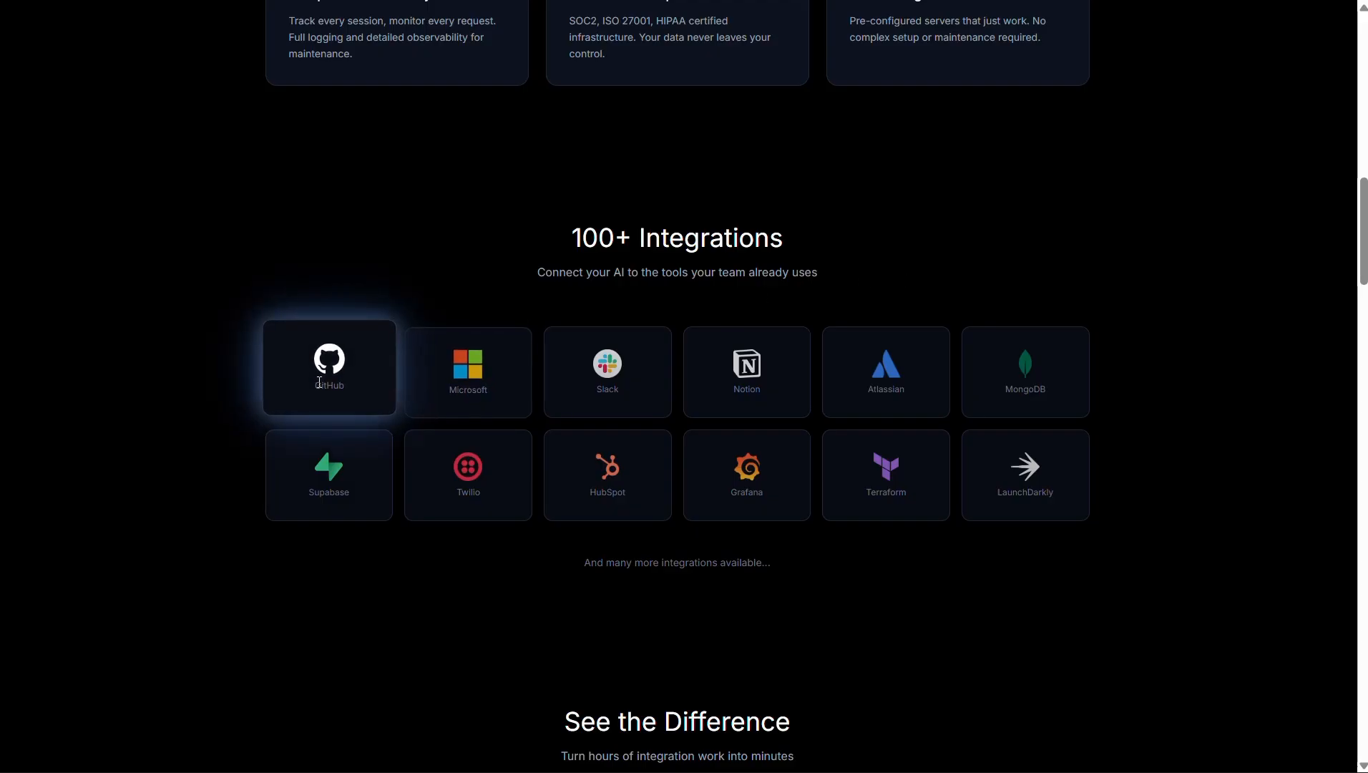
mouse_move(606, 366)
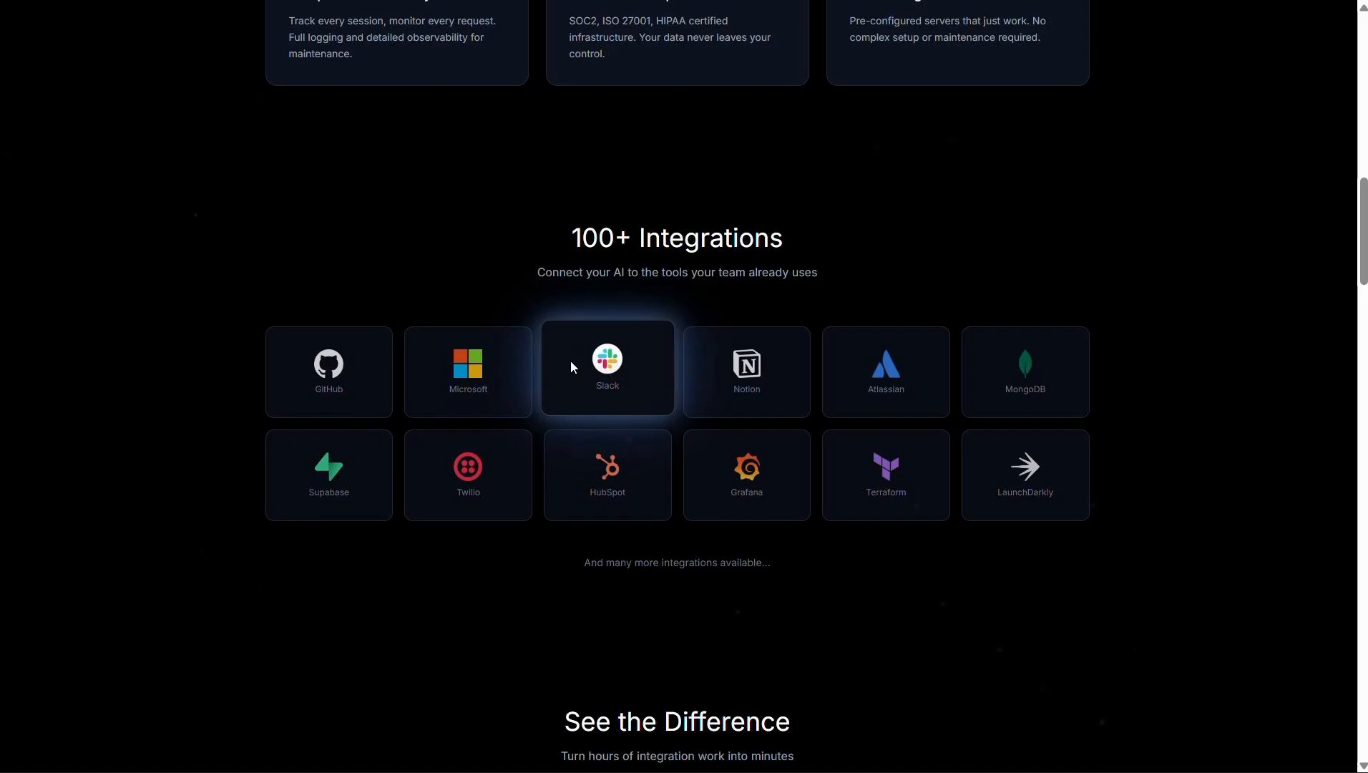
- Select all GitHub and Postman functions and create the gateway with 157 functions
left_click(329, 371)
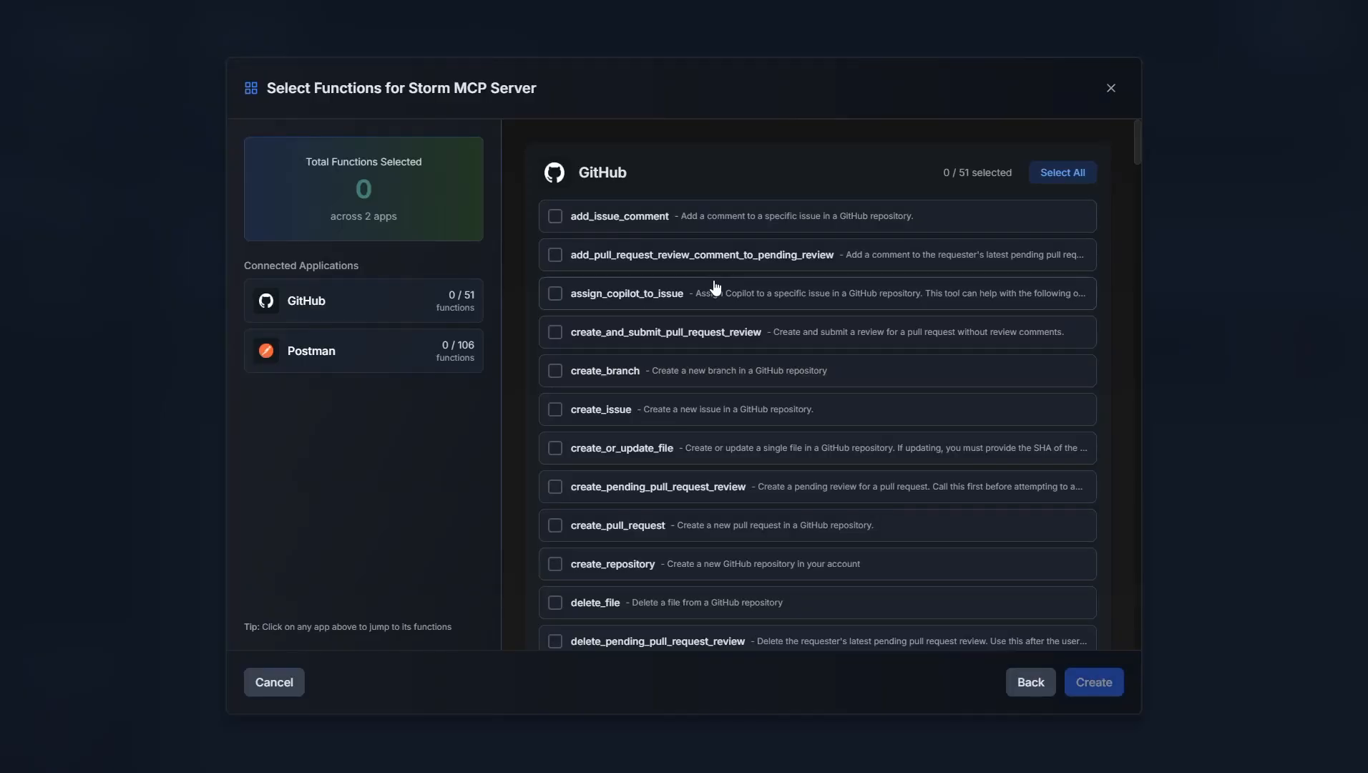
left_click(1061, 172)
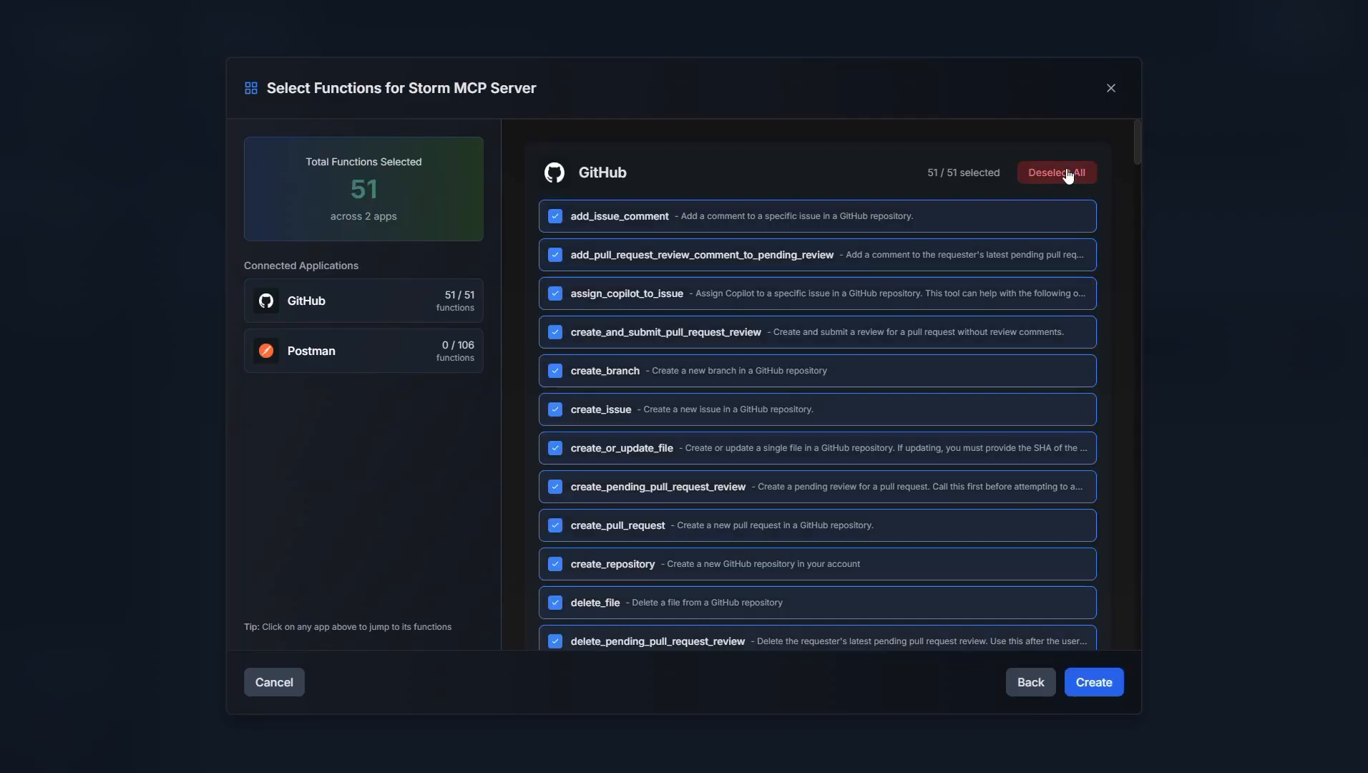
mouse_move(1066, 183)
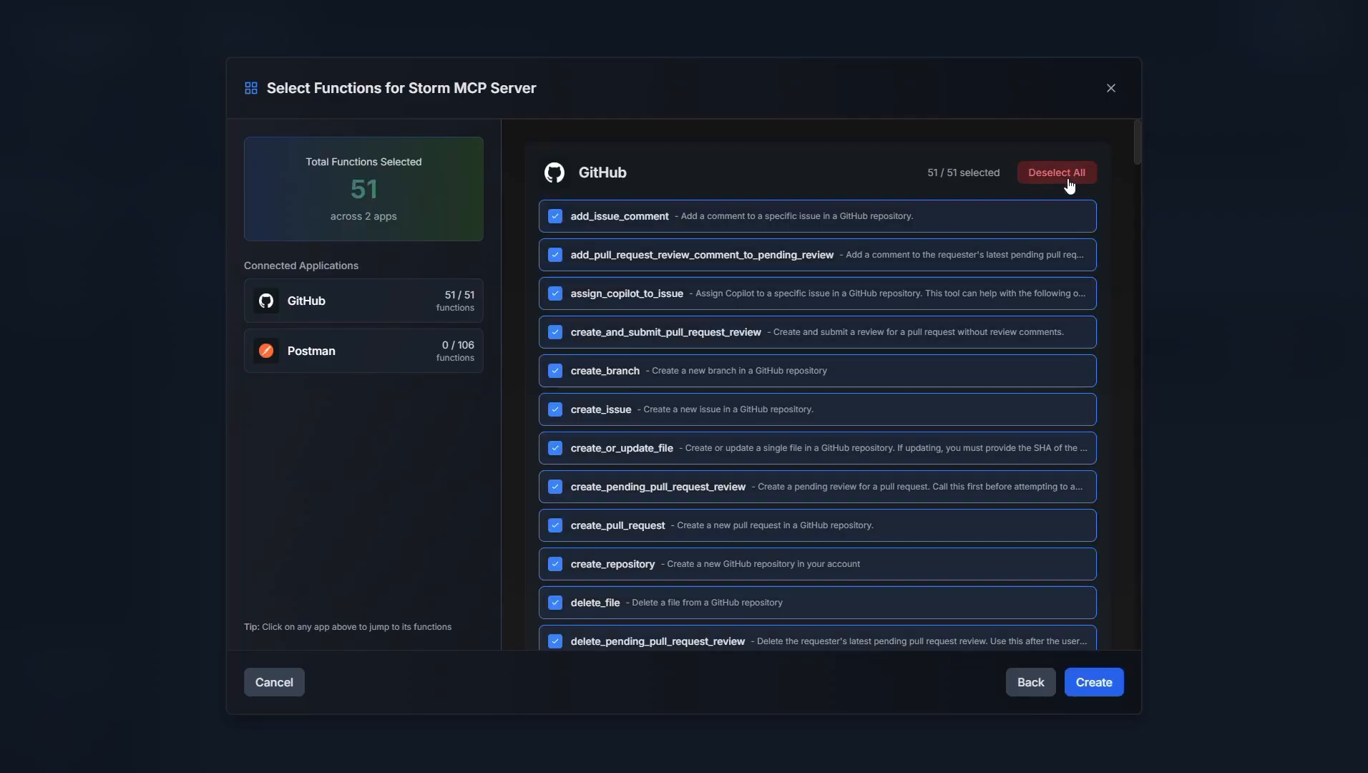
scroll("down", 3)
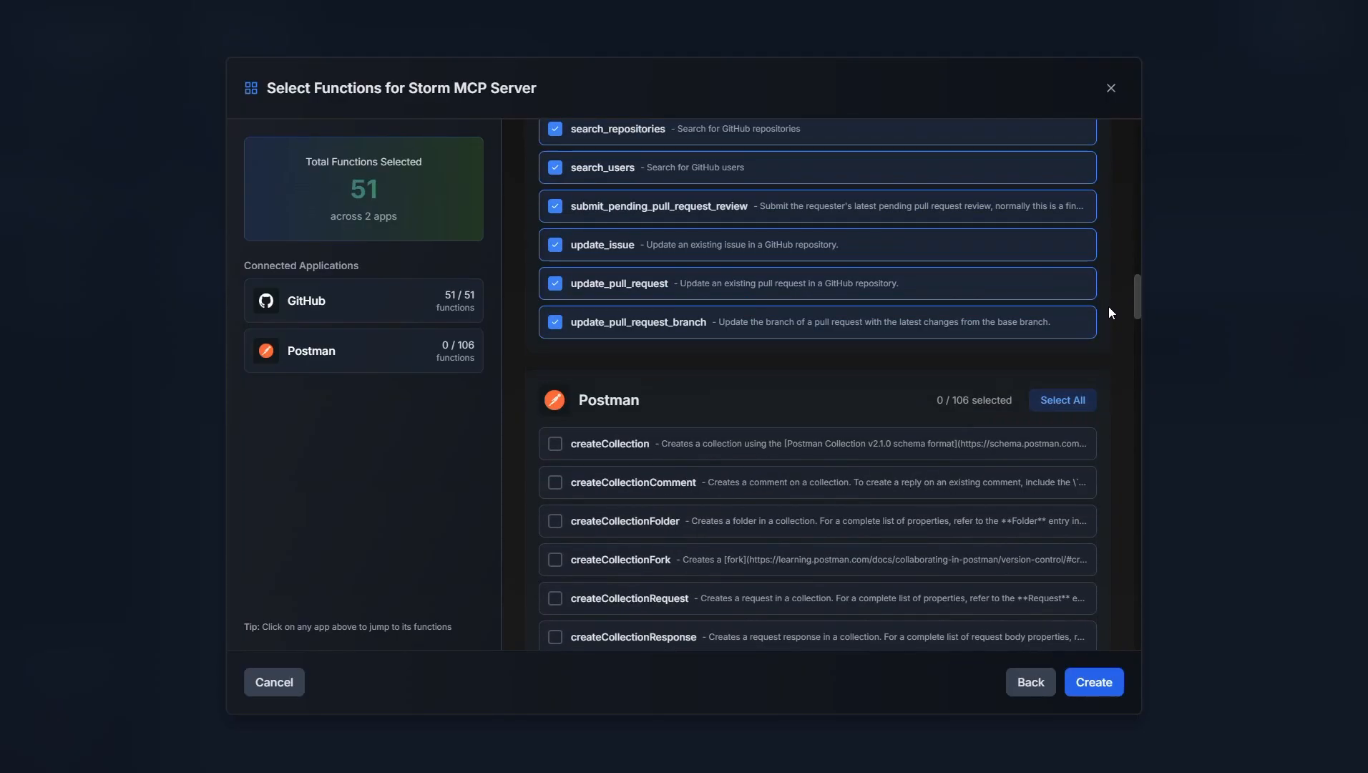
left_click(1062, 399)
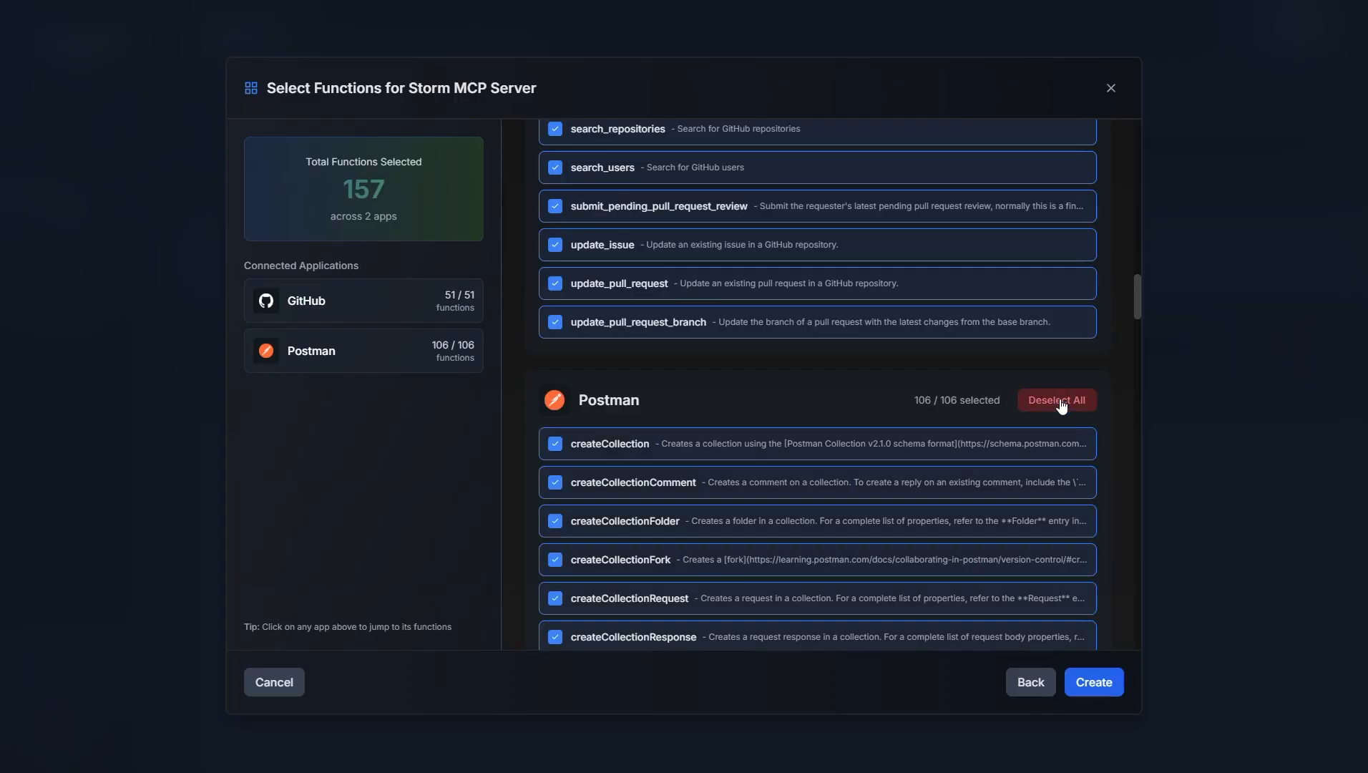
mouse_move(1061, 413)
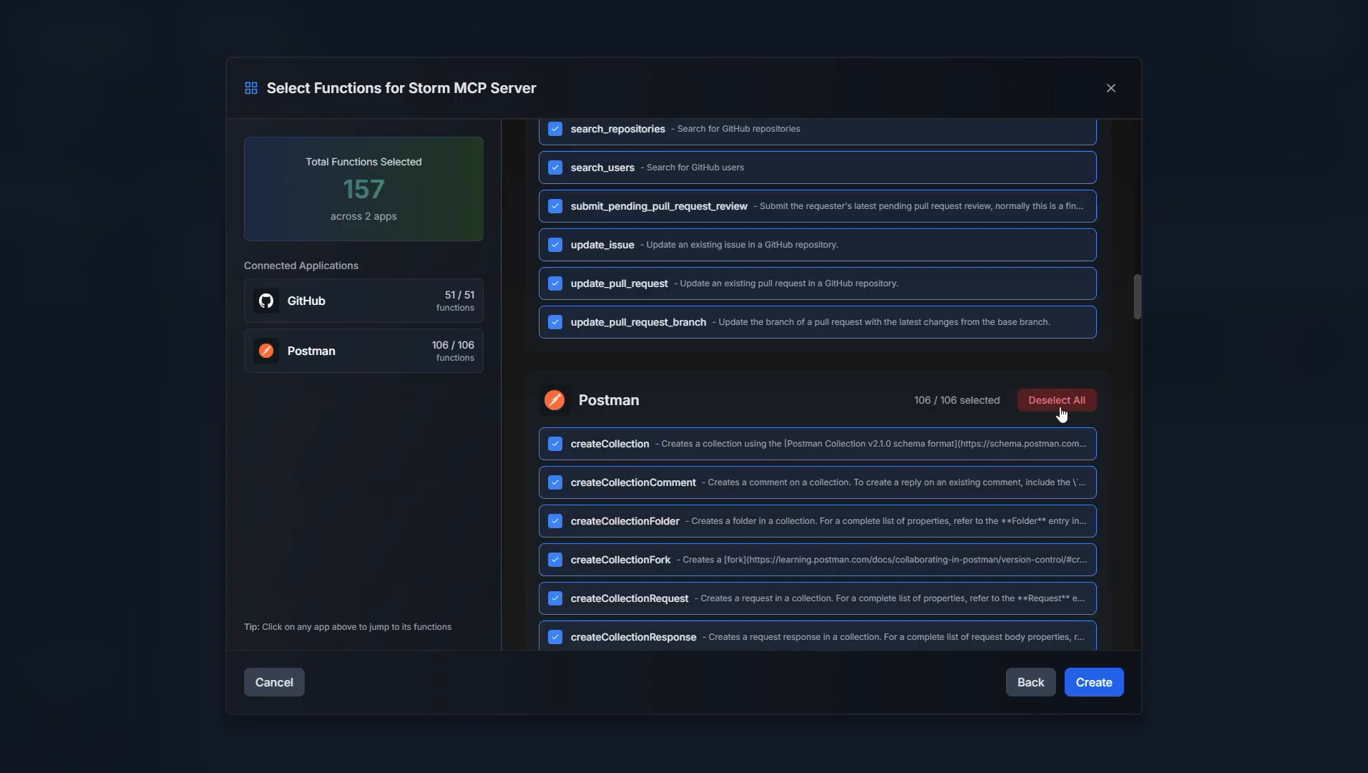
left_click(1093, 681)
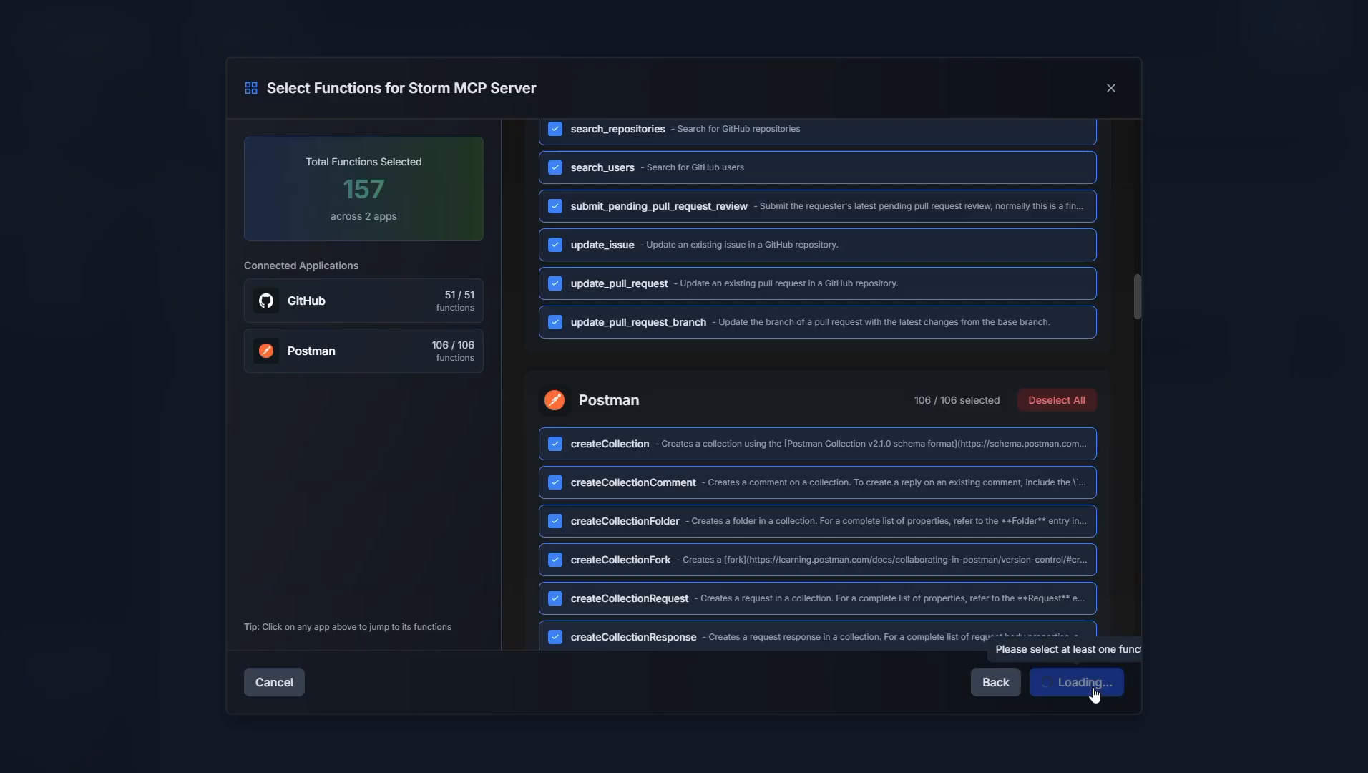
left_click(1075, 682)
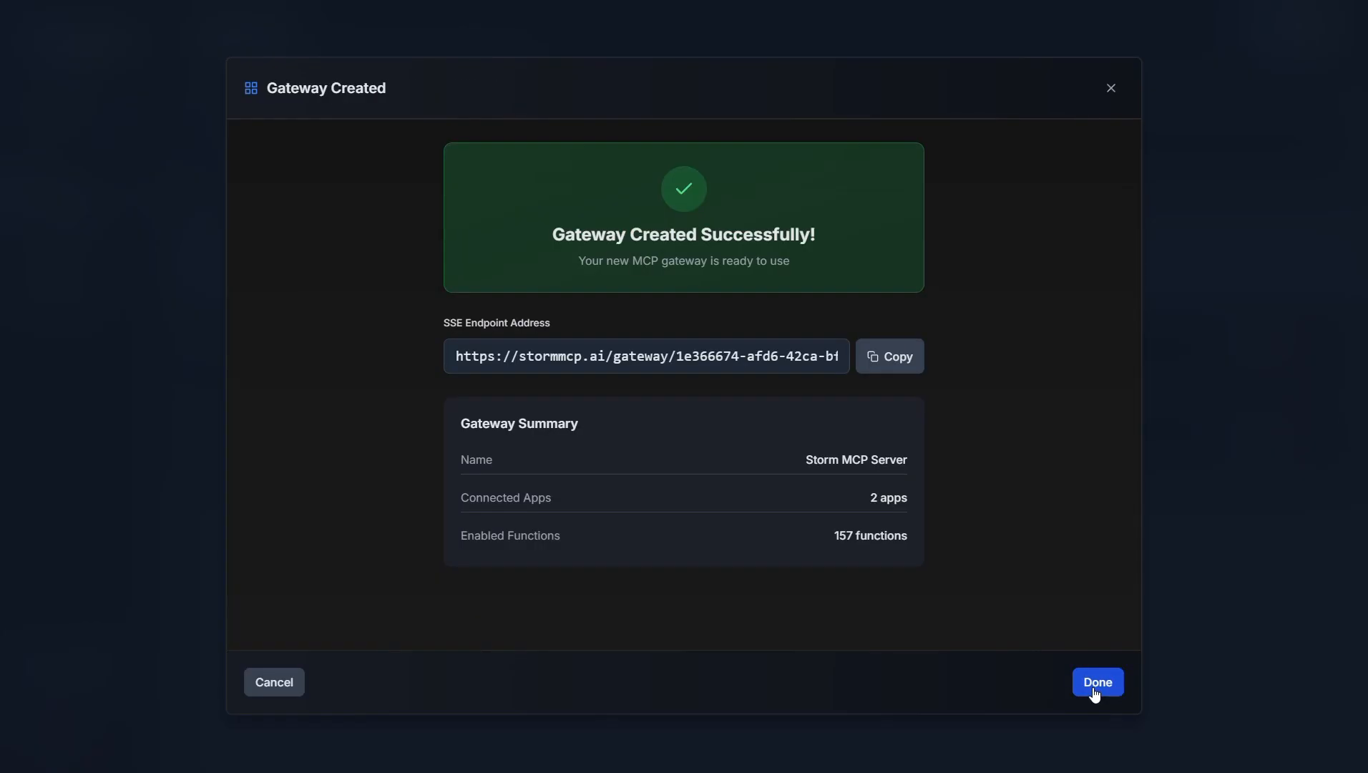
- Dismiss the gateway confirmation, sign in with Google, and go to Apps
left_click(1096, 681)
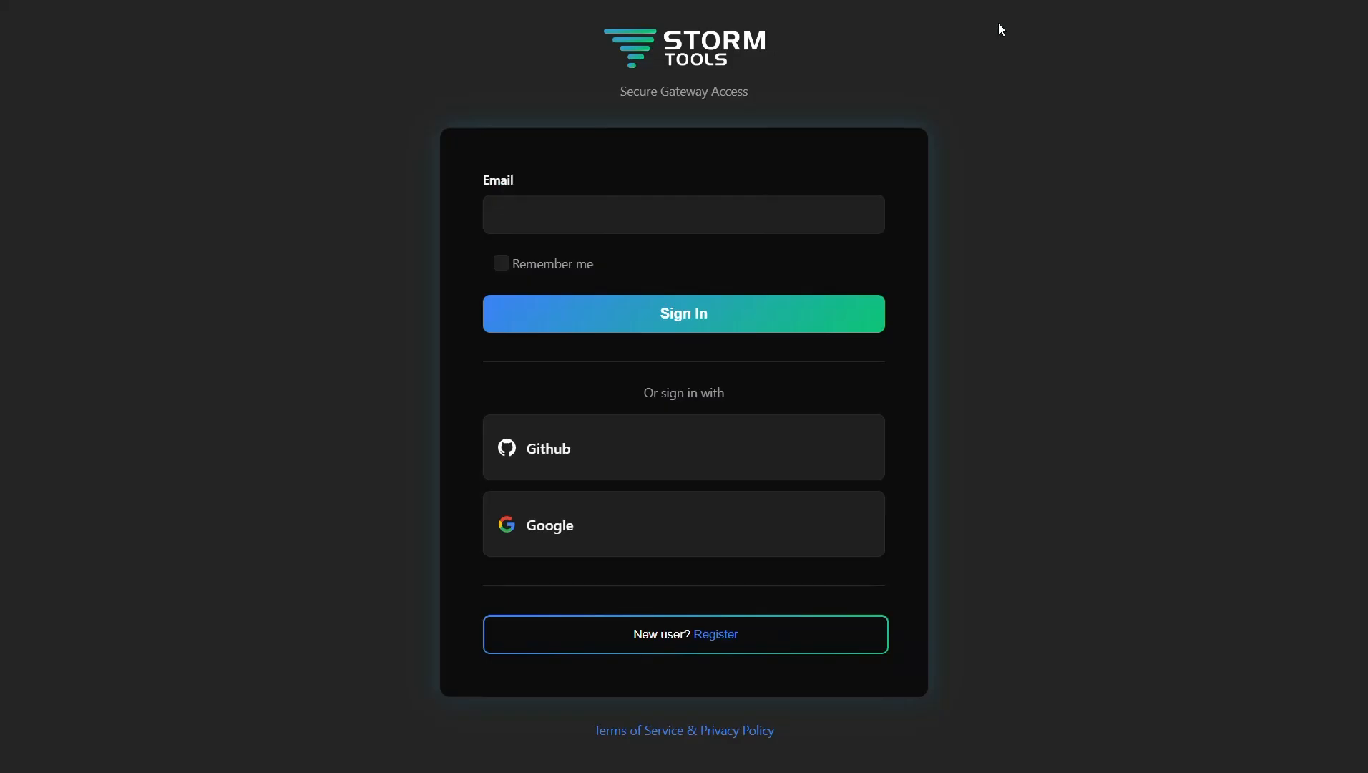
mouse_move(993, 42)
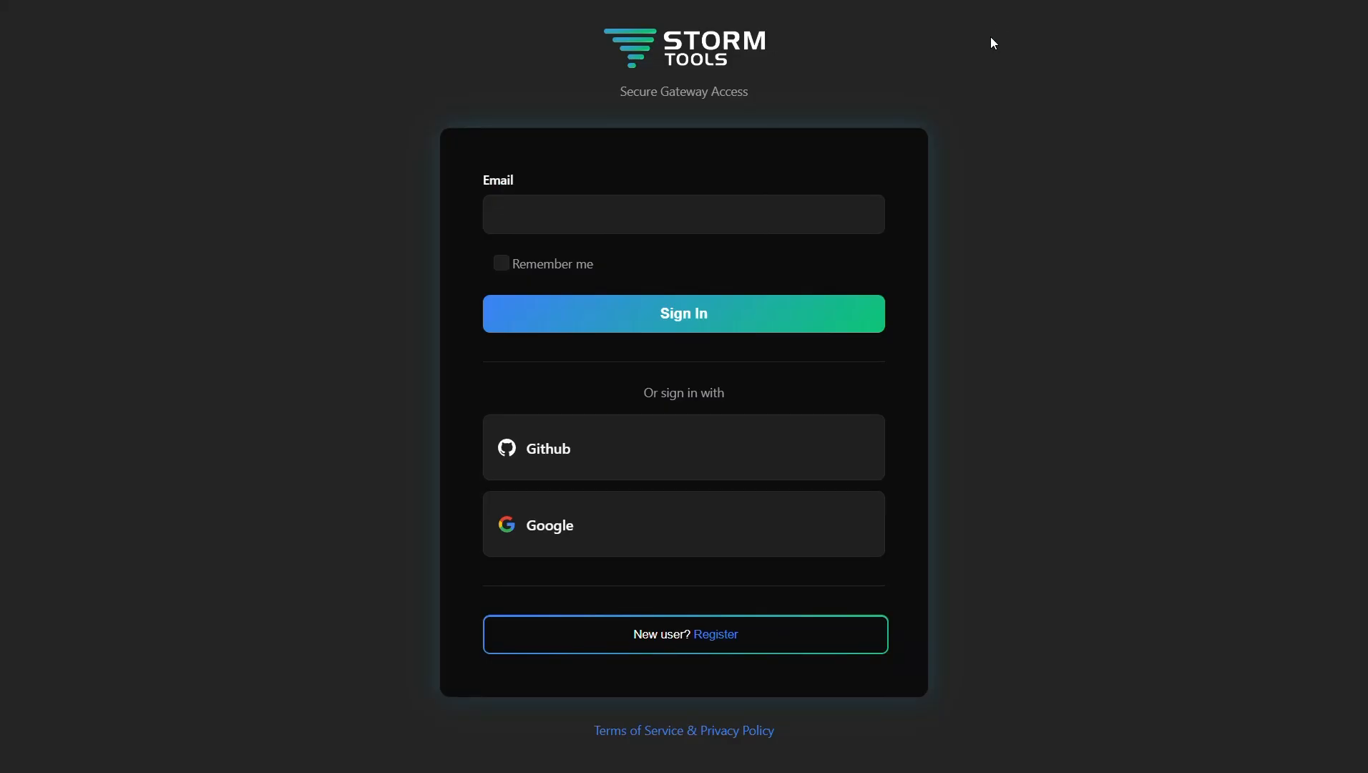
mouse_move(621, 523)
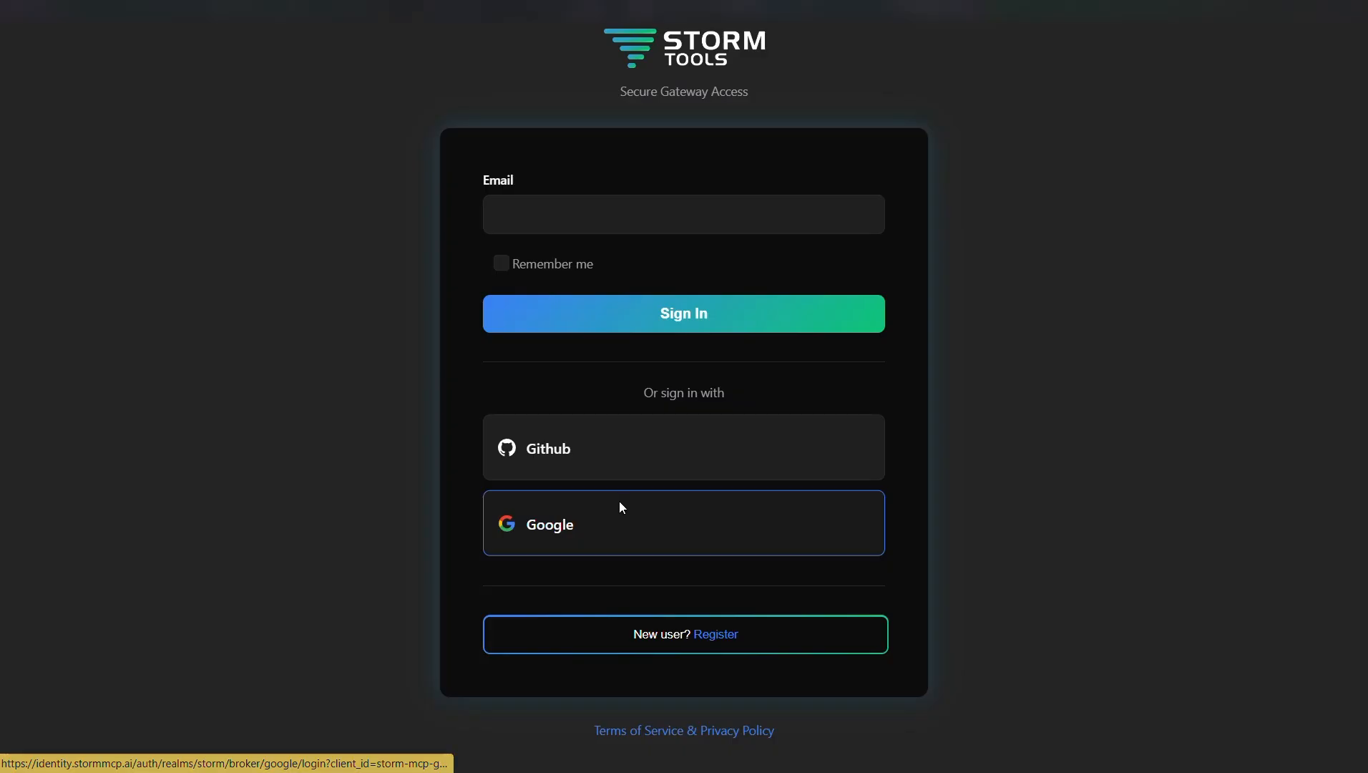
left_click(684, 523)
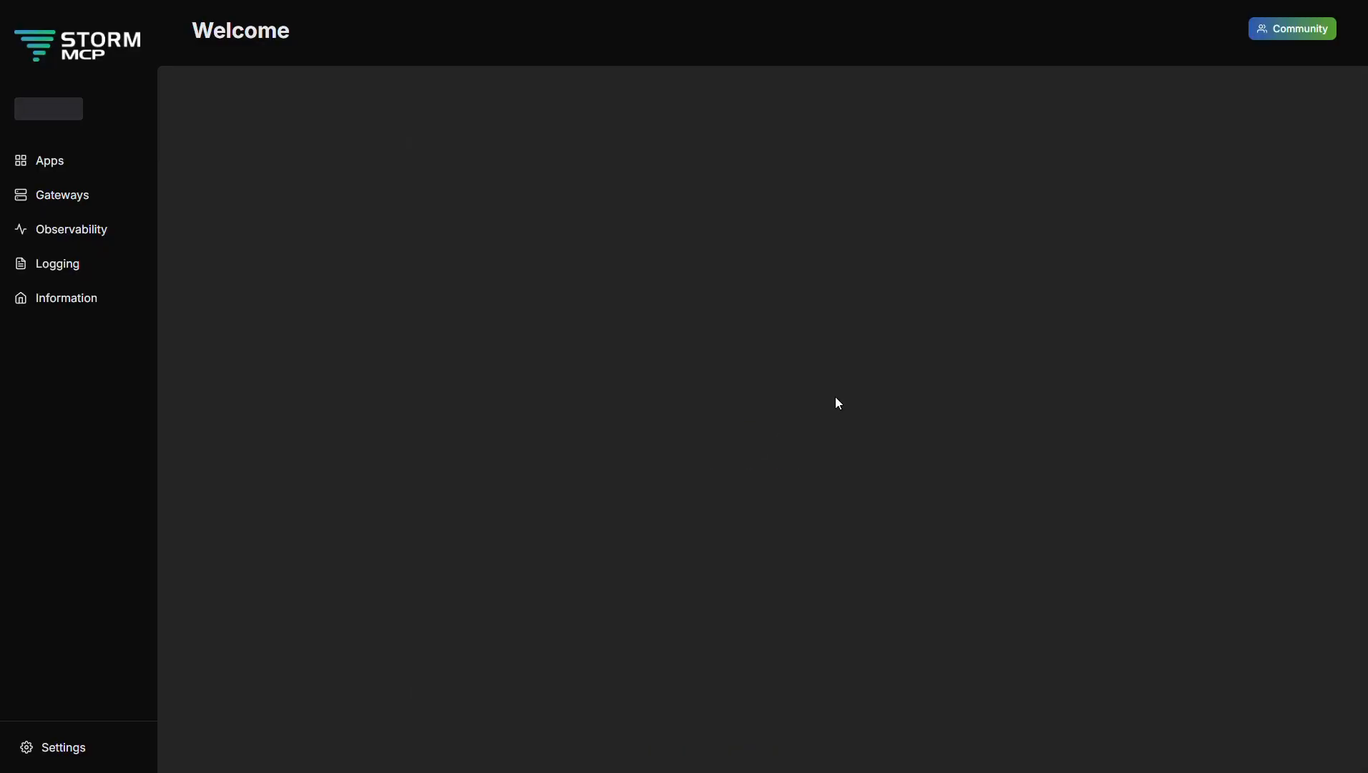
left_click(49, 161)
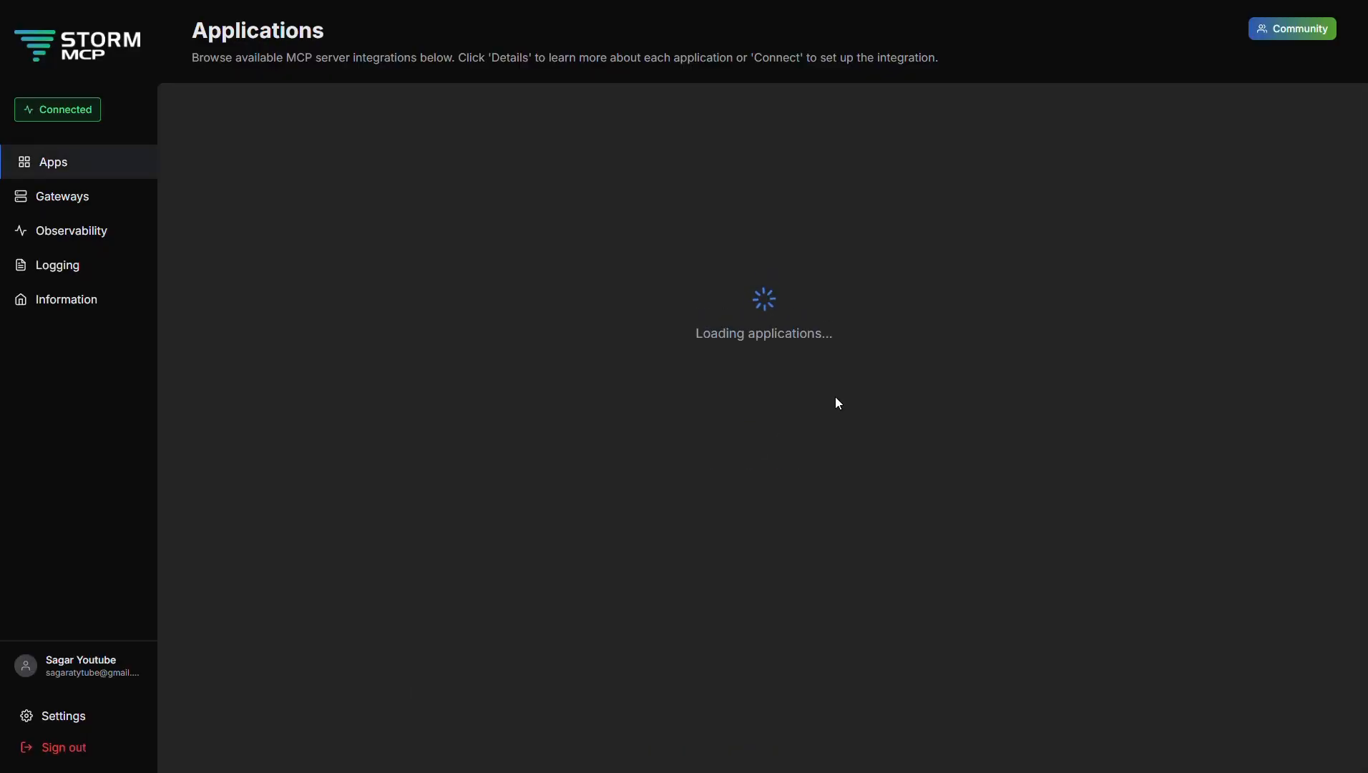
- Search 'githu' and connect GitHub using a personal access token
type("githu")
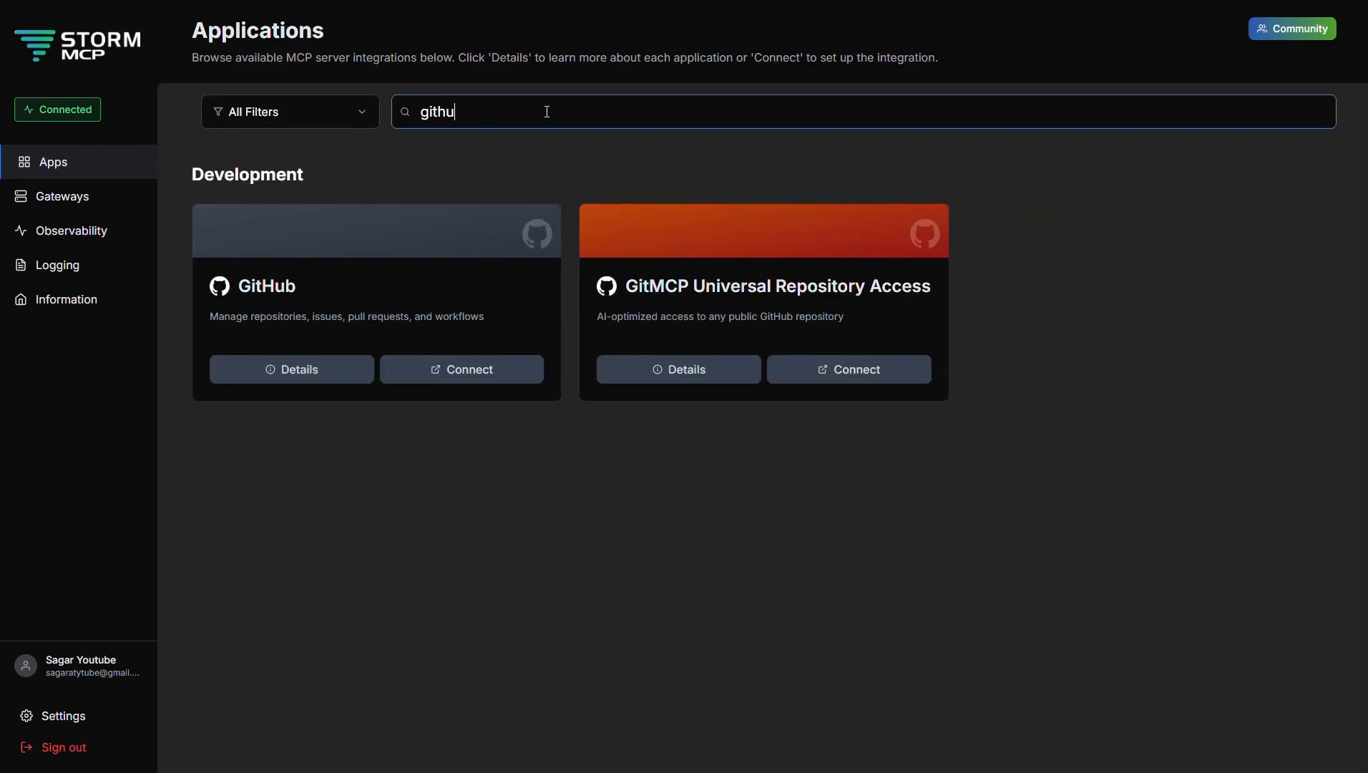
left_click(461, 370)
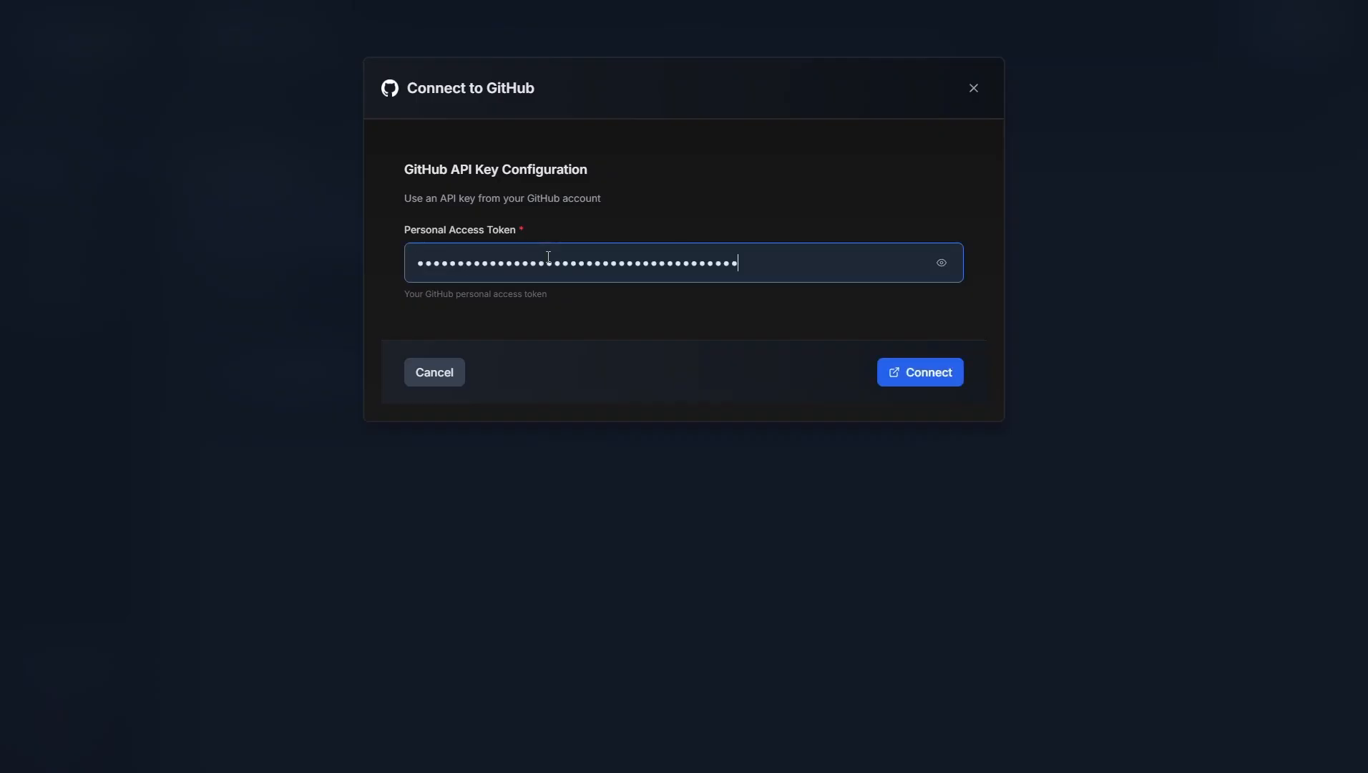
left_click(918, 371)
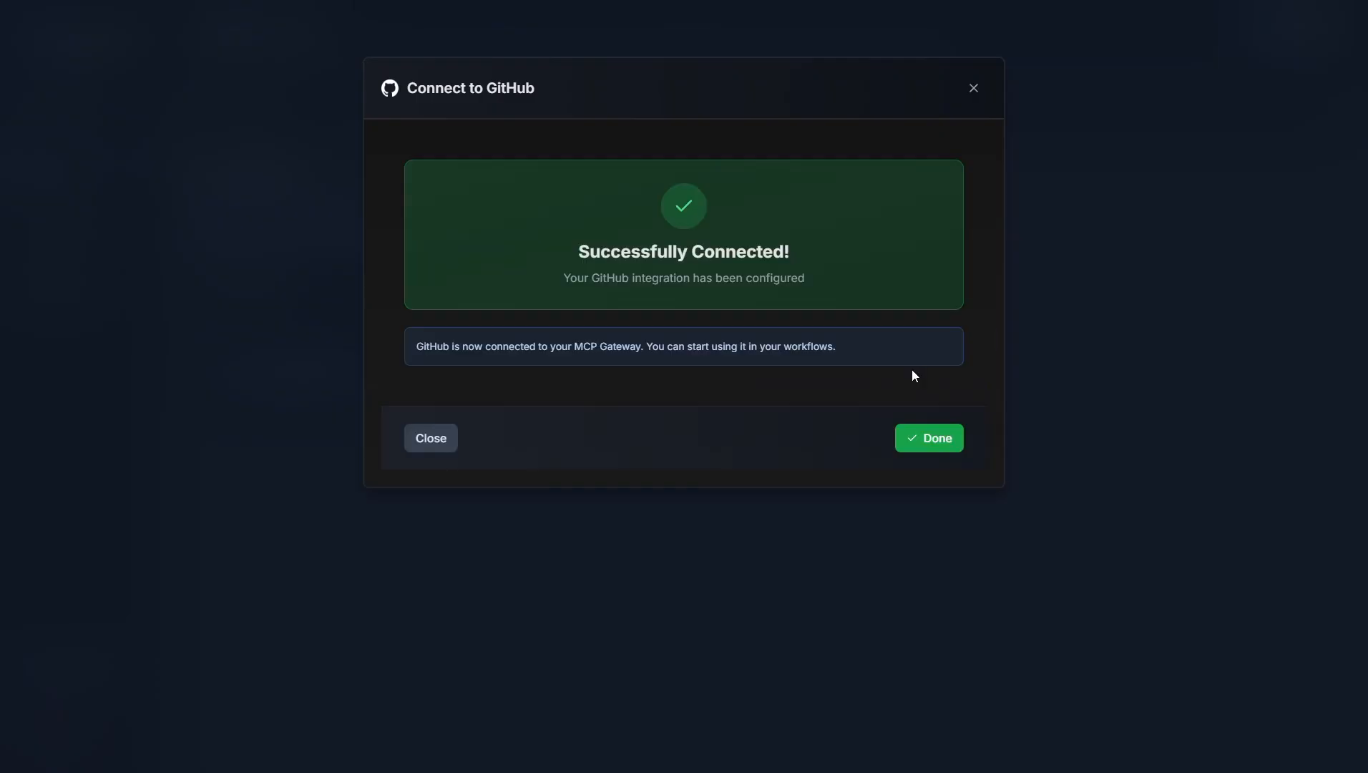
left_click(928, 437)
type("postm")
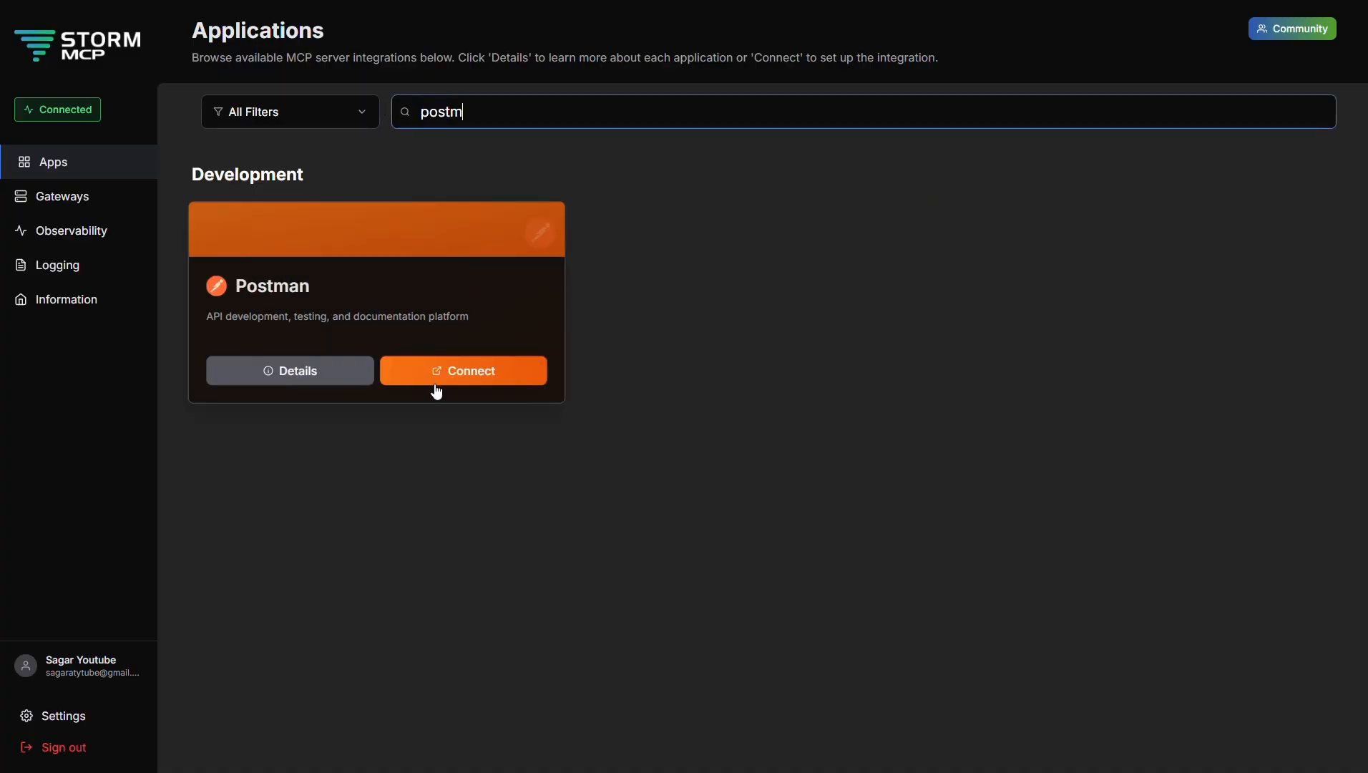
- Connect Postman with its API key, then go to the Gateways overview
left_click(463, 370)
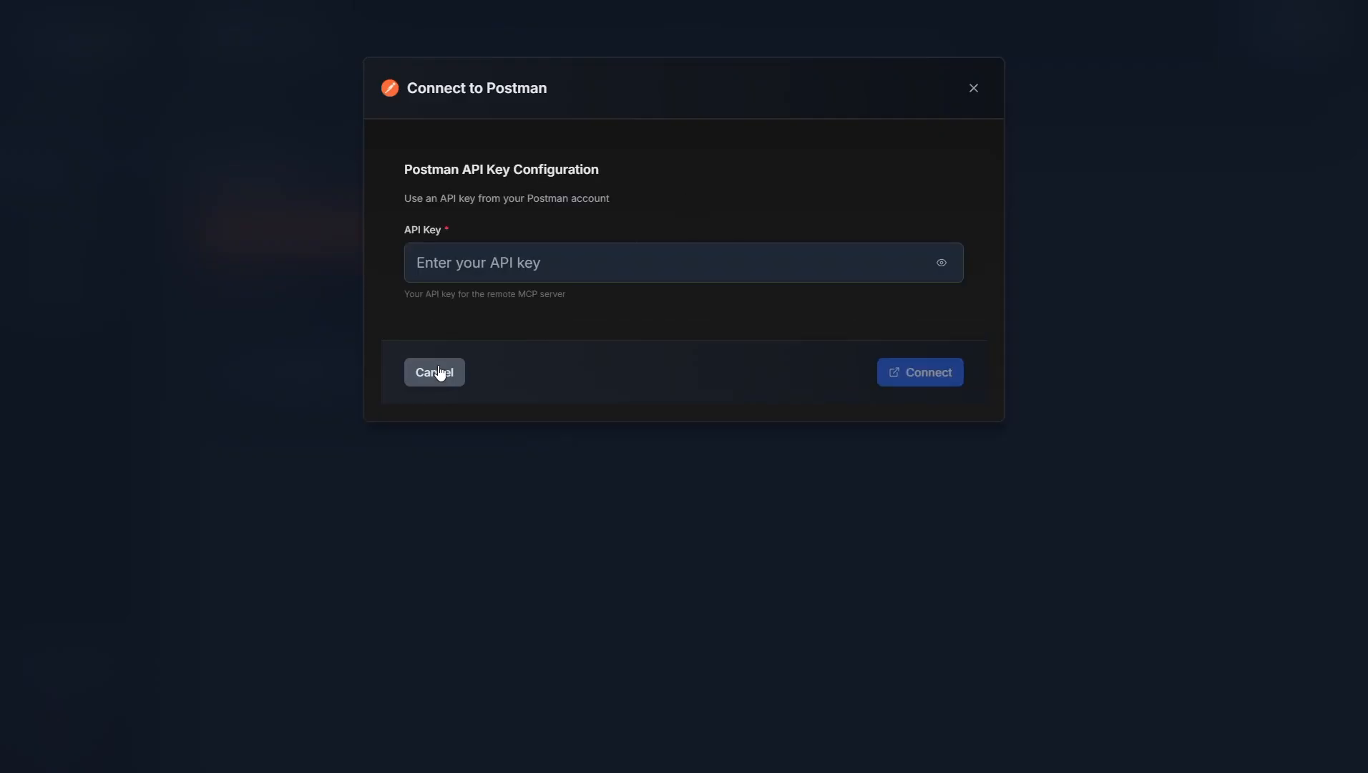
mouse_move(643, 176)
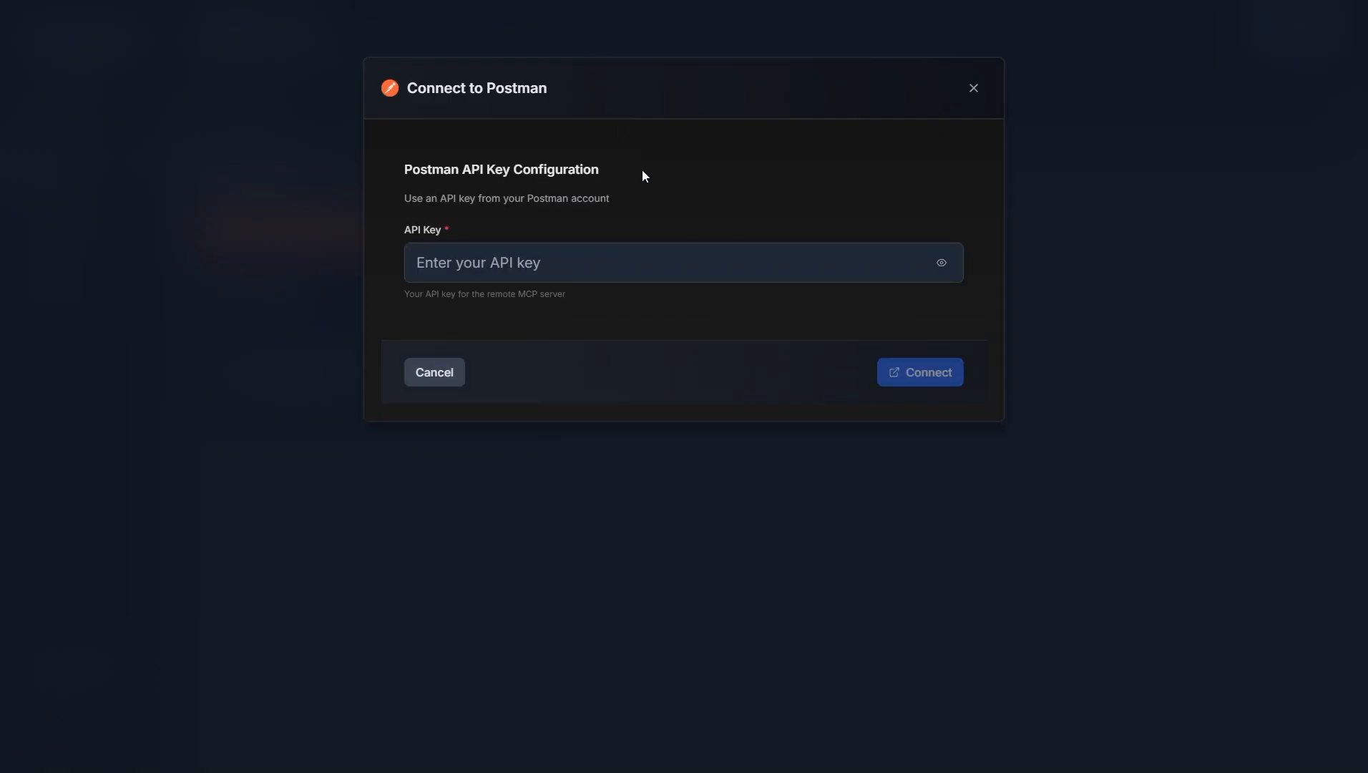
mouse_move(775, 208)
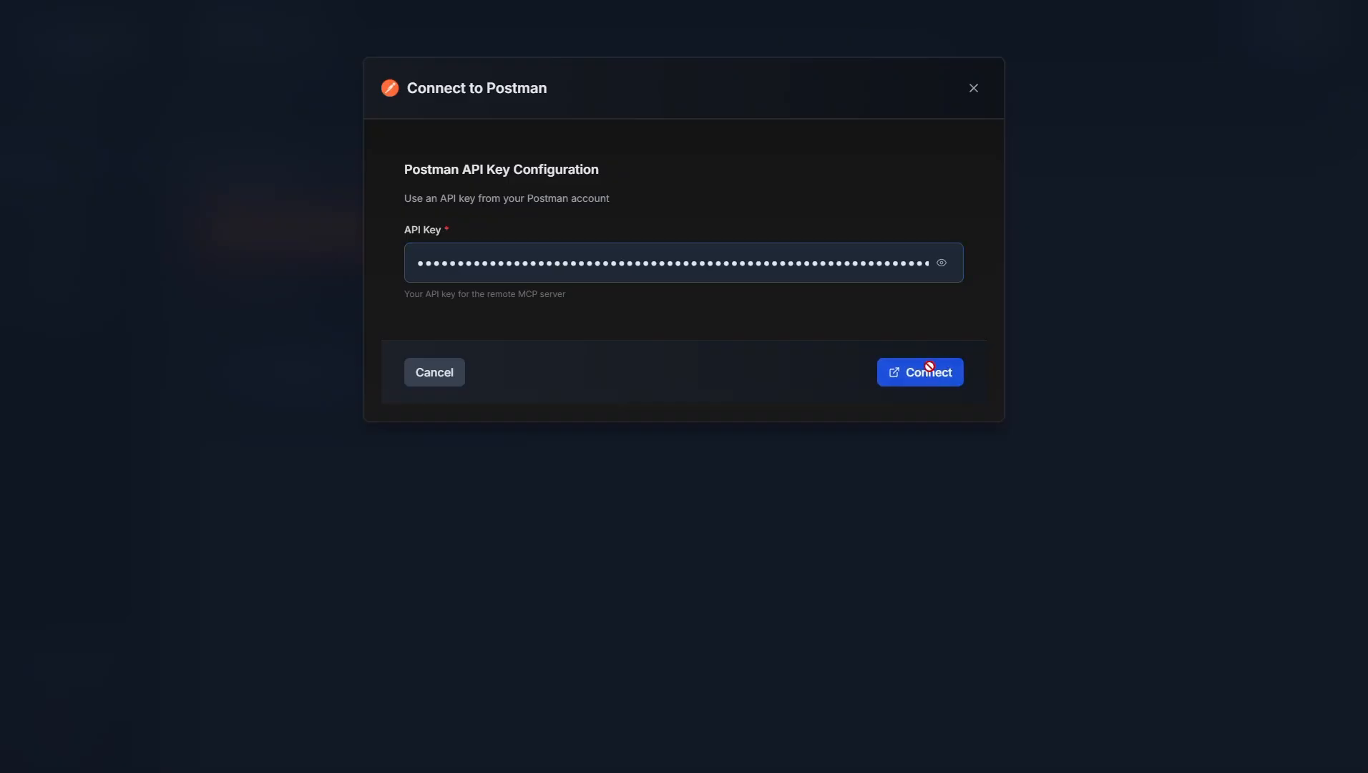
left_click(918, 371)
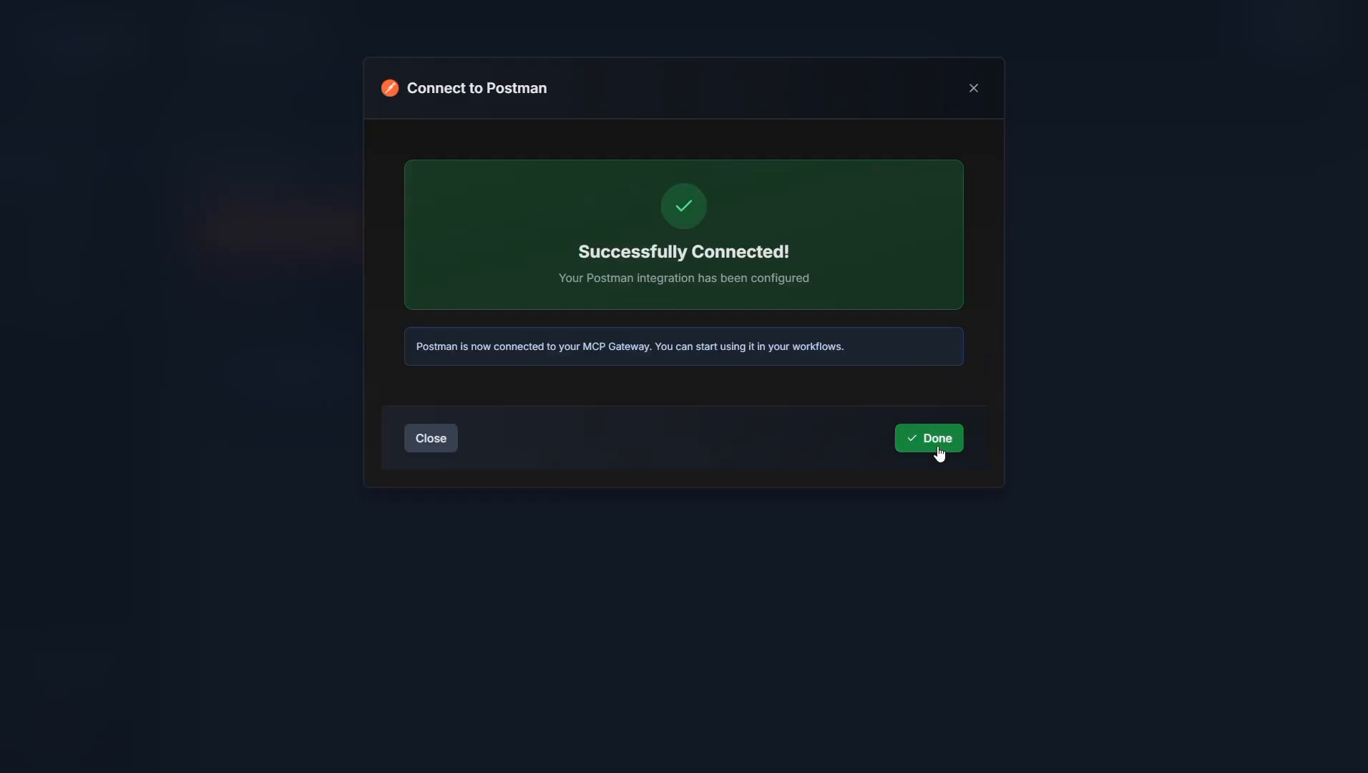
left_click(928, 438)
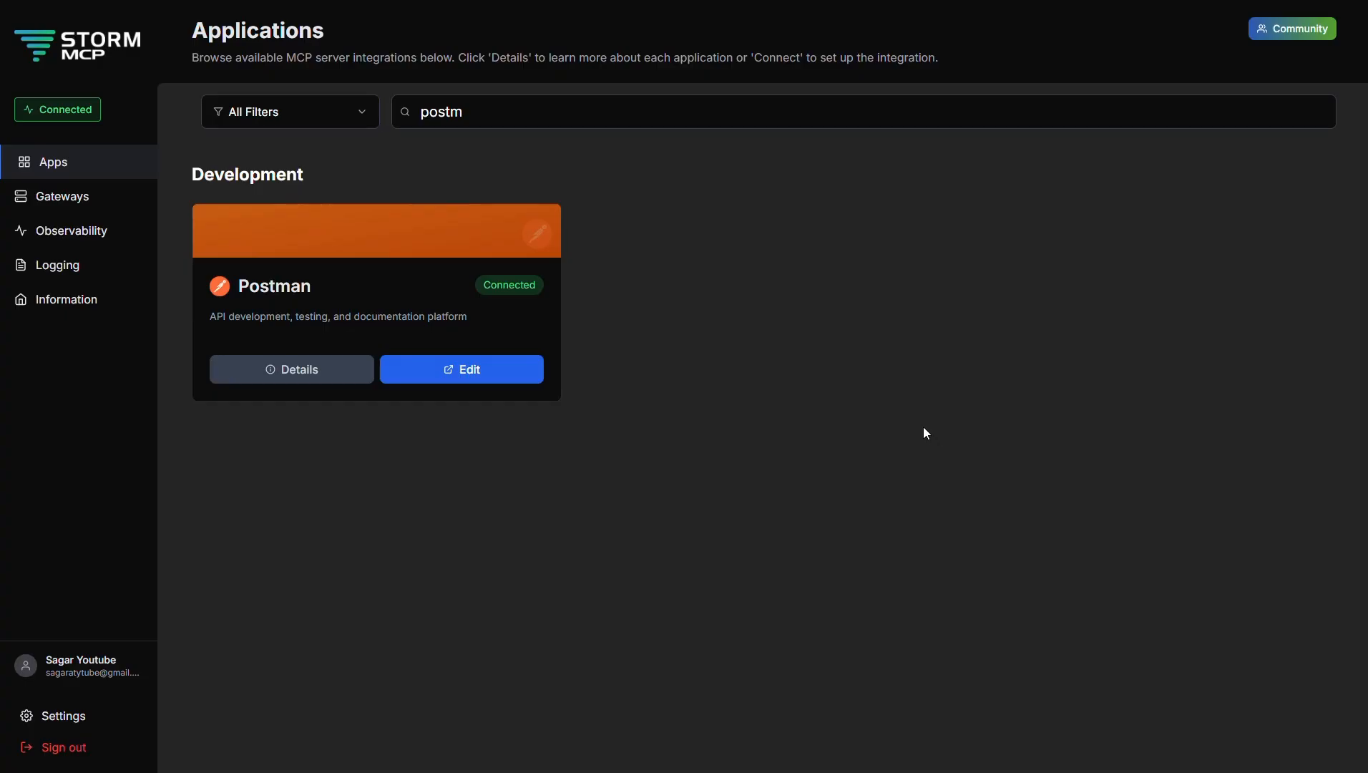
mouse_move(595, 43)
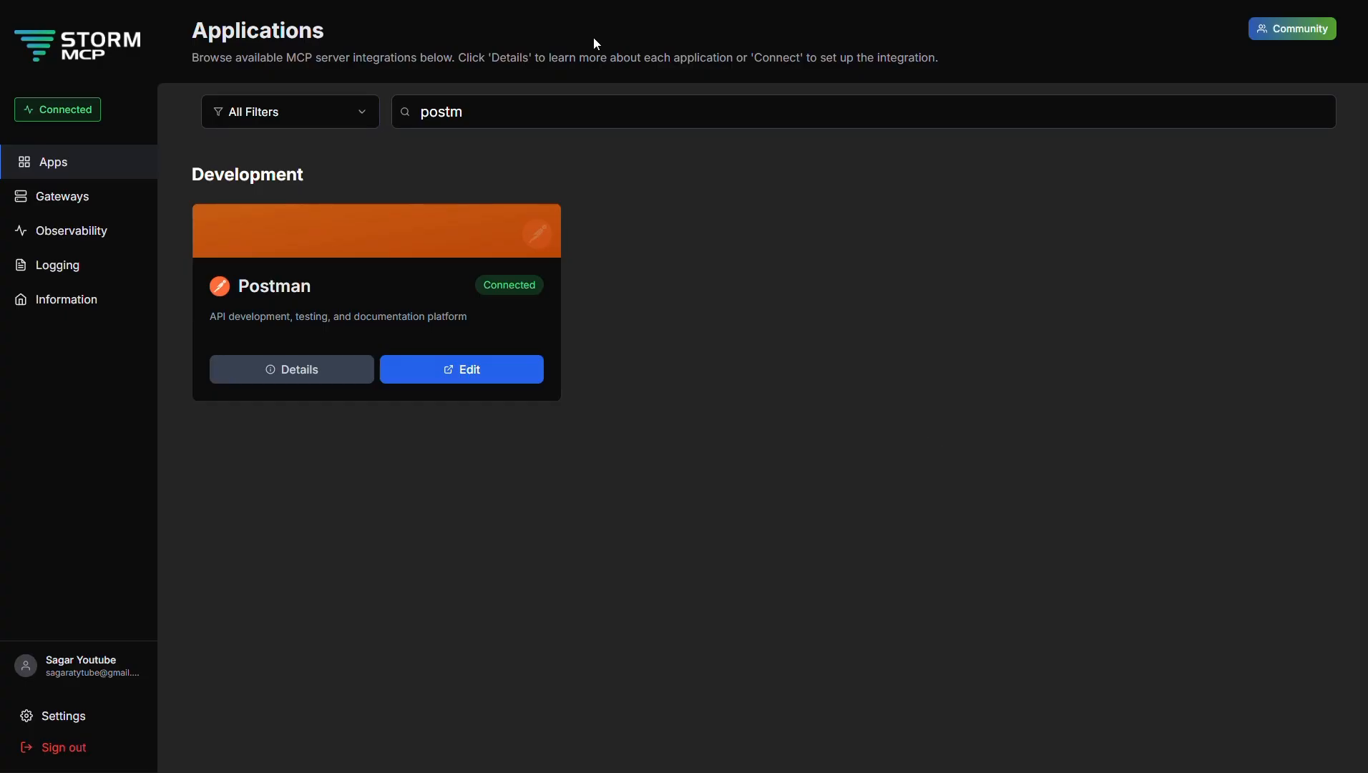
mouse_move(651, 222)
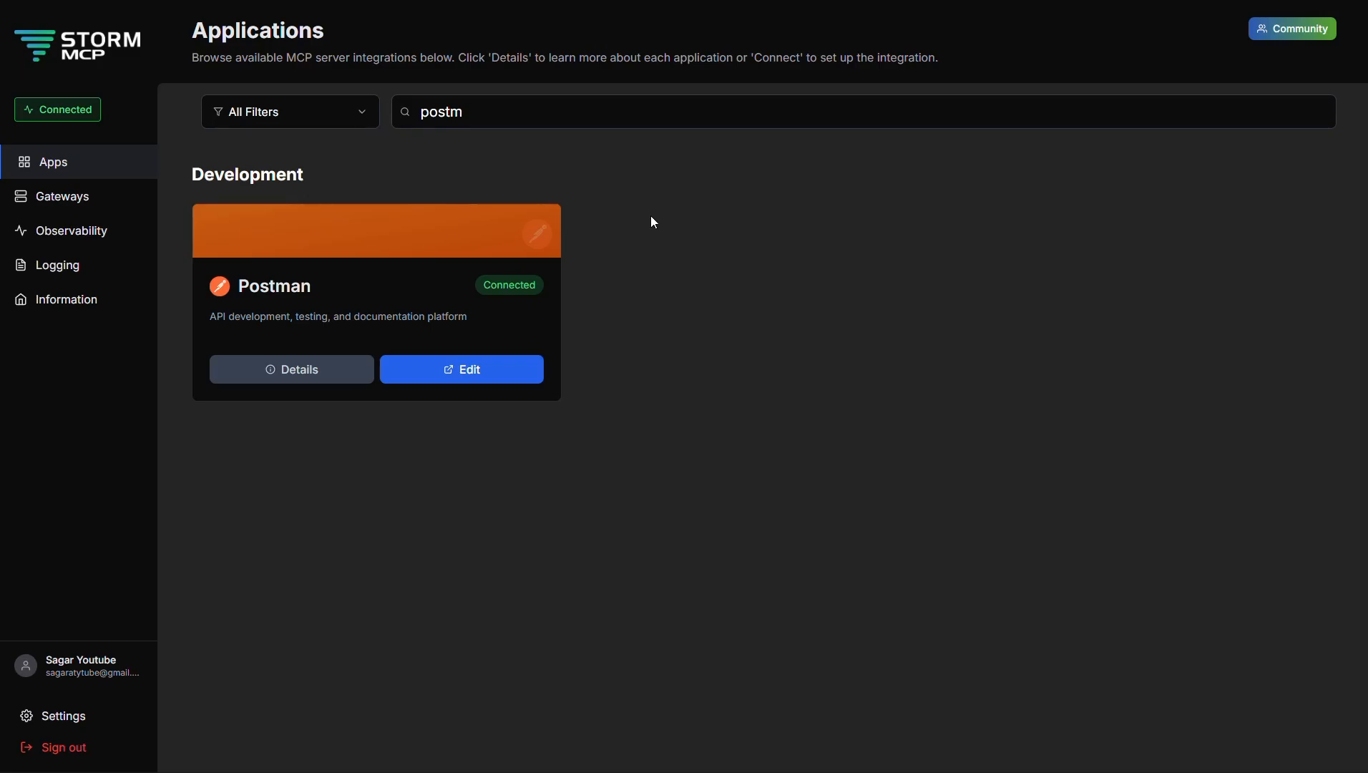
left_click(66, 196)
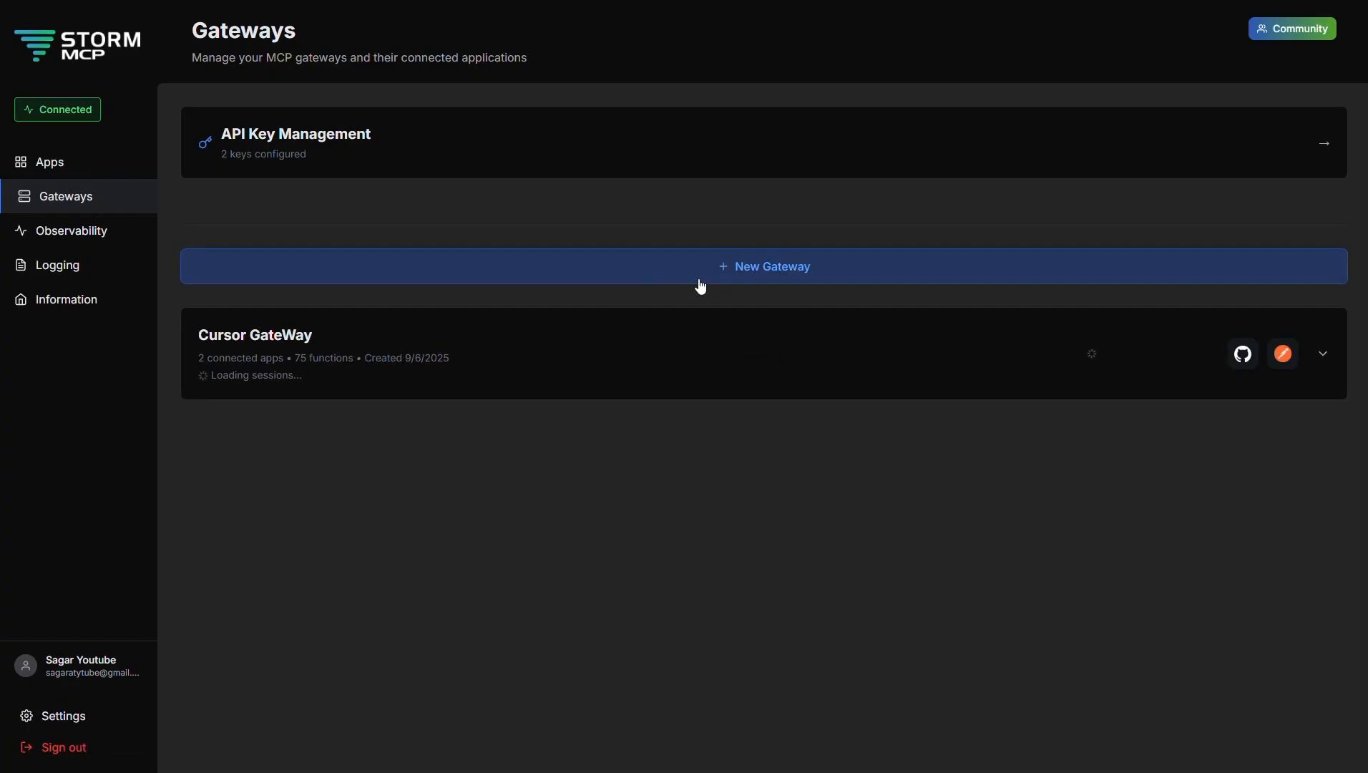
- Begin a new gateway named 'Storm MCP Server' with GitHub and Postman, advancing to function selection
left_click(763, 266)
type("S")
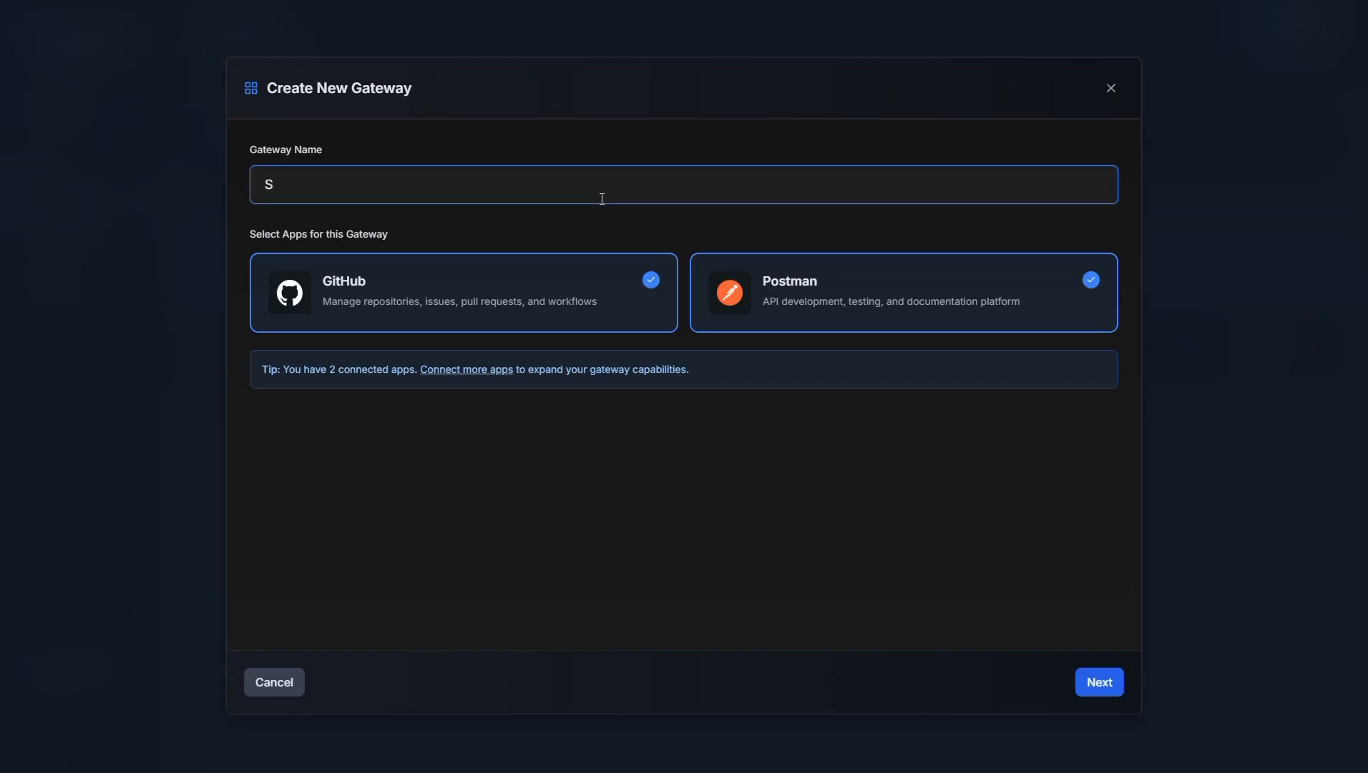
type("torm M")
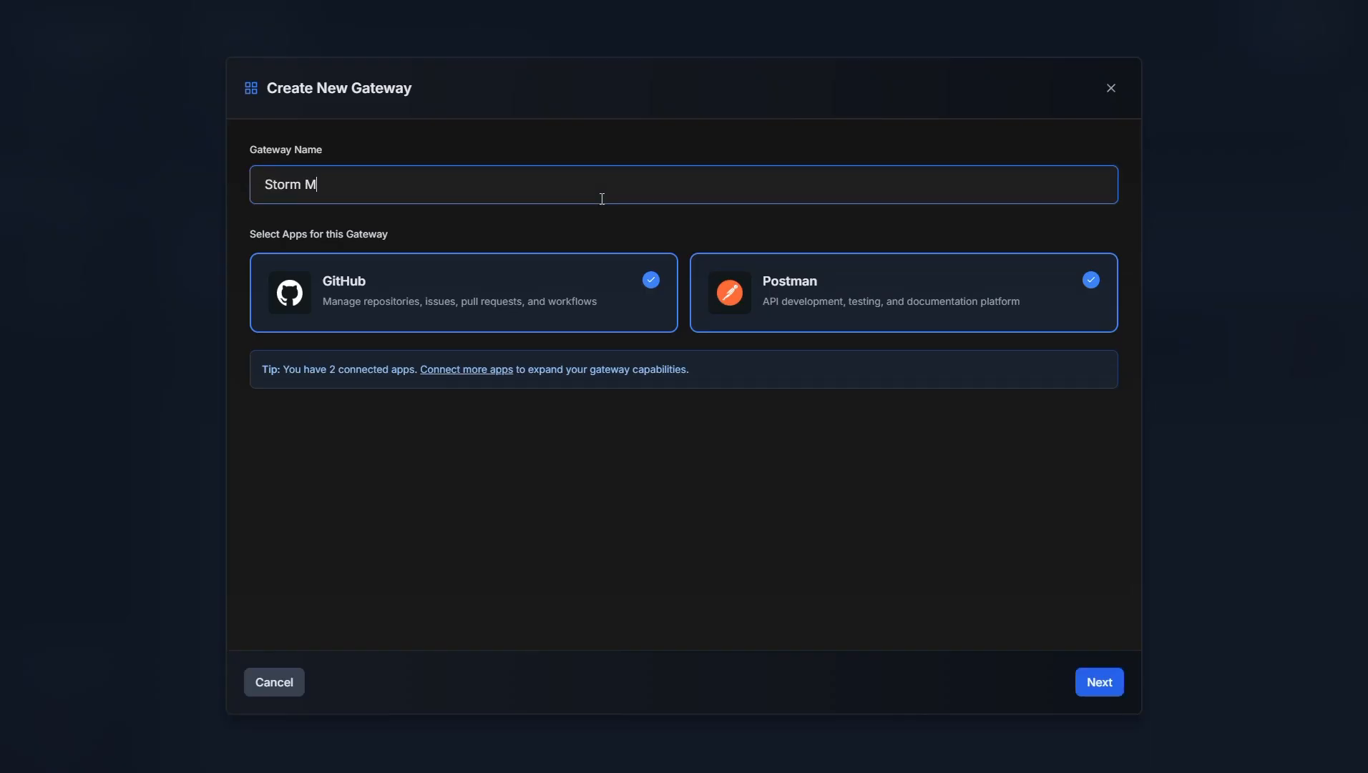
type("CP Serv")
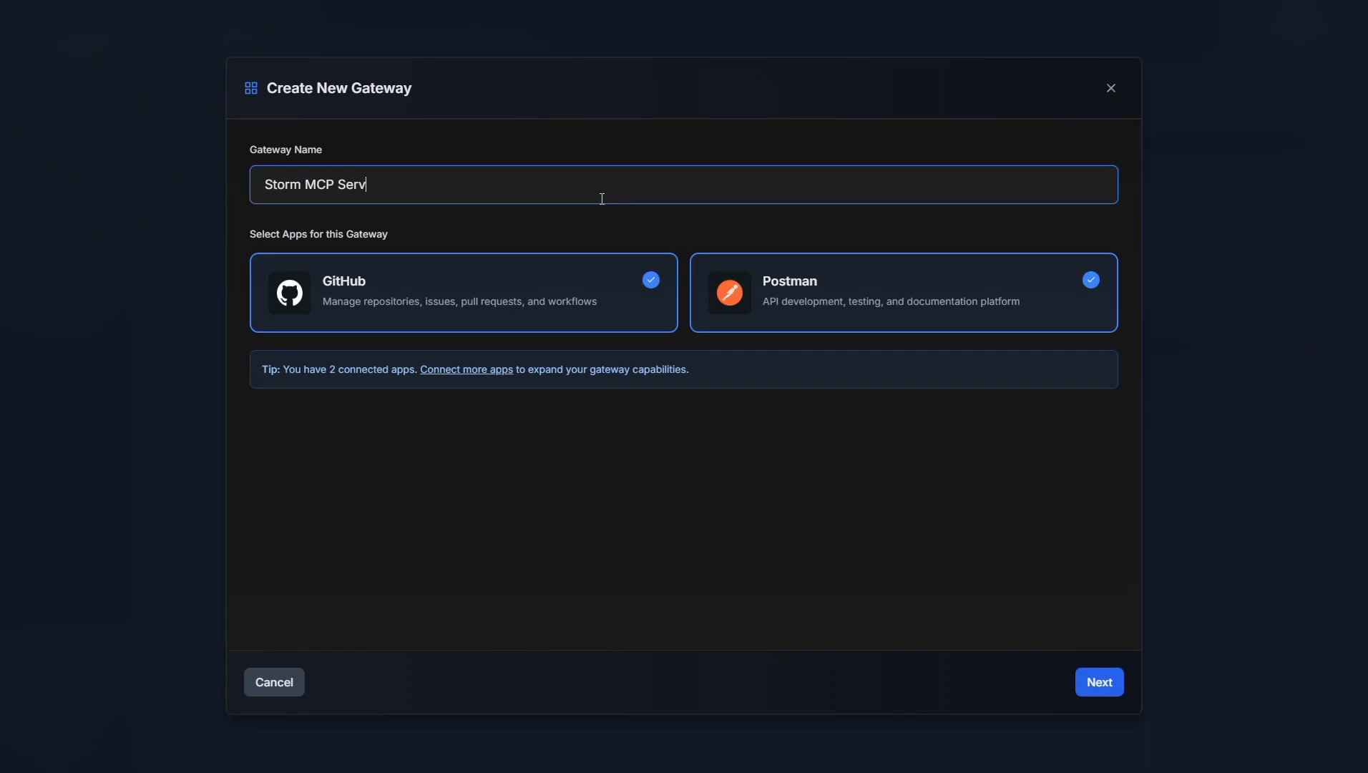
type("er")
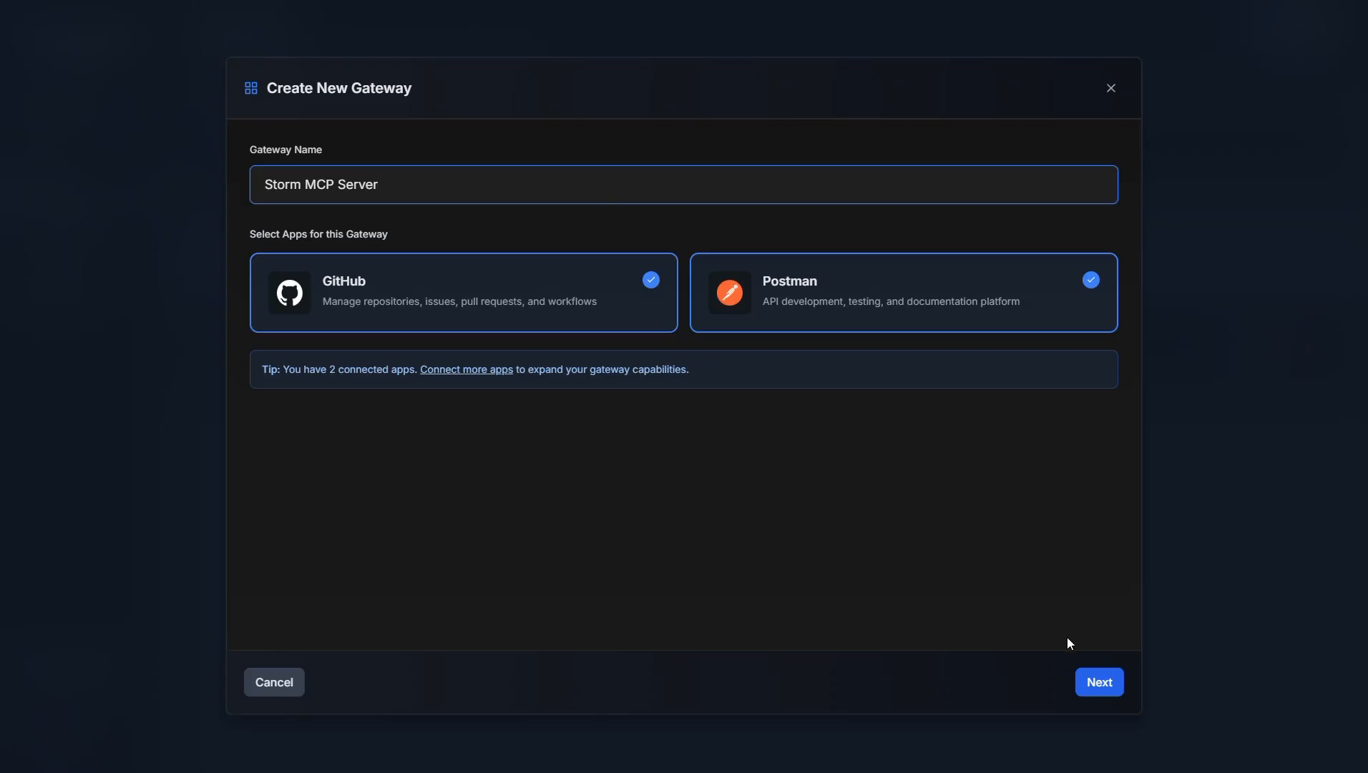
left_click(1098, 681)
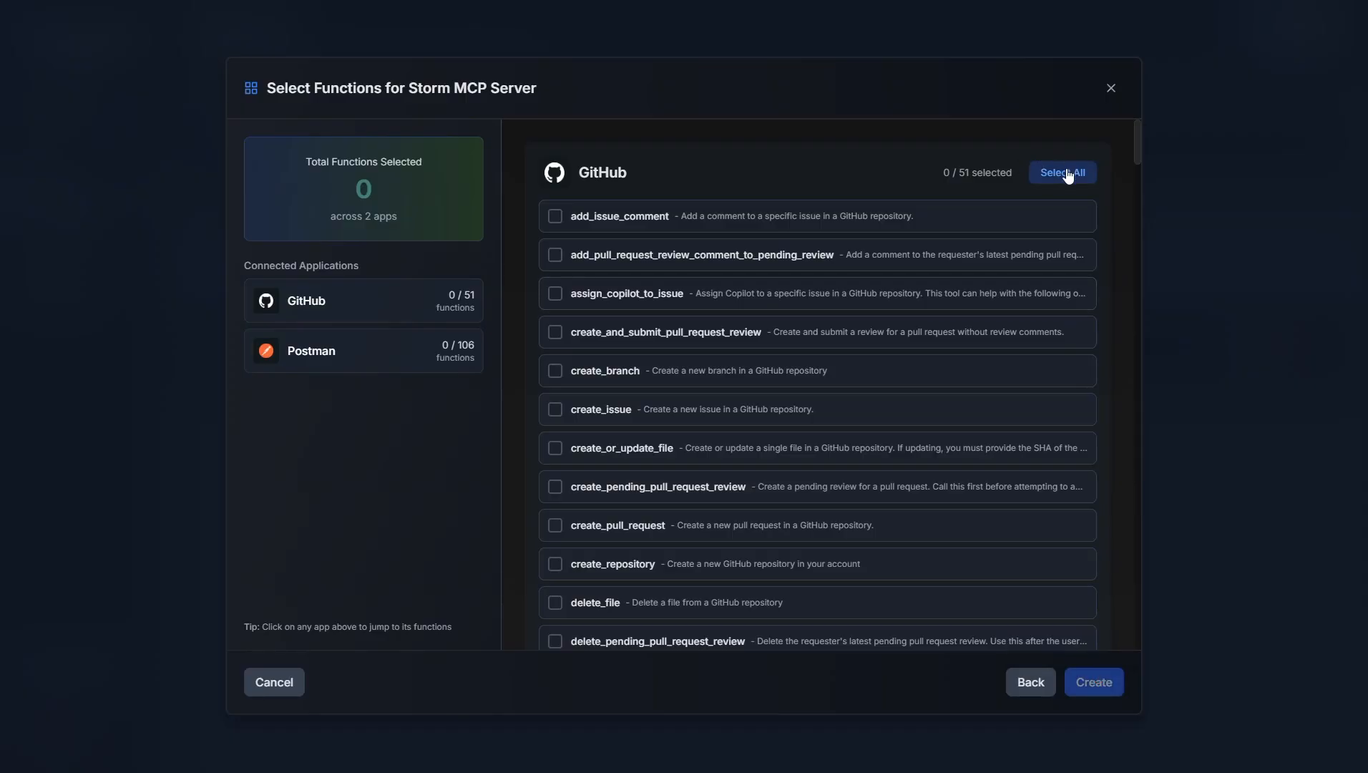
- Select all GitHub functions, create the Storm MCP Server gateway, and close the summary
left_click(1062, 171)
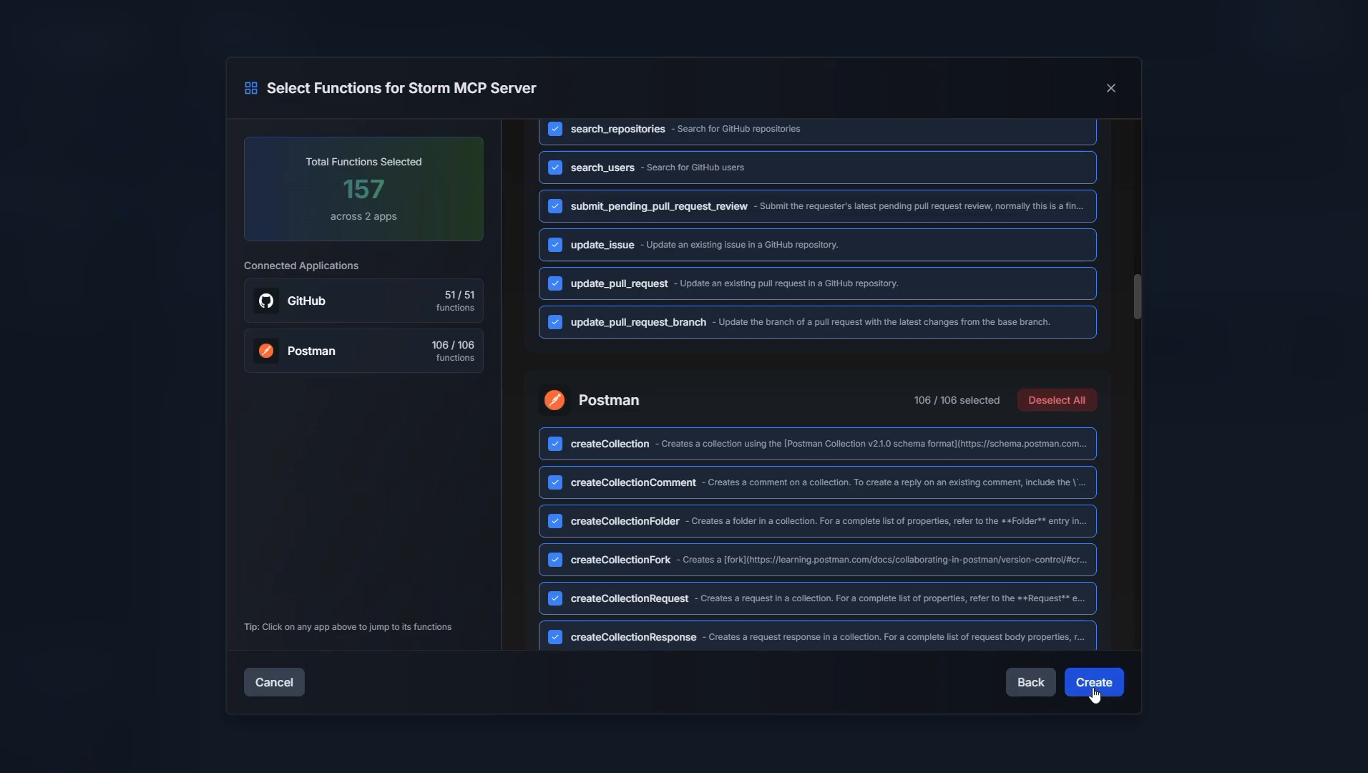
left_click(1093, 681)
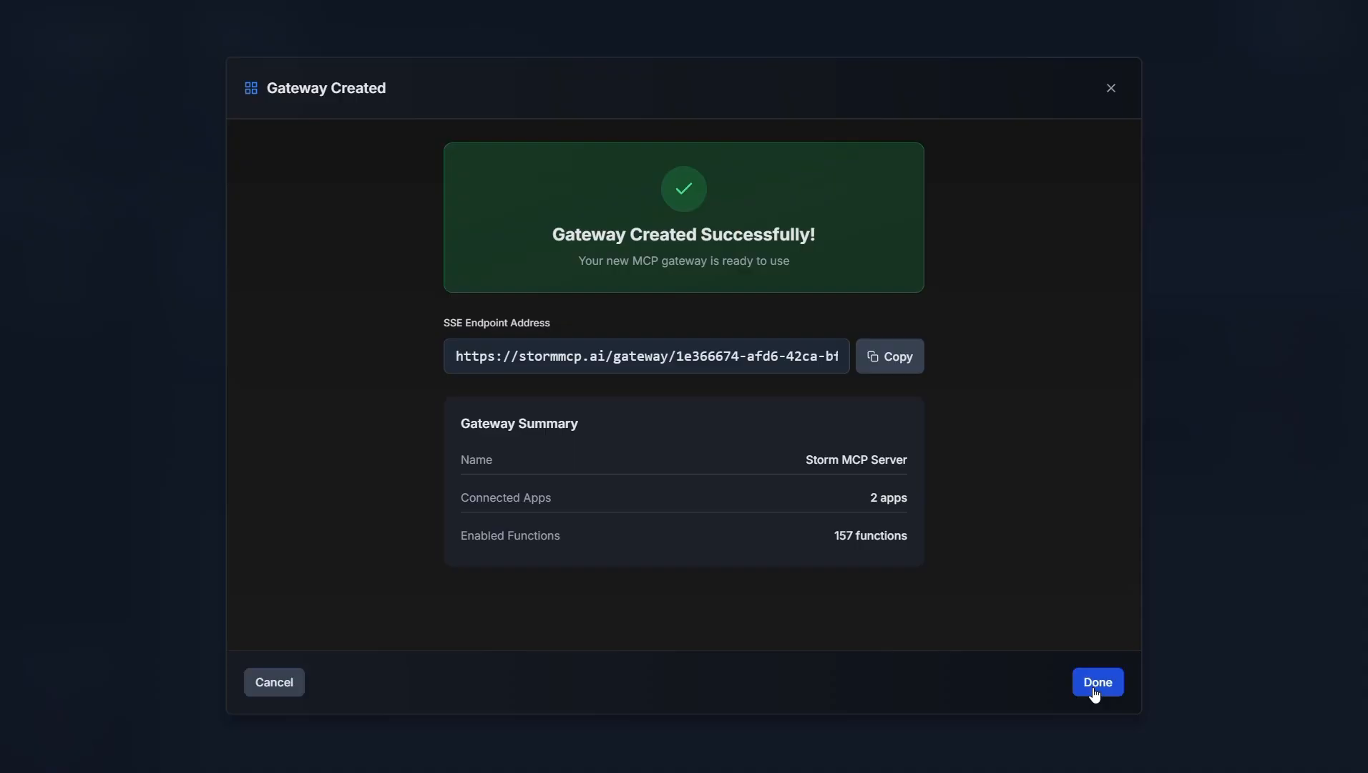
left_click(1097, 682)
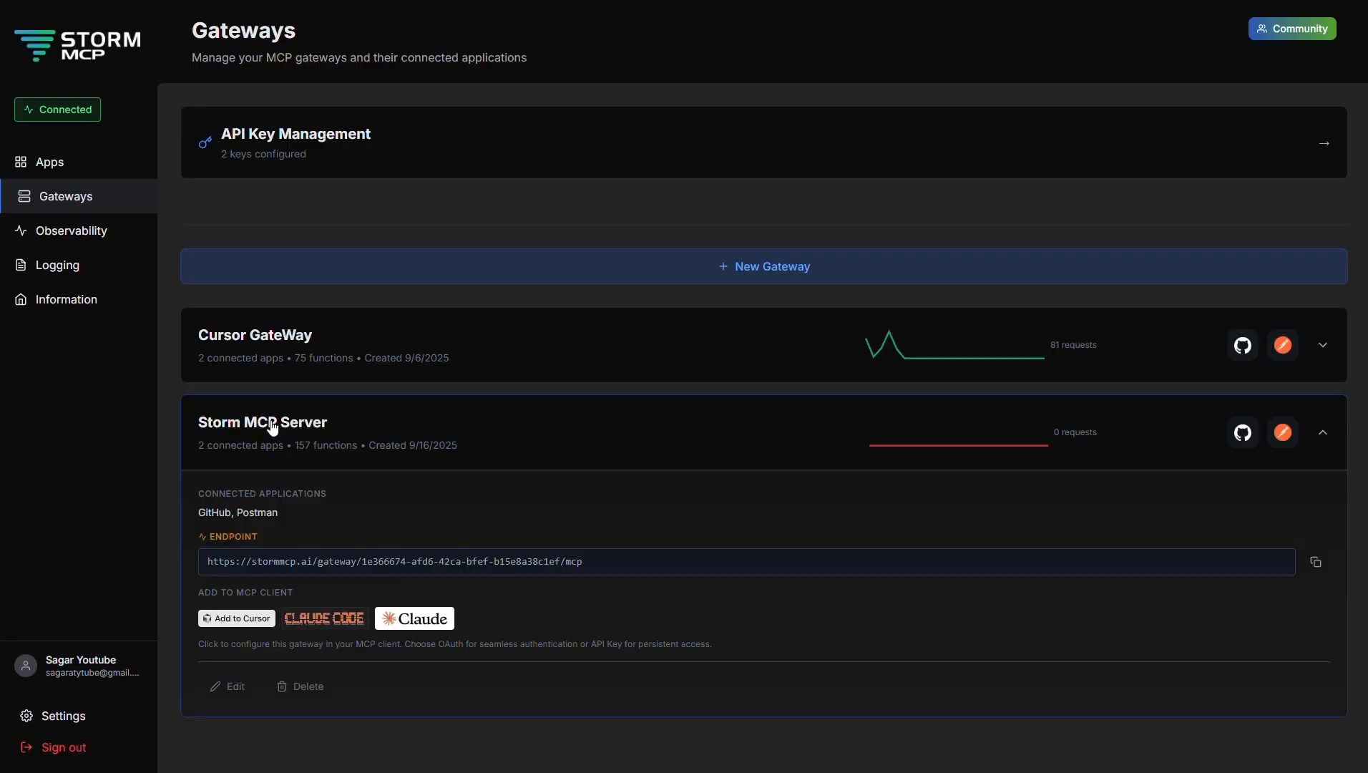
- Use the Add to Cursor badge on the Storm MCP Server gateway
left_click(236, 618)
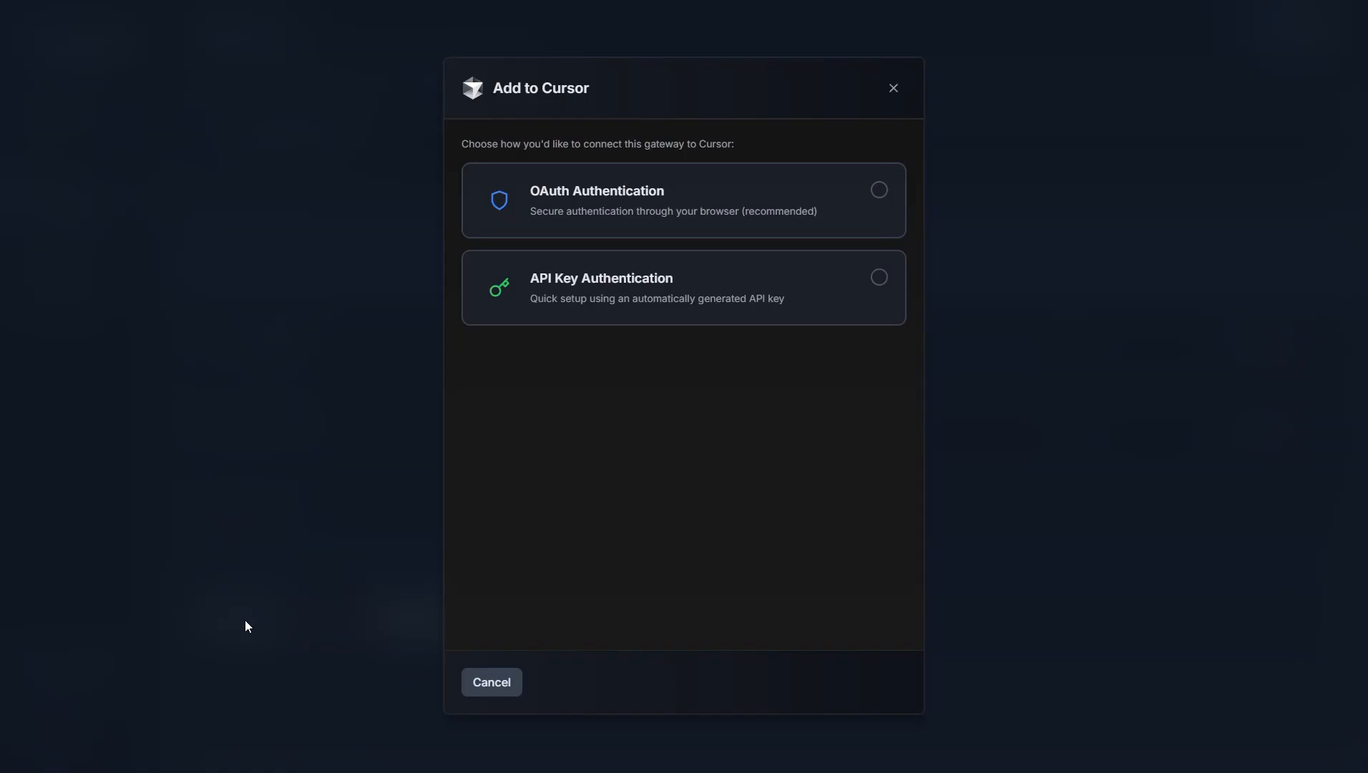
mouse_move(843, 282)
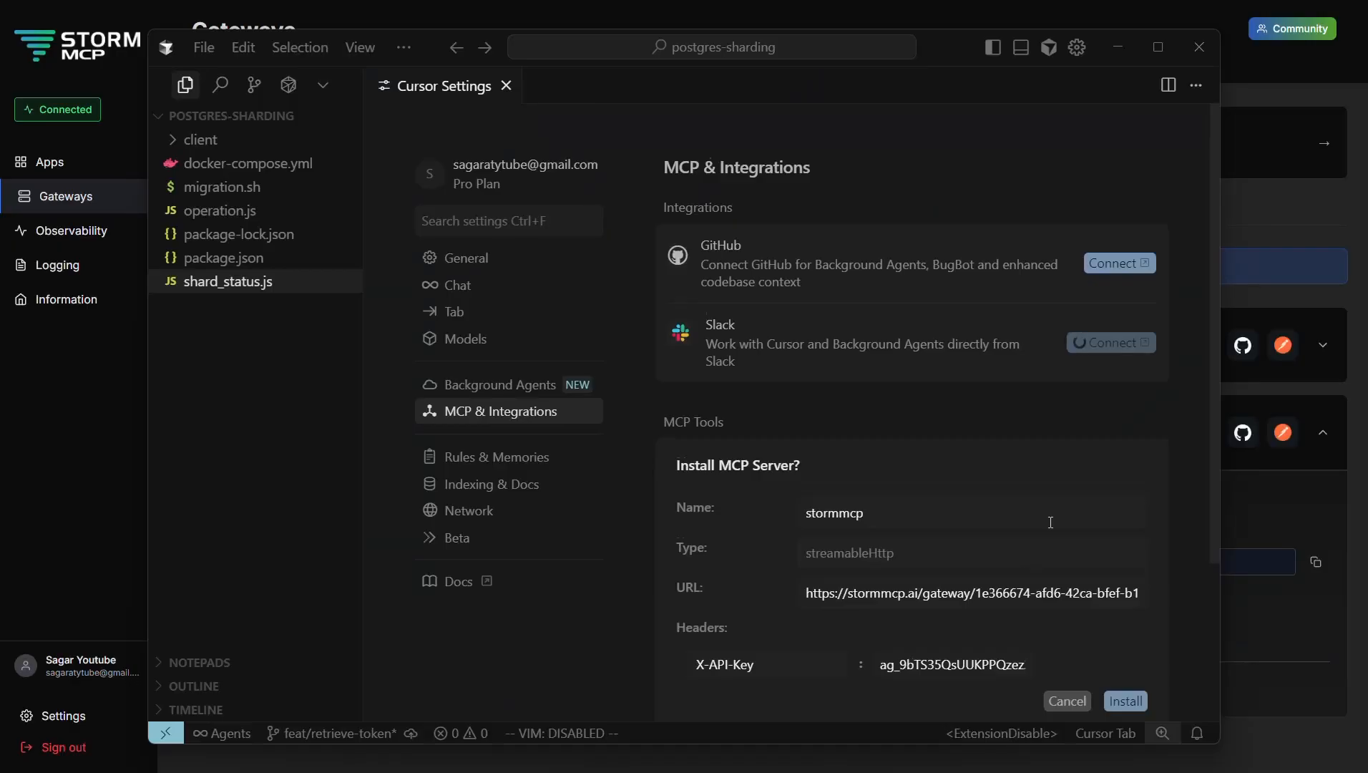
- Install the stormmcp server in Cursor and browse its 157 enabled GitHub and Postman tools
scroll("down", 3)
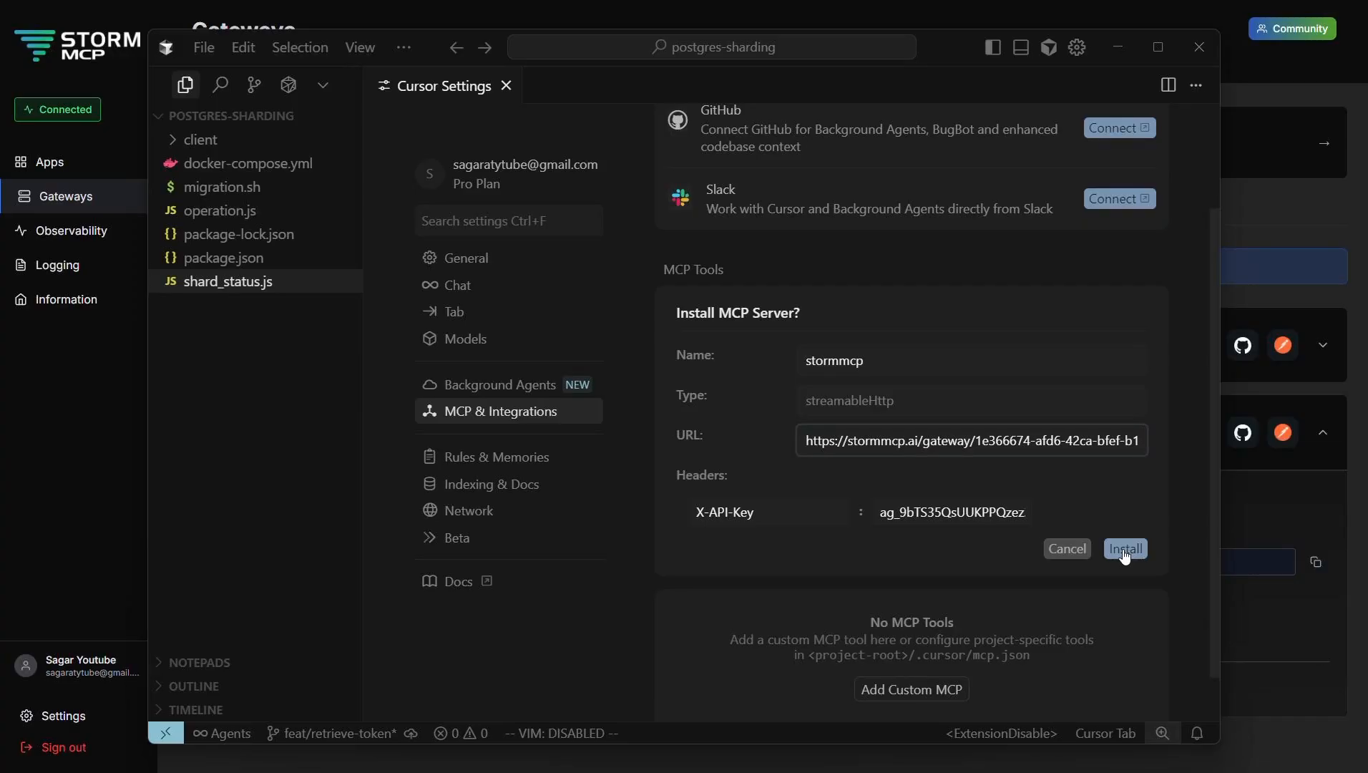
left_click(1124, 549)
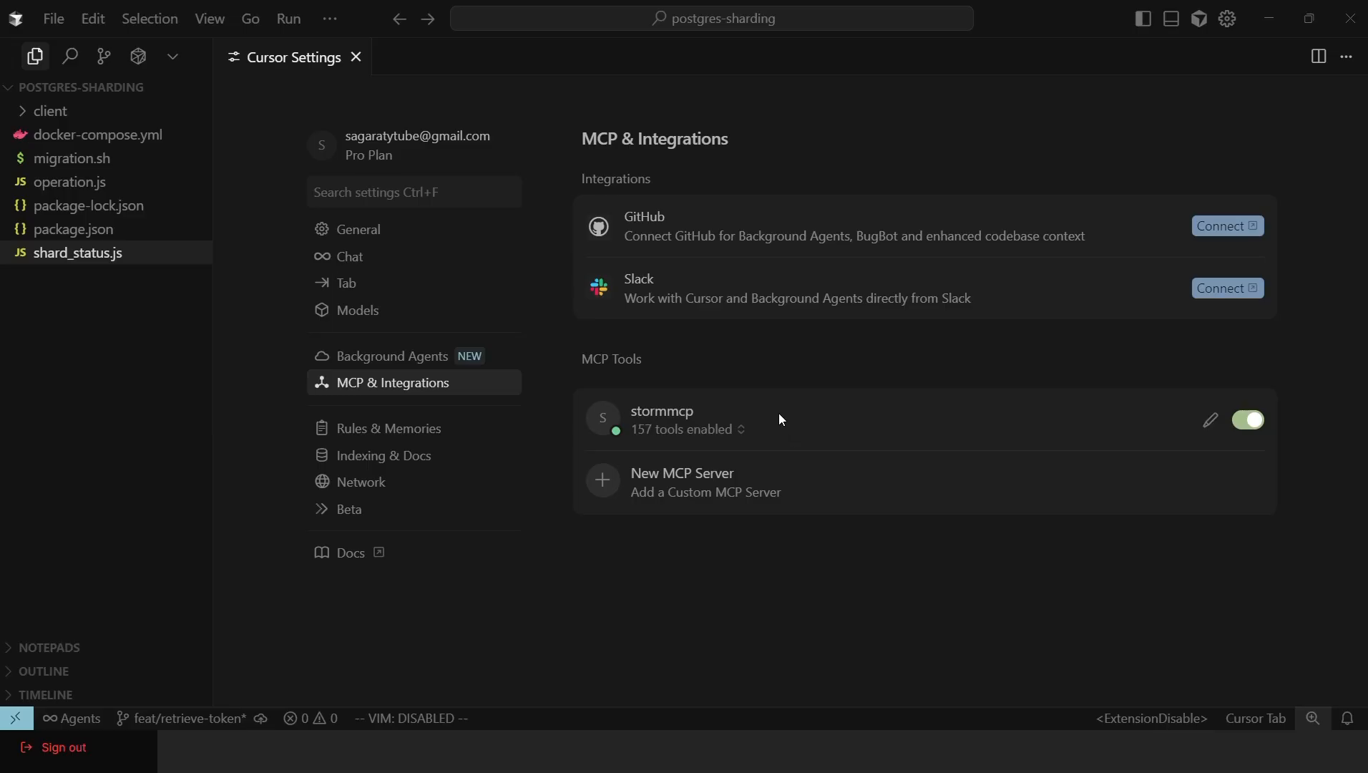
mouse_move(707, 435)
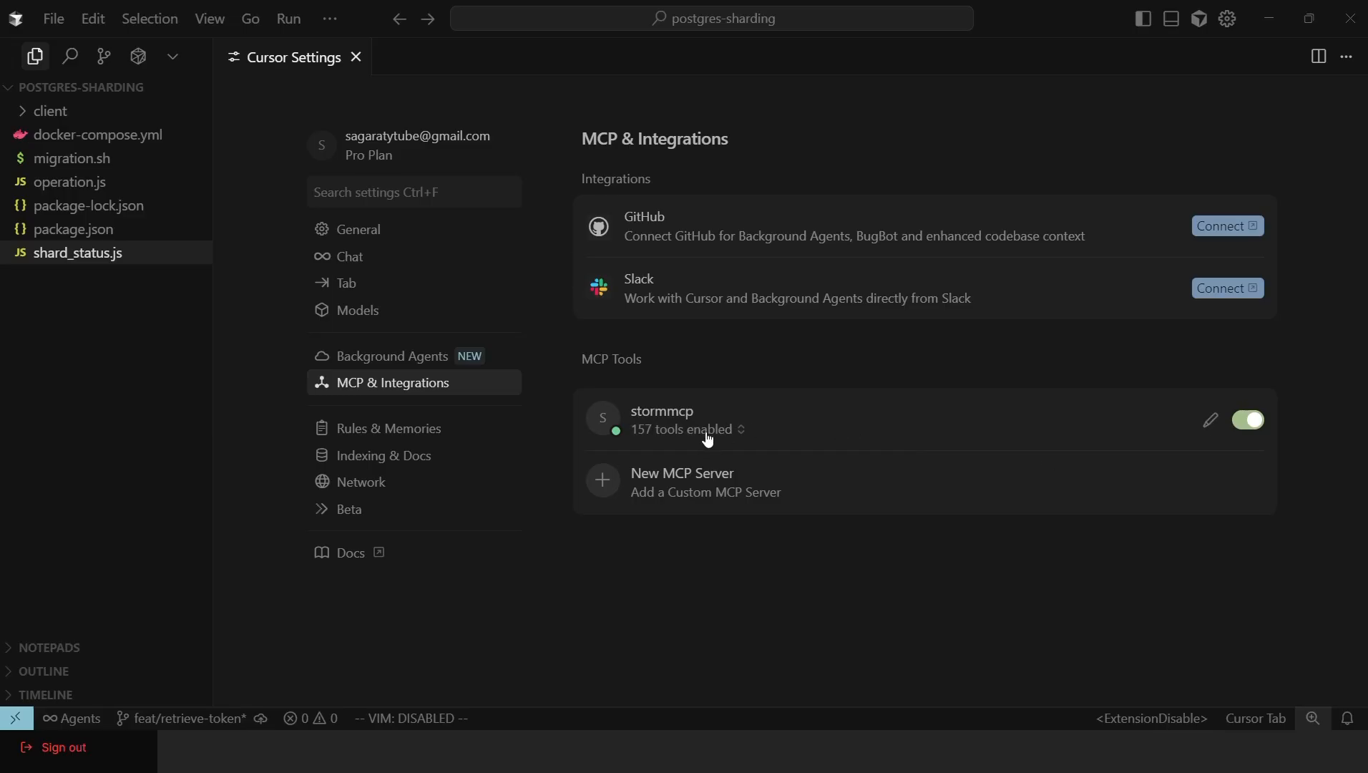
left_click(687, 429)
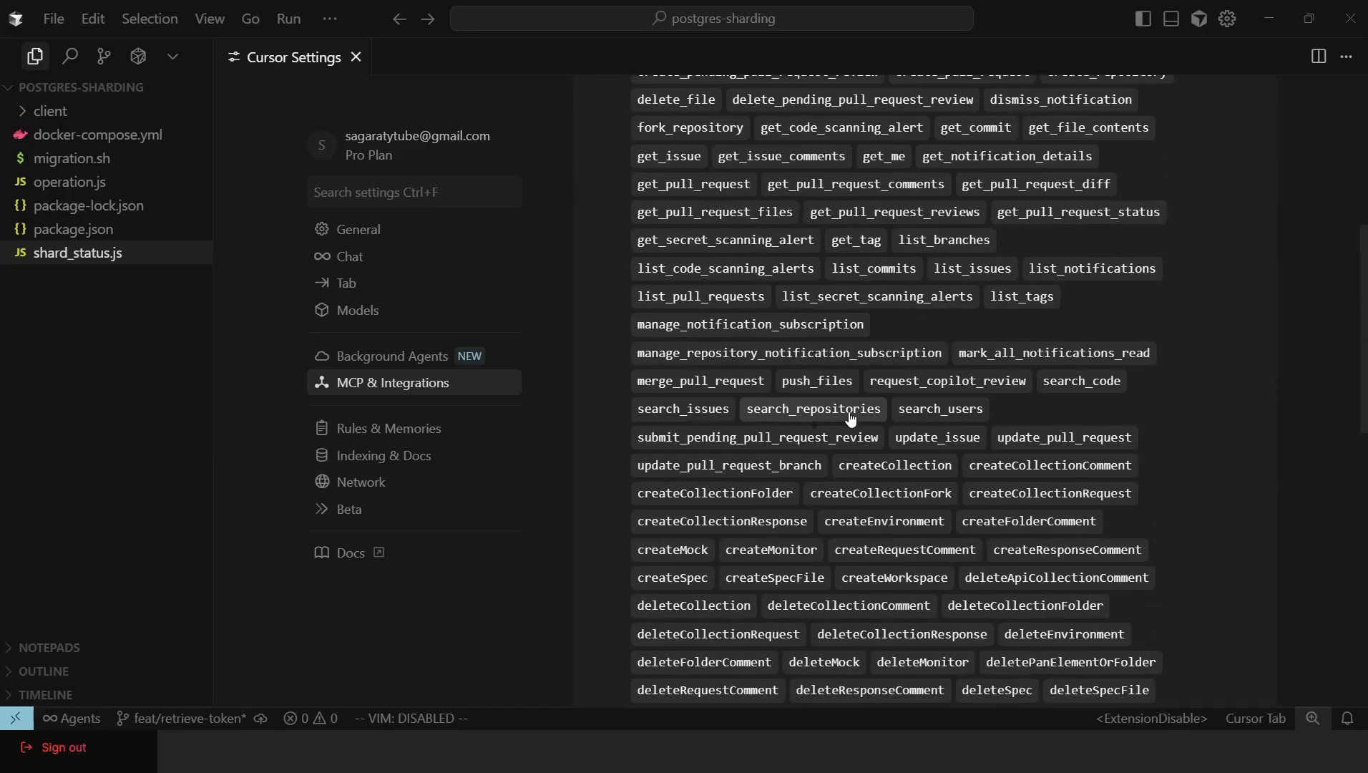
scroll("down", 3)
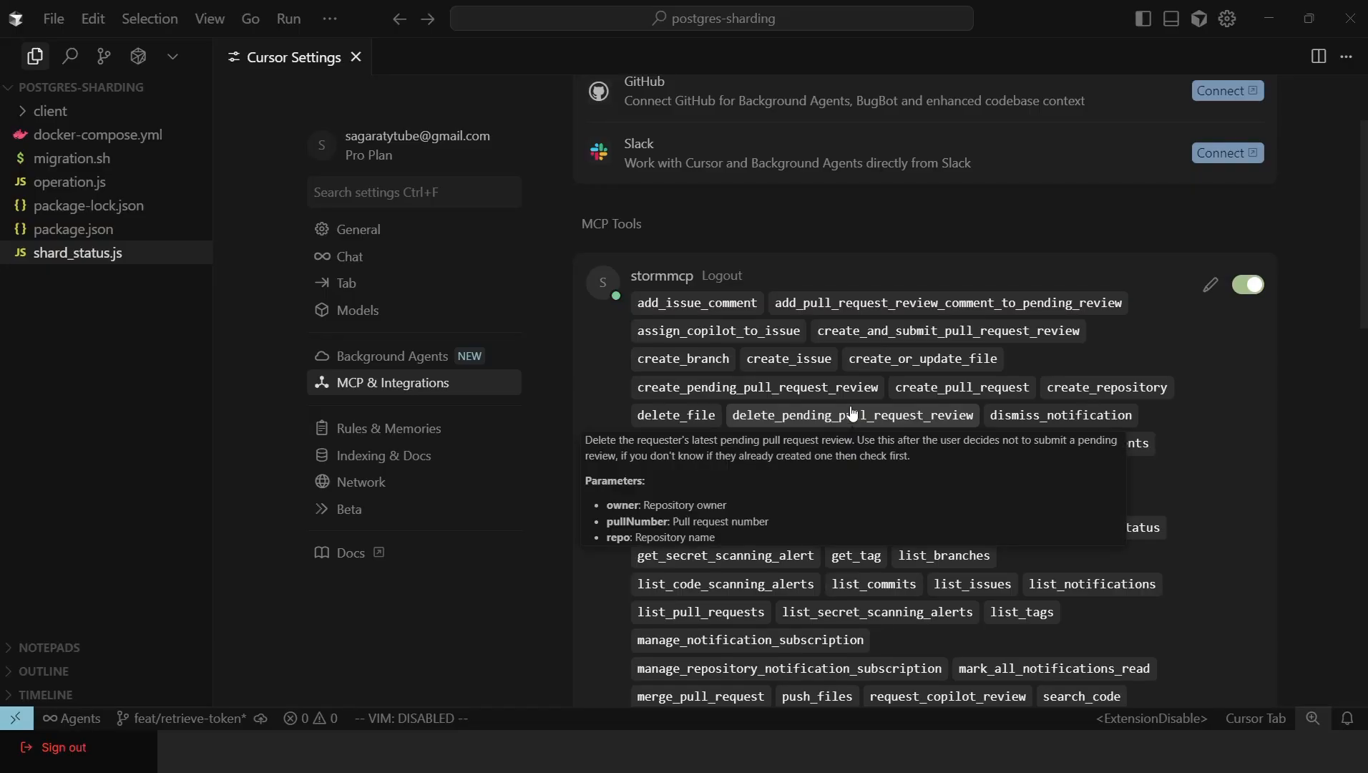
- Ask a new agent chat about open pull requests, then view PR #22 on GitHub
left_click(1224, 56)
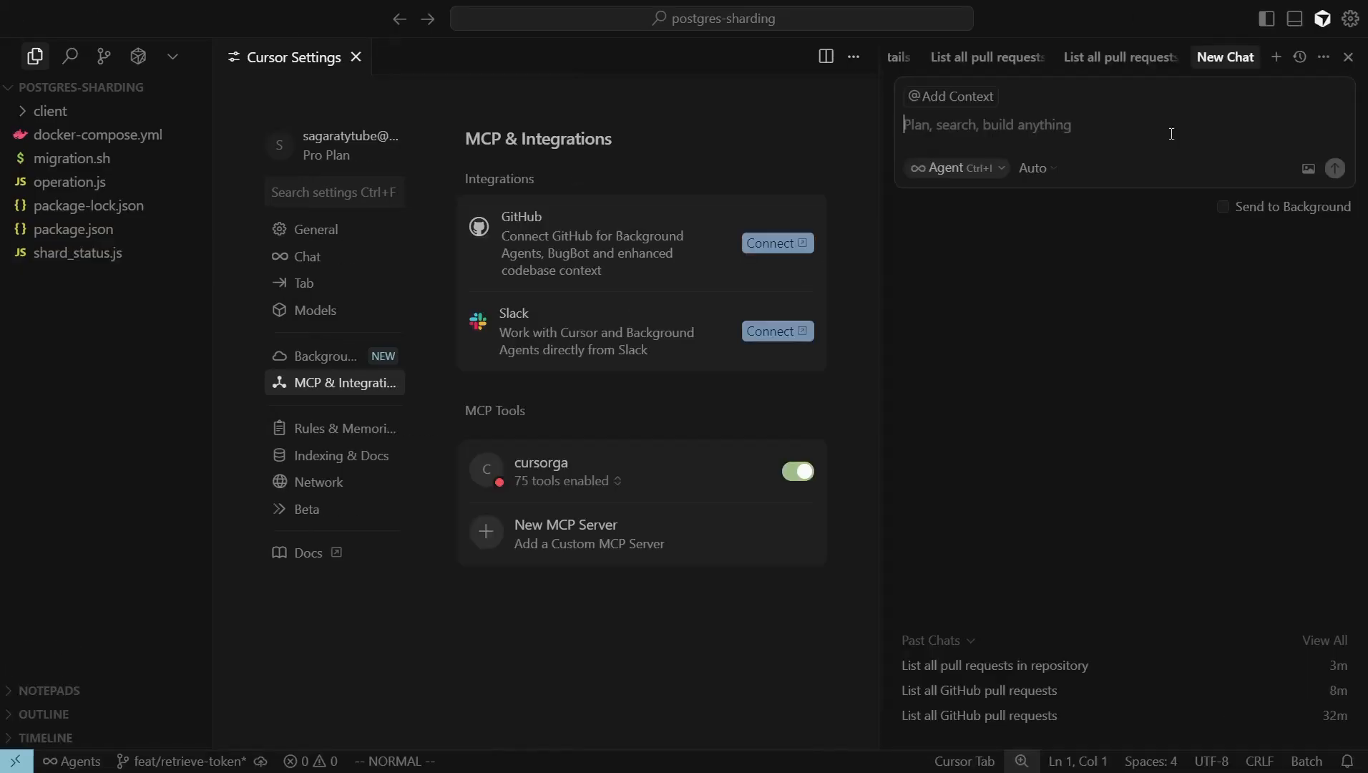
type("Check if we have any open pull request in current repository.")
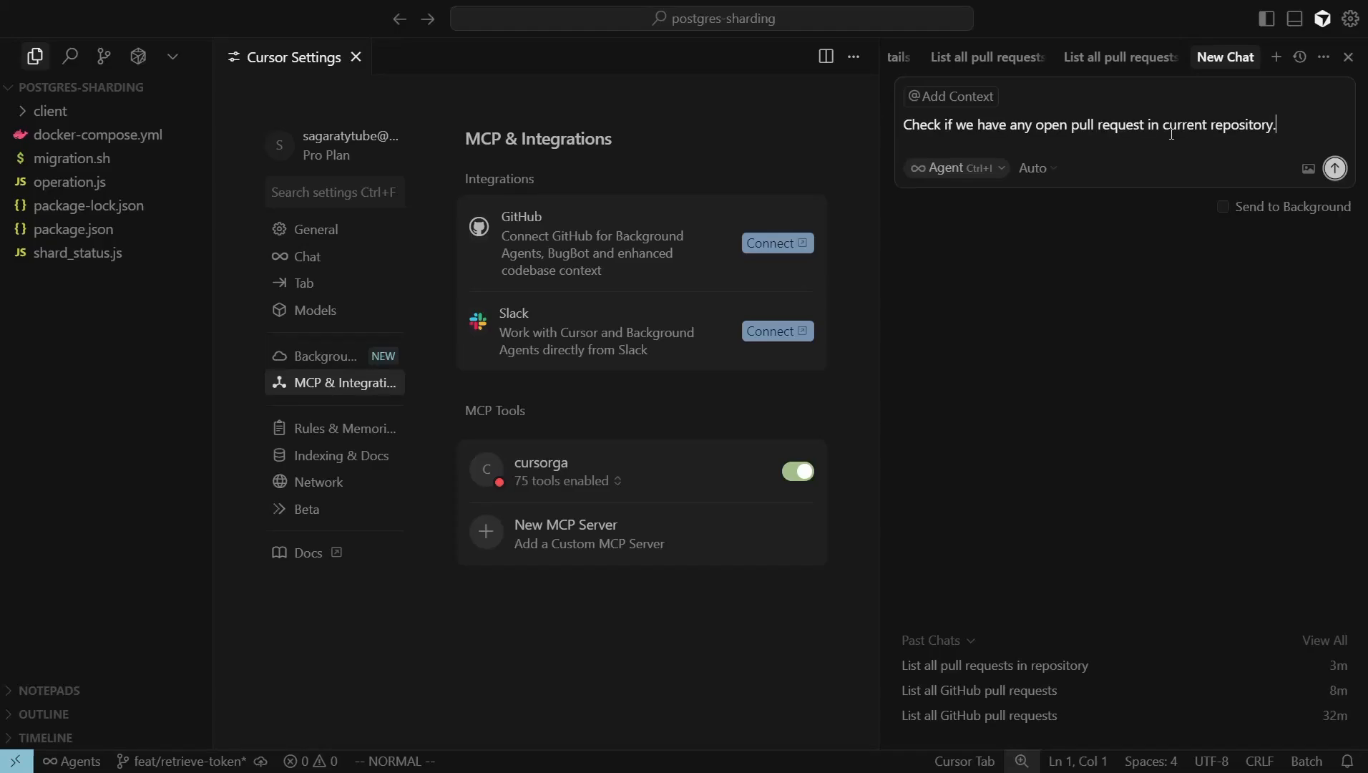
left_click(1333, 167)
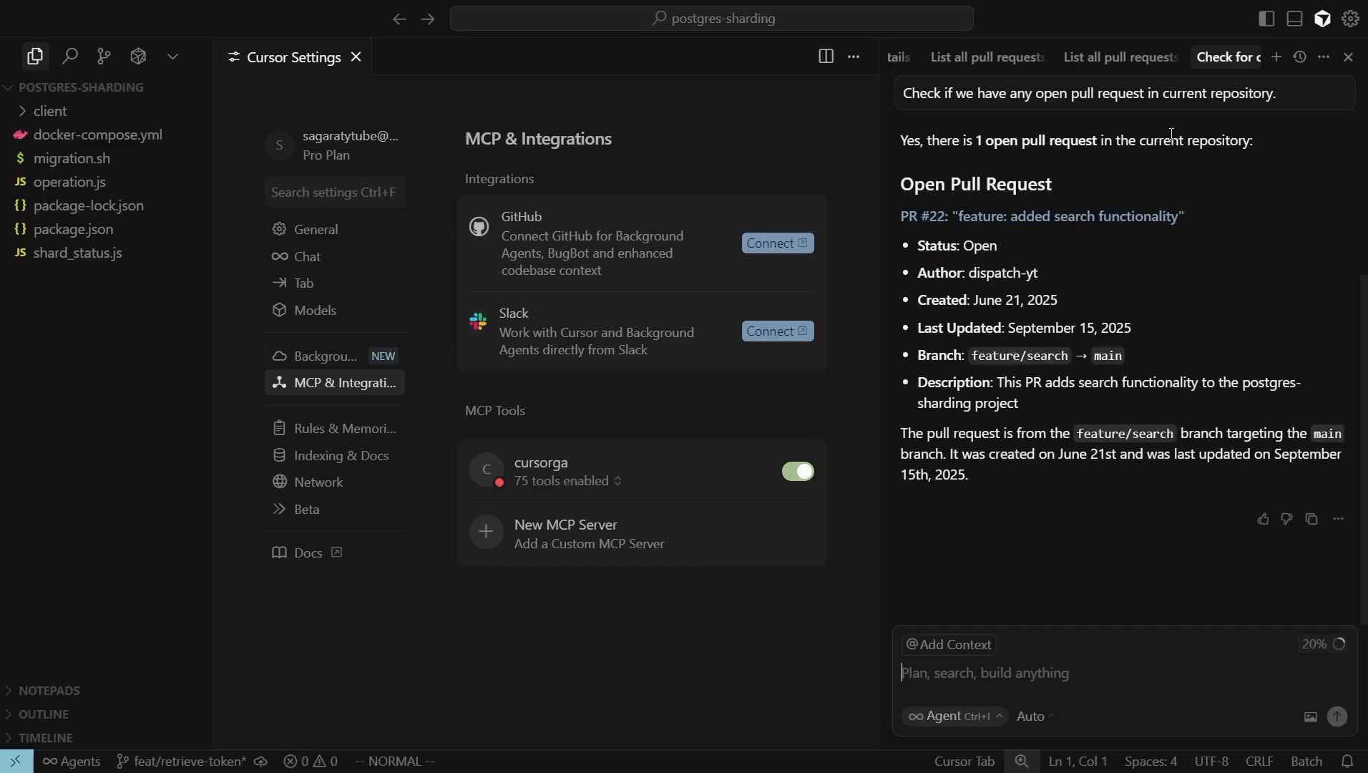
mouse_move(1051, 233)
type("Will you be able to review this open PR and add comments?")
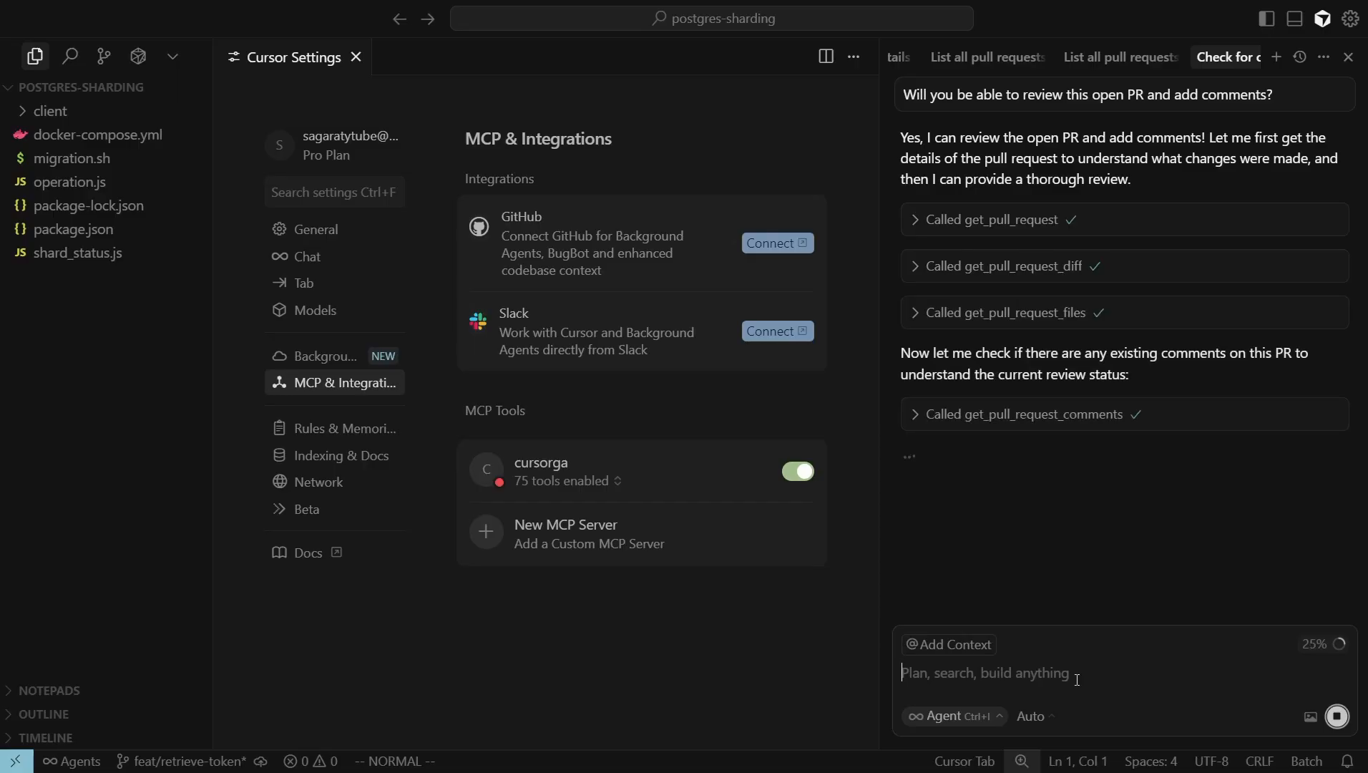
scroll("down", 3)
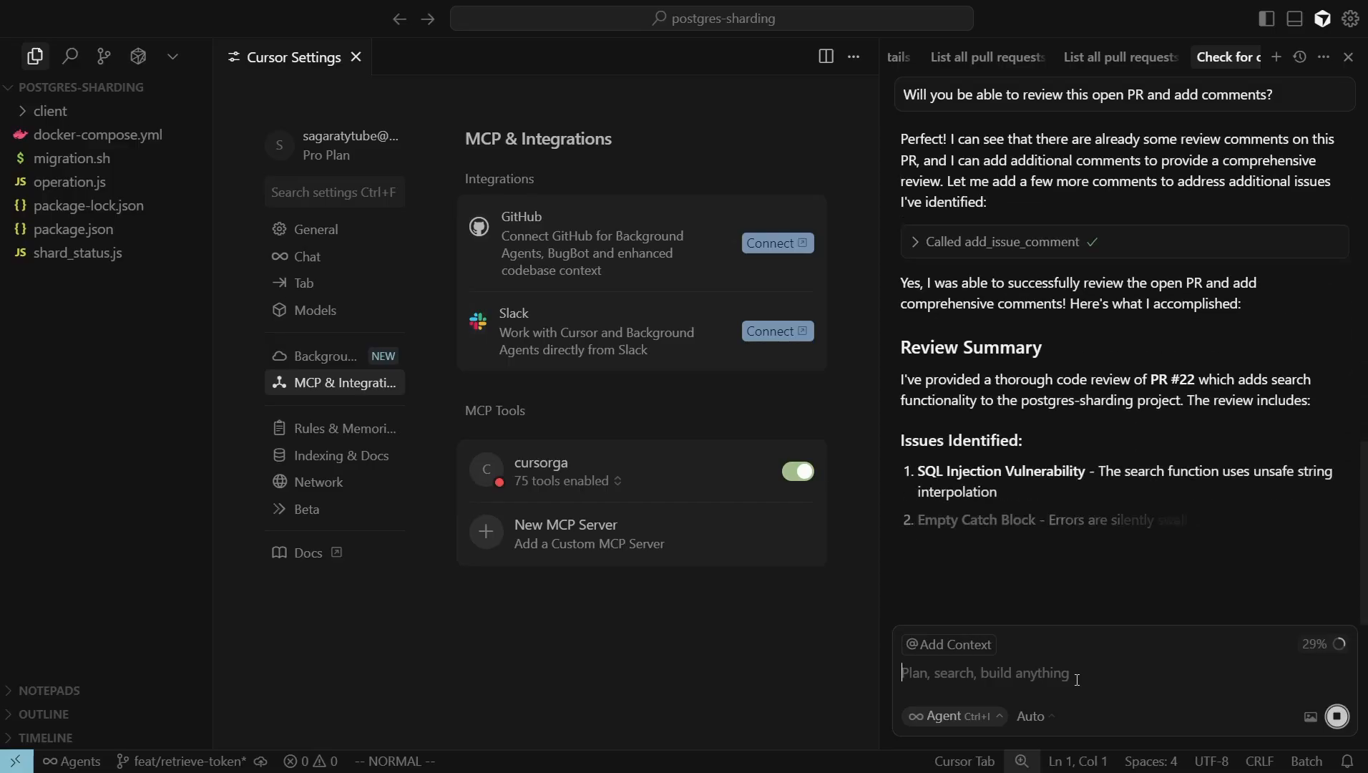
left_click(567, 14)
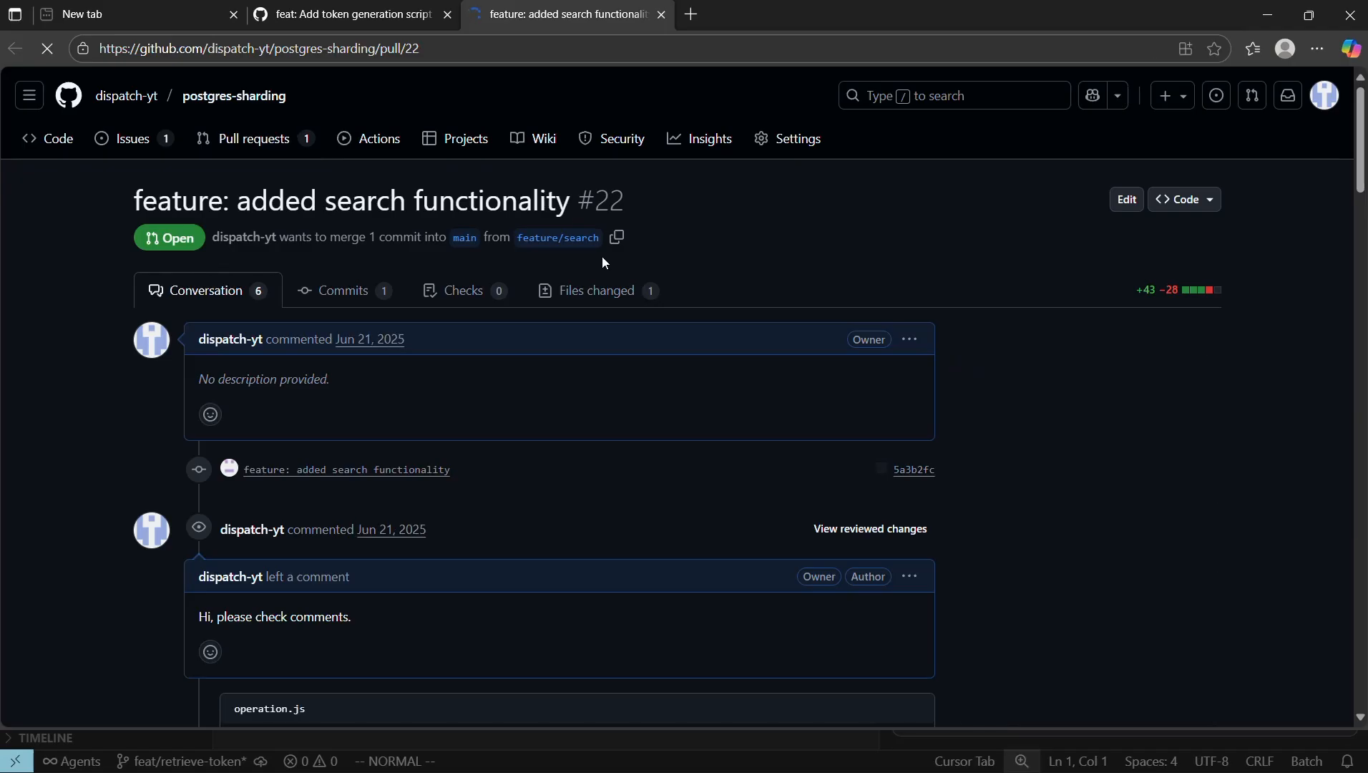
- Scroll down PR #22 to the agent's new Code Review Summary comment
scroll("down", 3)
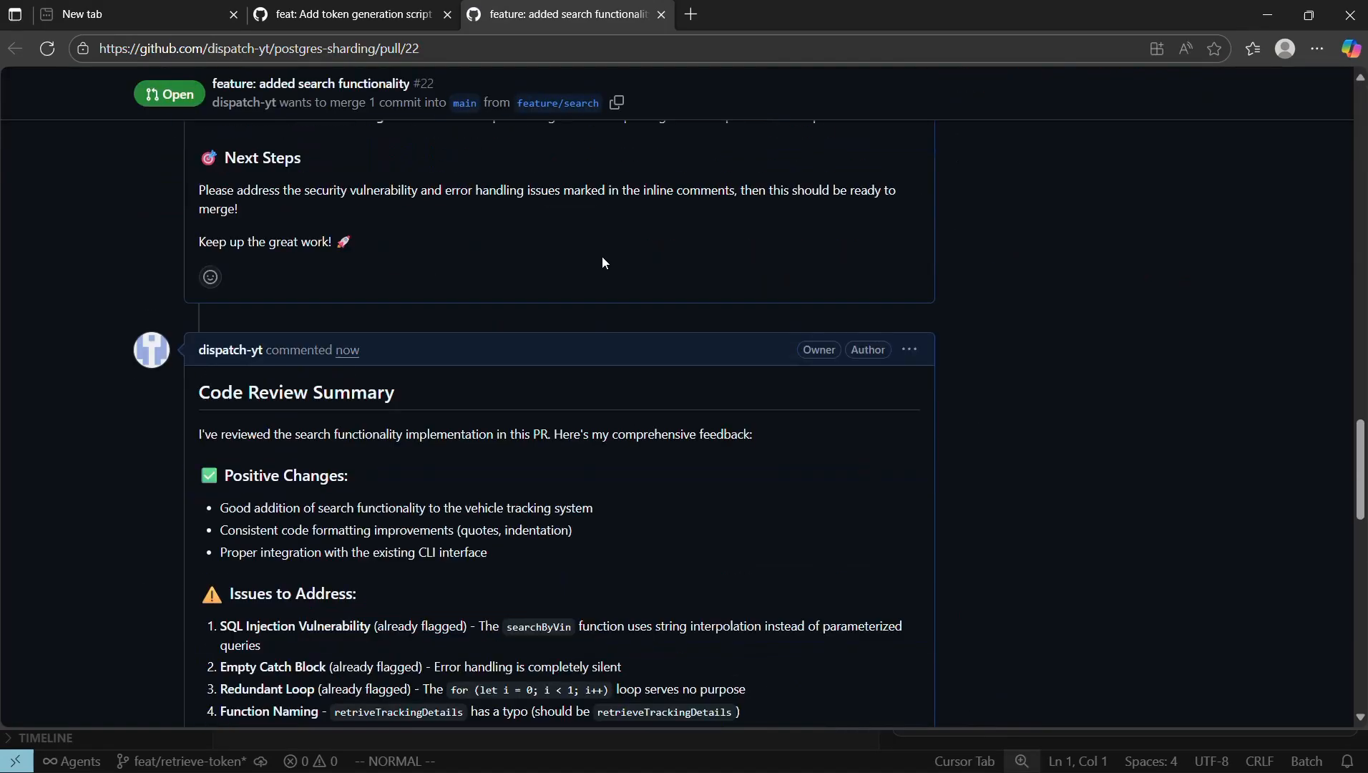
scroll("down", 3)
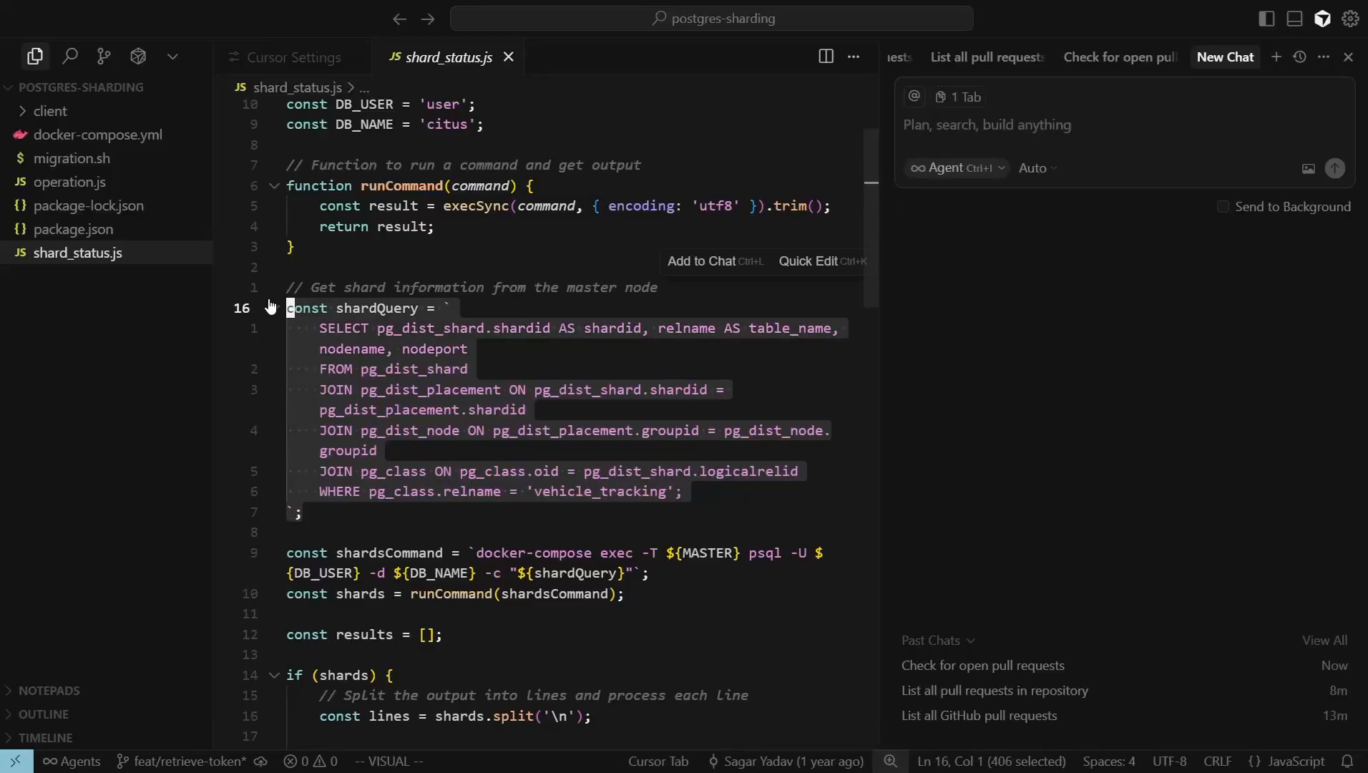
- Attach shard_status.js lines 16–23 to chat and ask the agent to file an optimization issue
left_click(700, 261)
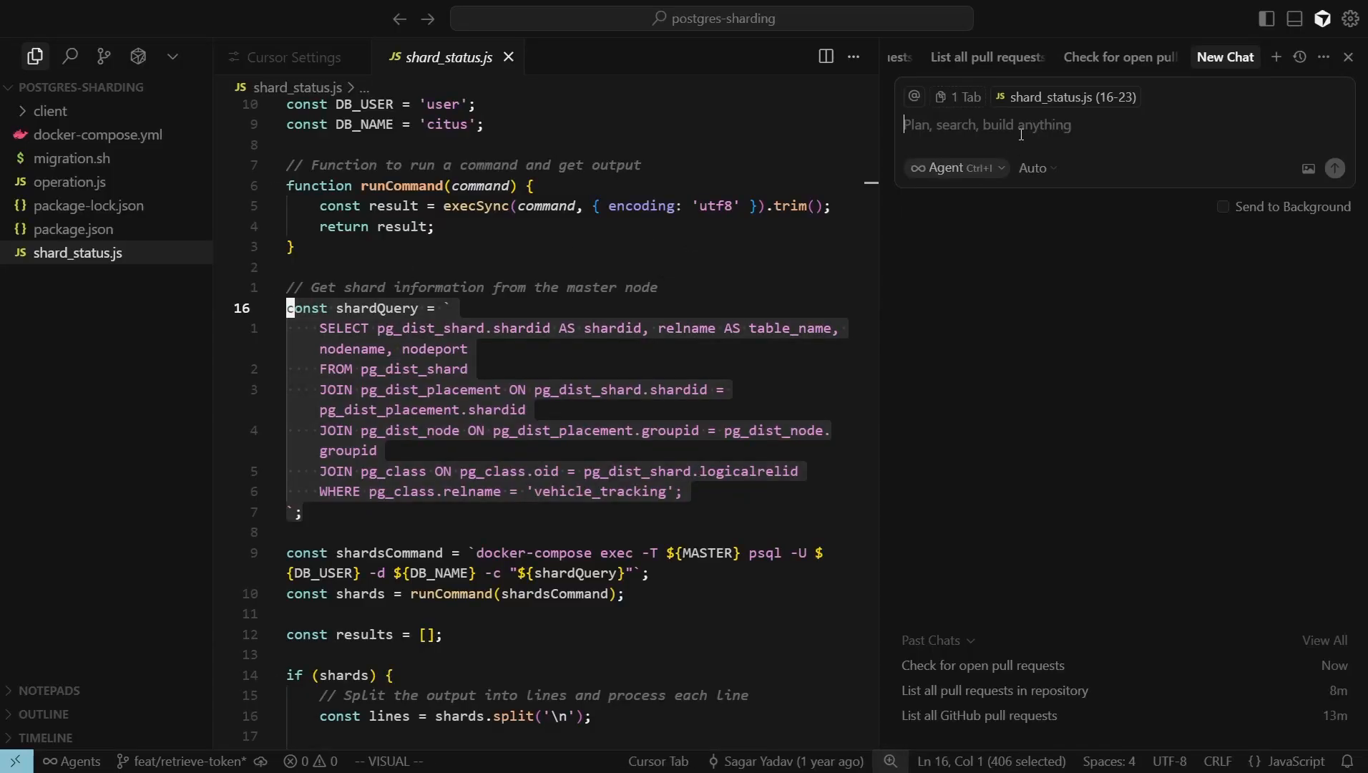
type("Please create new issue in github to optimize this query.")
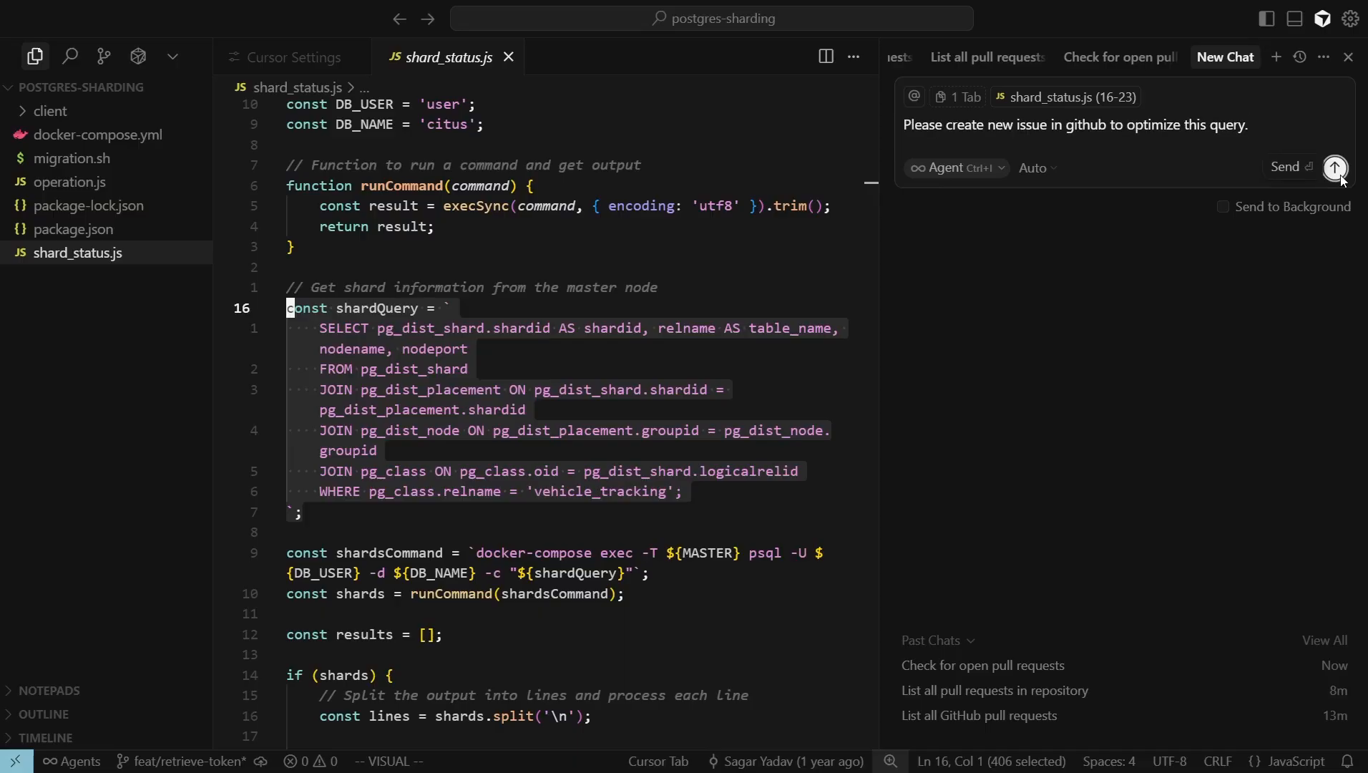
left_click(1334, 168)
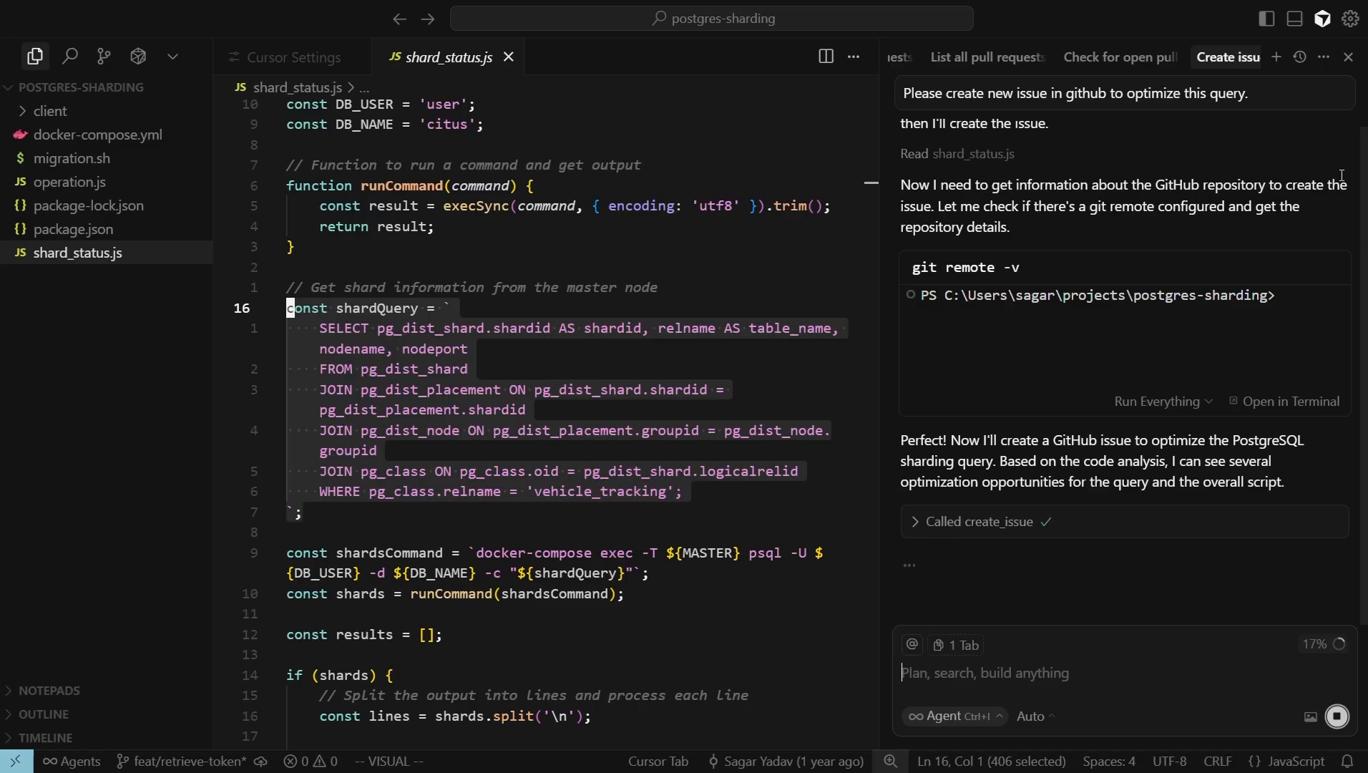
scroll("down", 3)
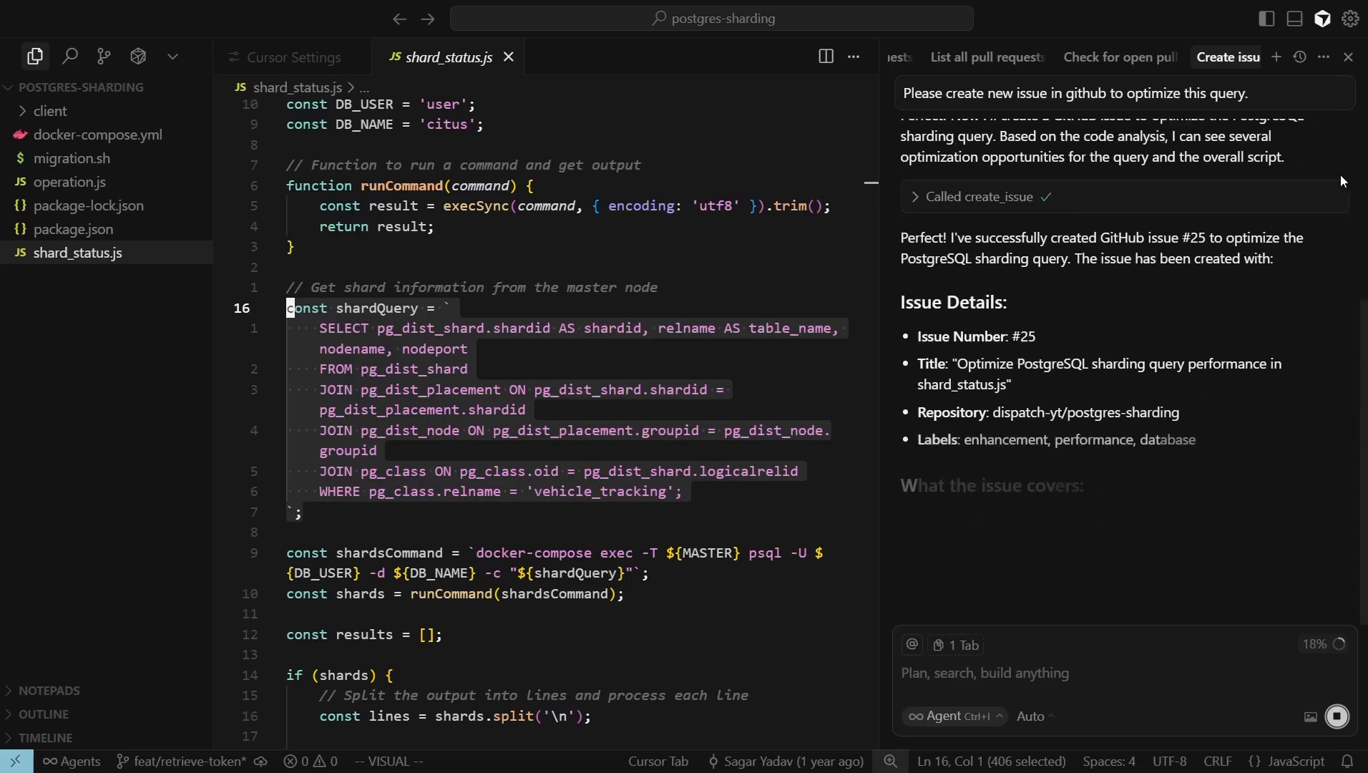
scroll("down", 3)
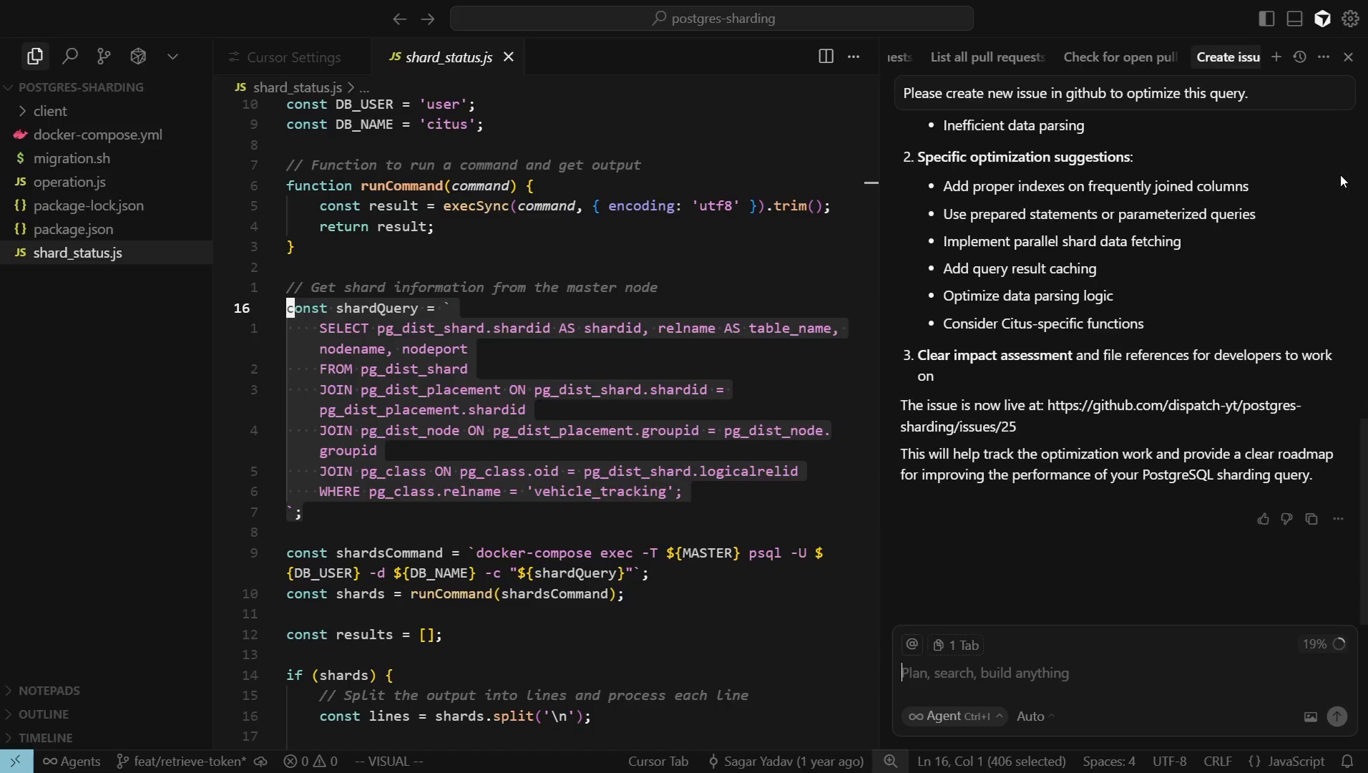
mouse_move(1039, 432)
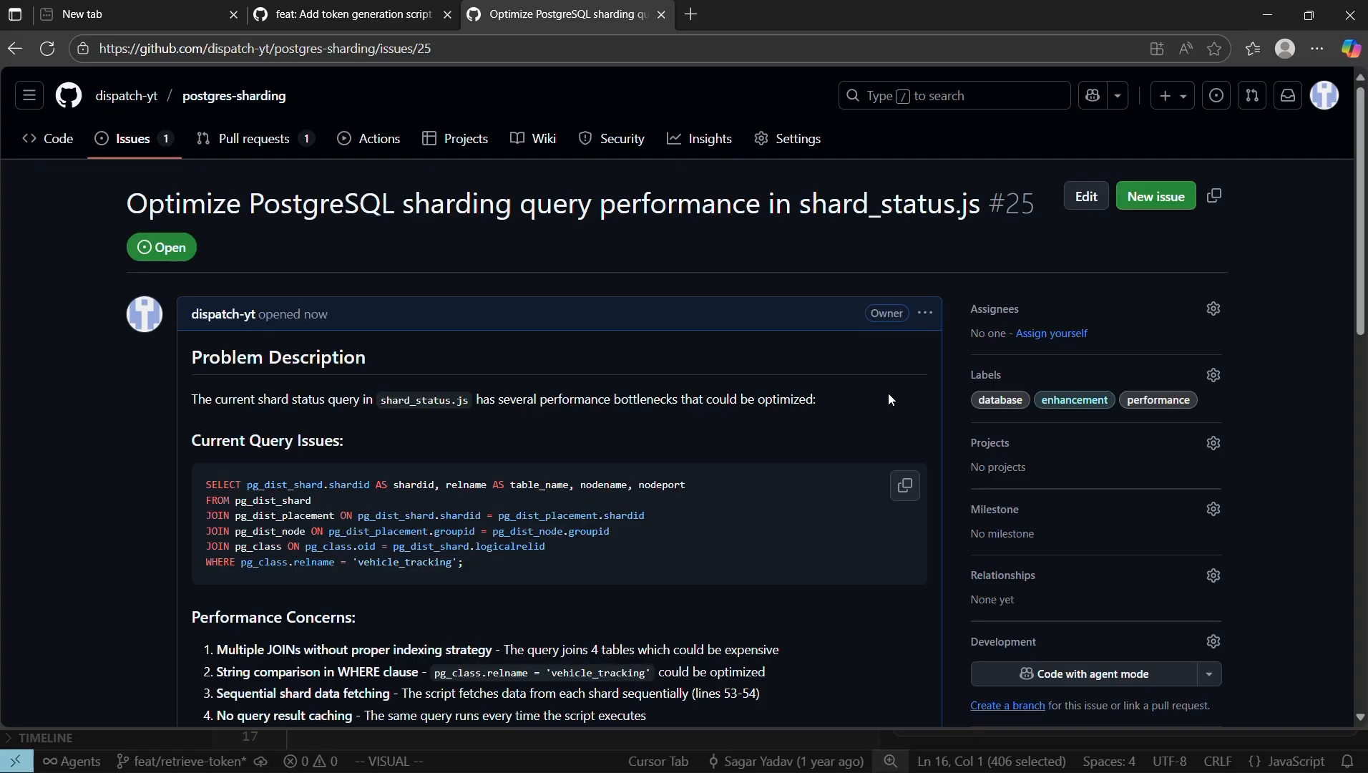
- Scroll through issue #25's Problem Description and Suggested Optimizations
scroll("down", 3)
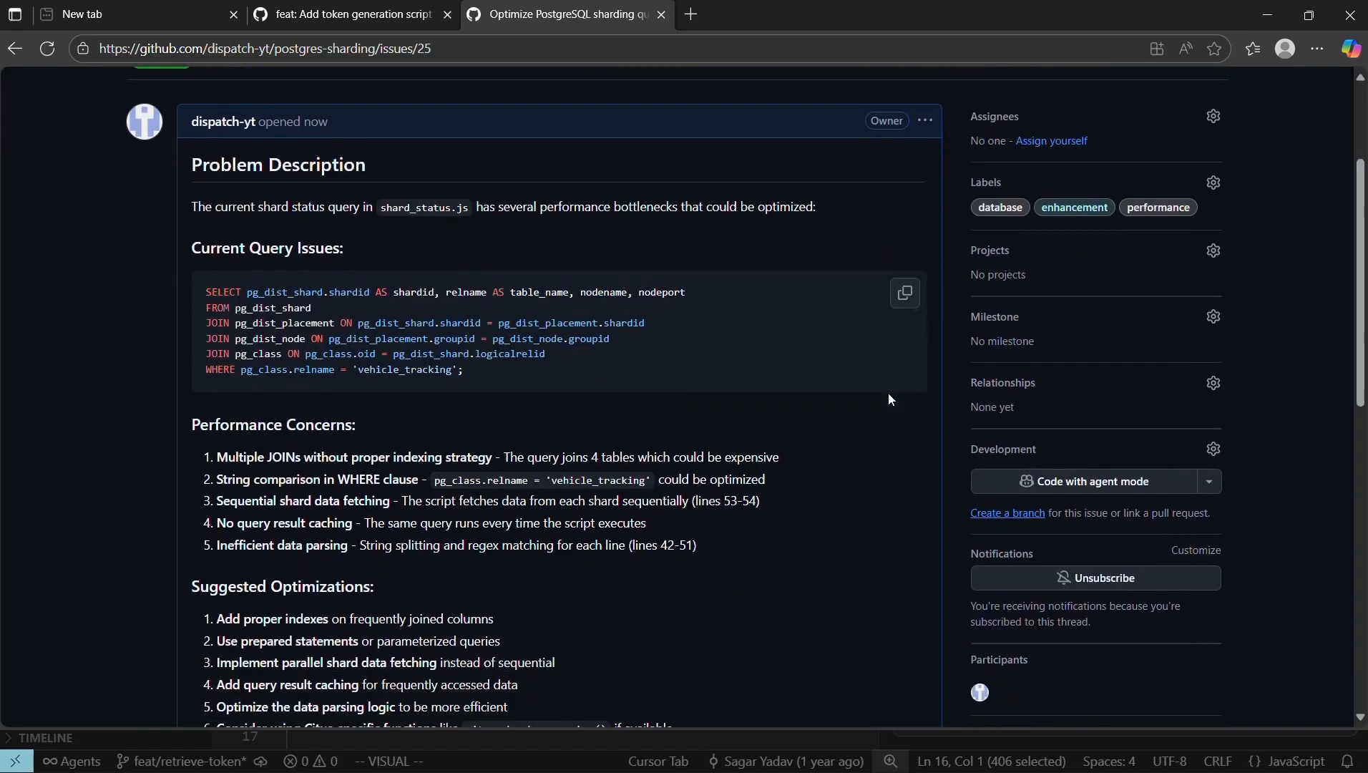
scroll("down", 3)
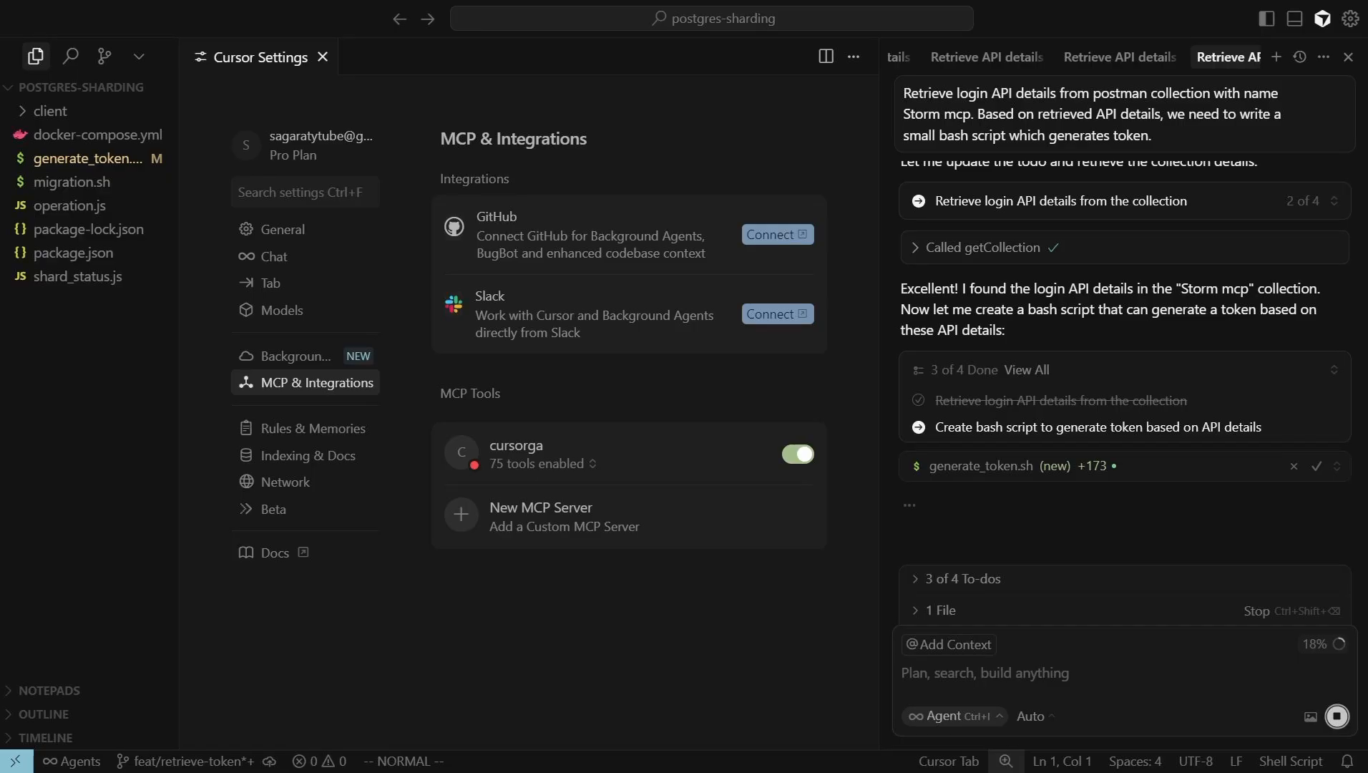
- Review pending changes in Source Control and Commit & Push generate_token.sh
left_click(103, 56)
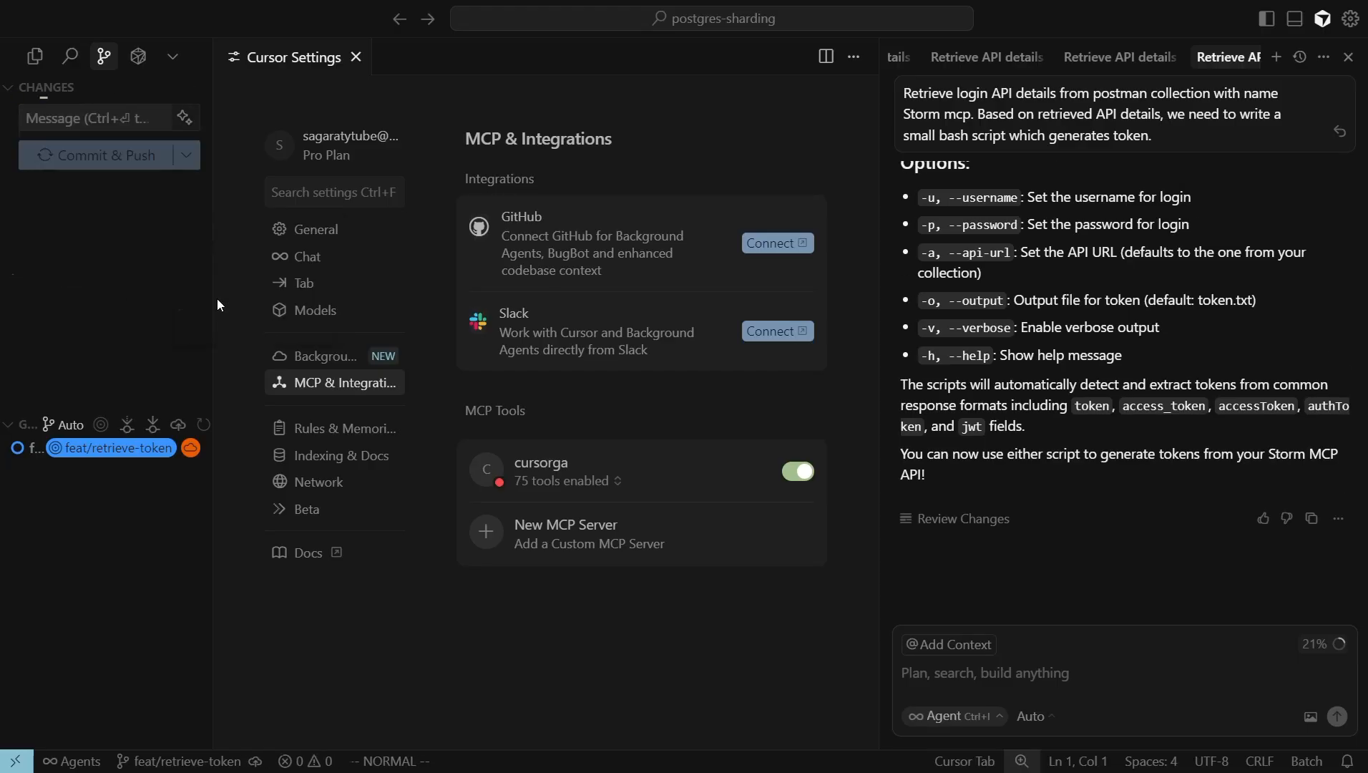
left_click(1275, 57)
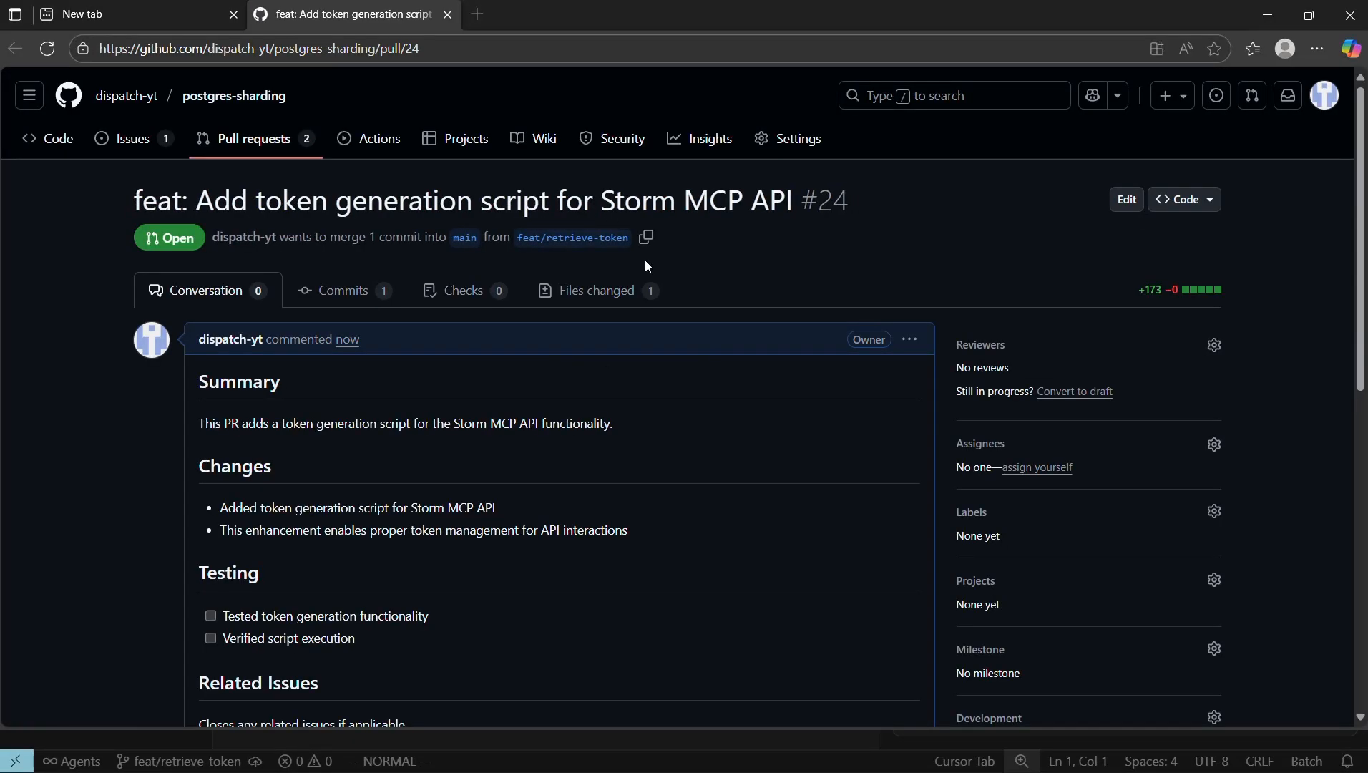
- Scroll through the Conversation of pull request #24
scroll("down", 3)
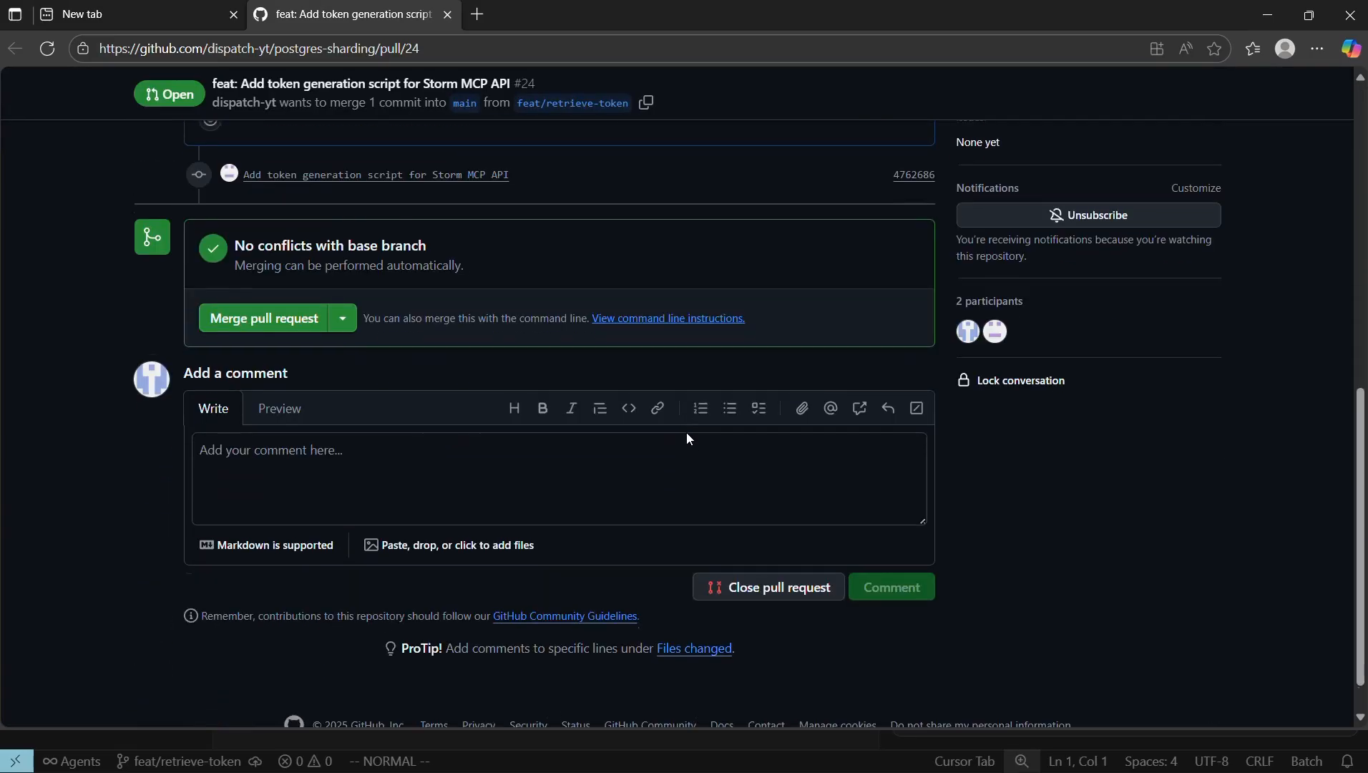
scroll("up", 3)
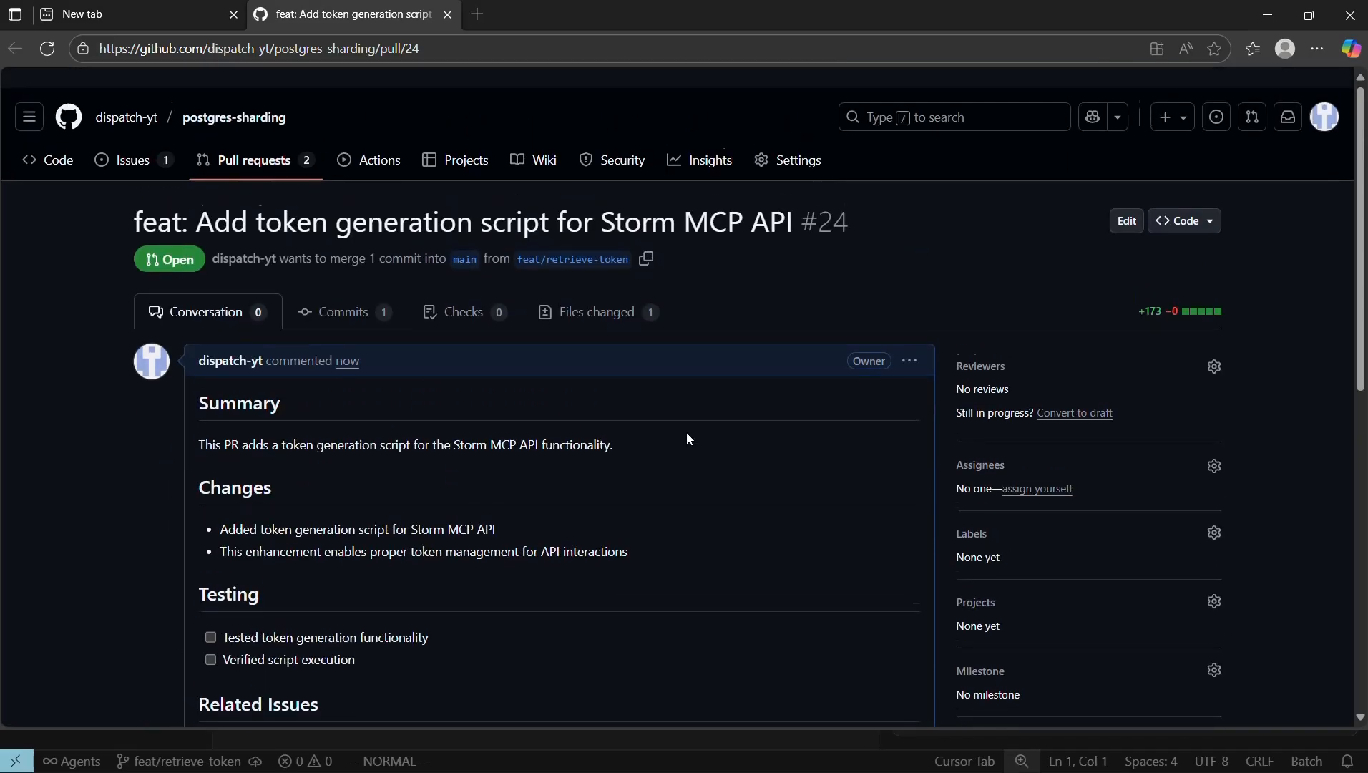
scroll("down", 3)
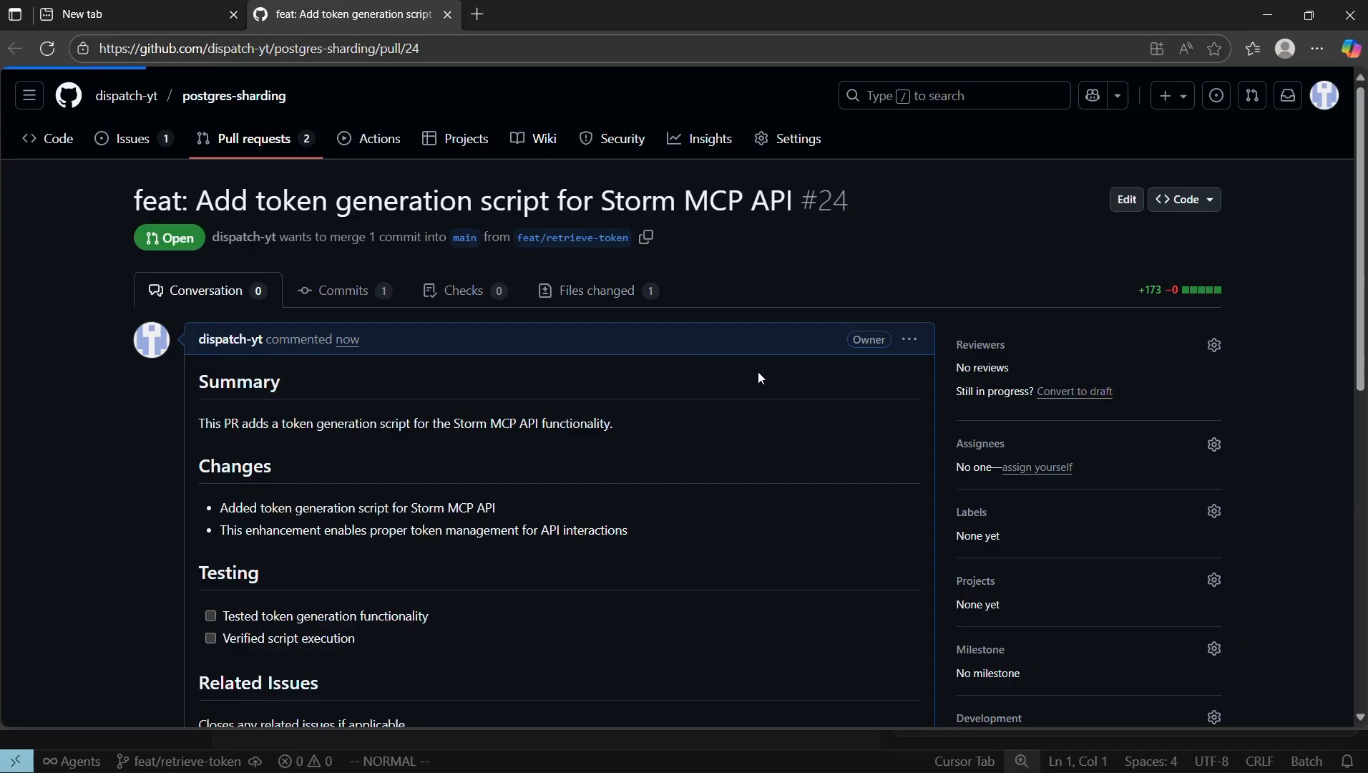
- Browse PR #24's Files changed showing the added generate_token.sh script
left_click(596, 291)
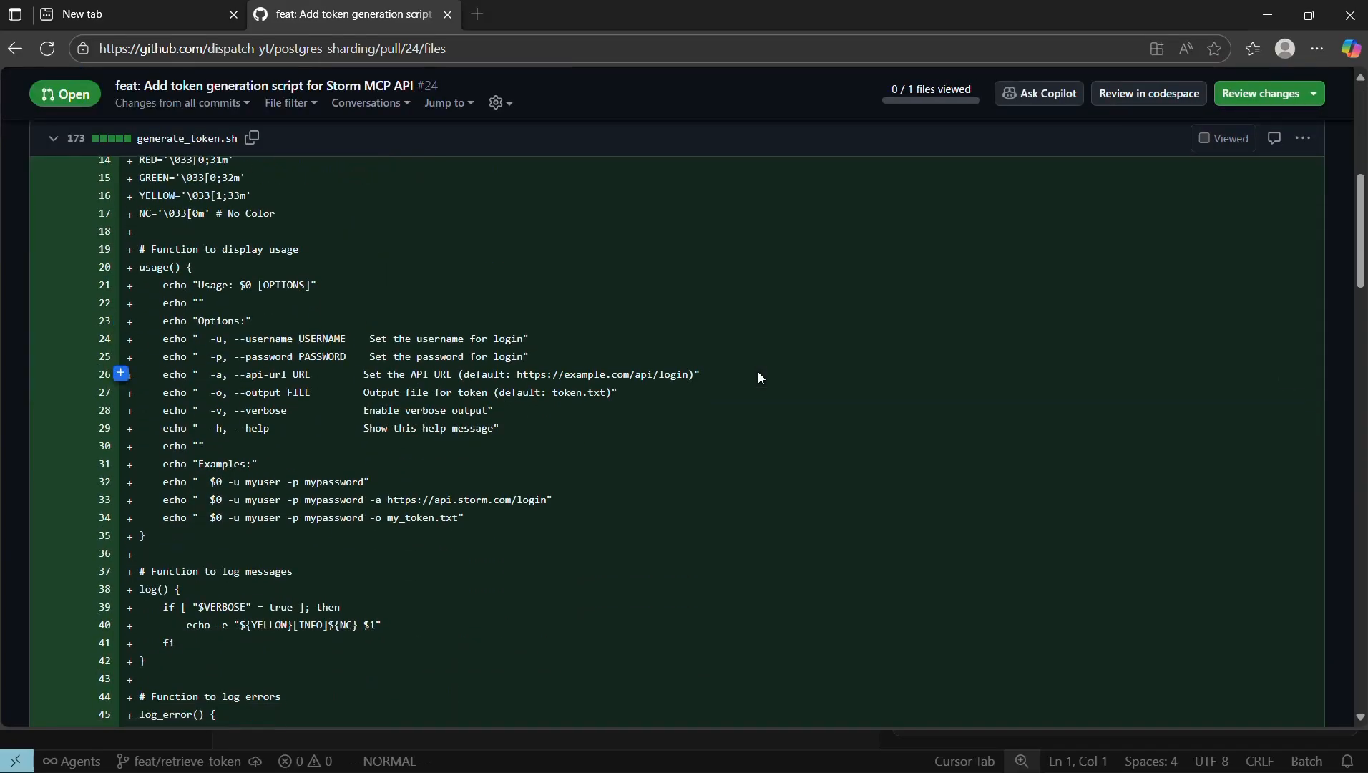
scroll("down", 3)
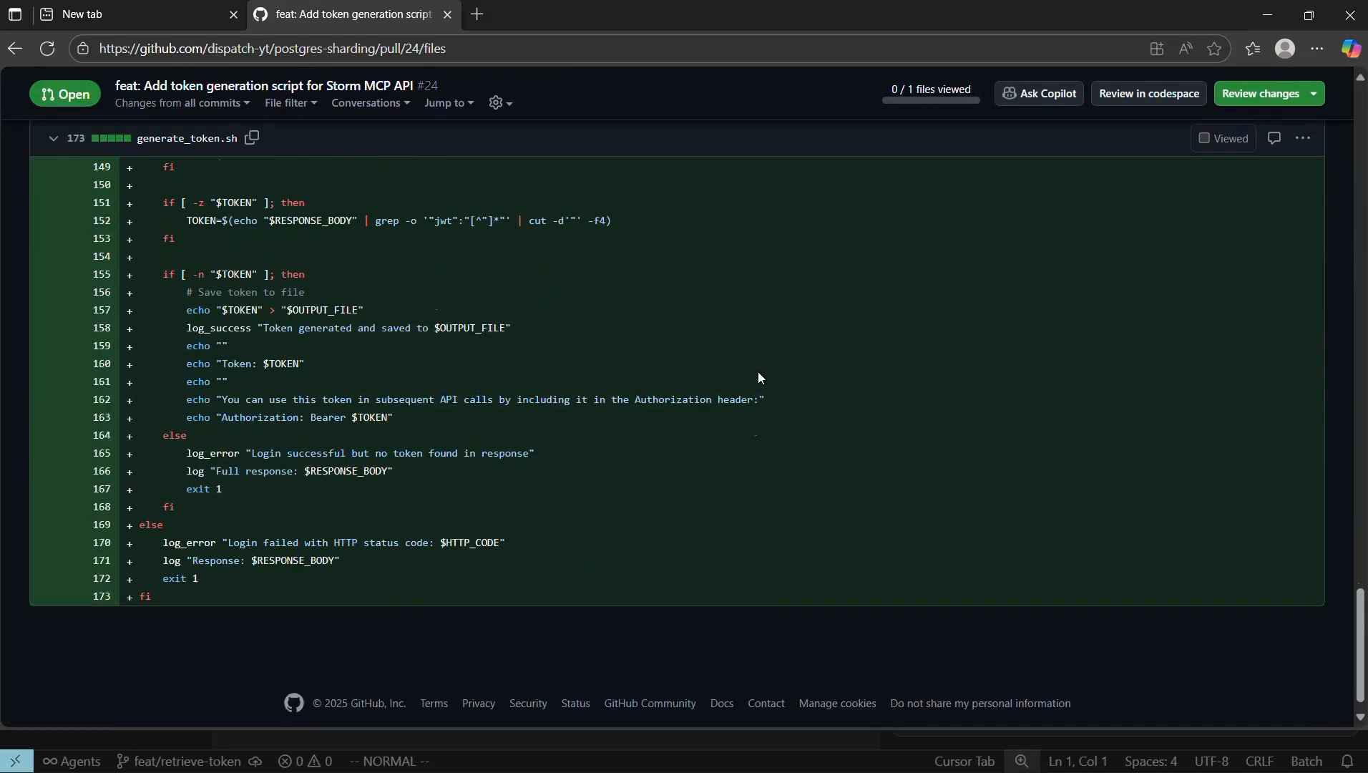
scroll("up", 3)
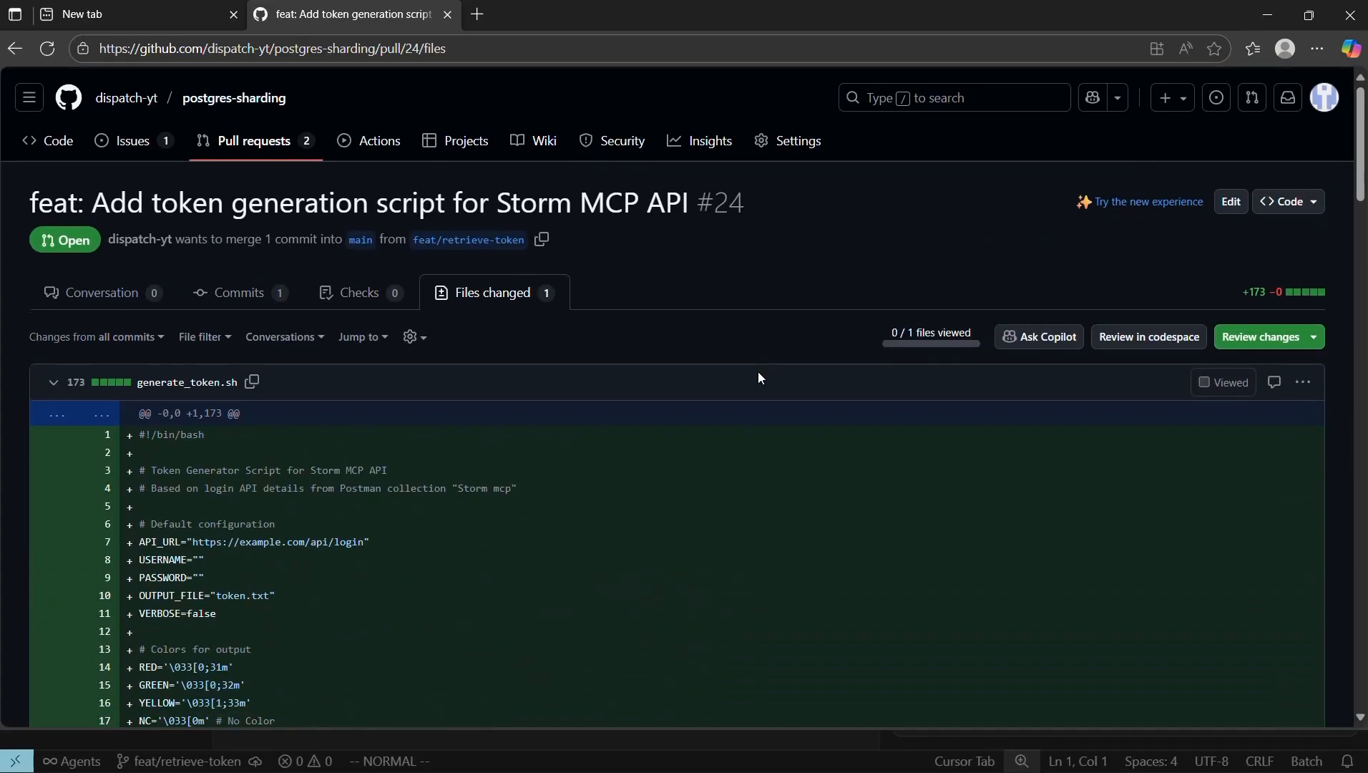